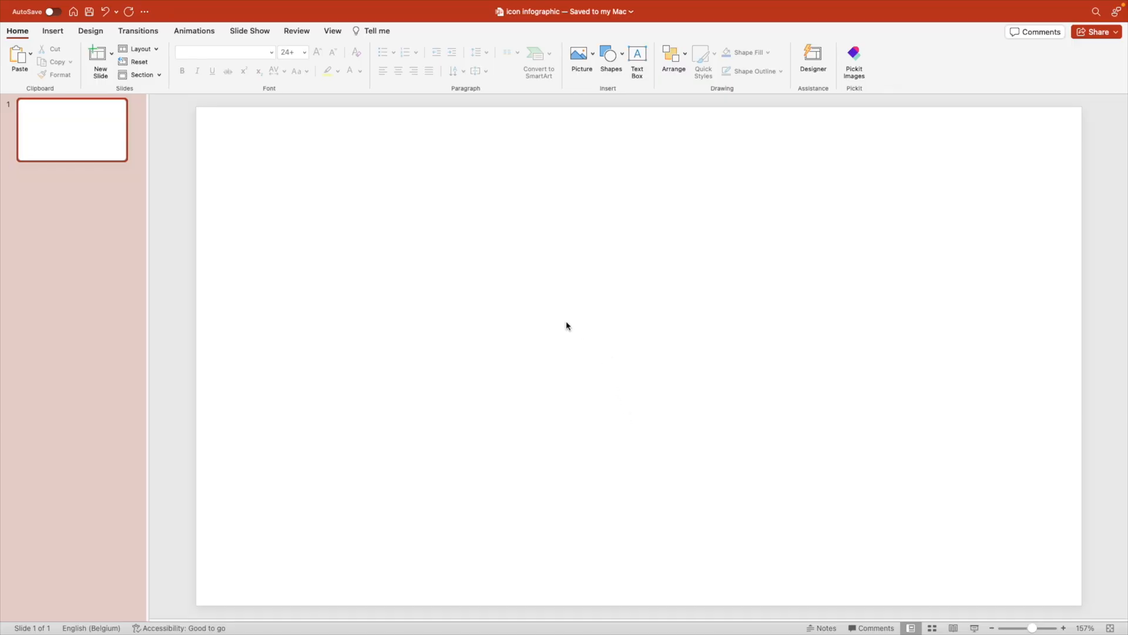
# - Apply a dark blue radial gradient fill to the slide background via Format Background
pyautogui.rightClick(566, 325)
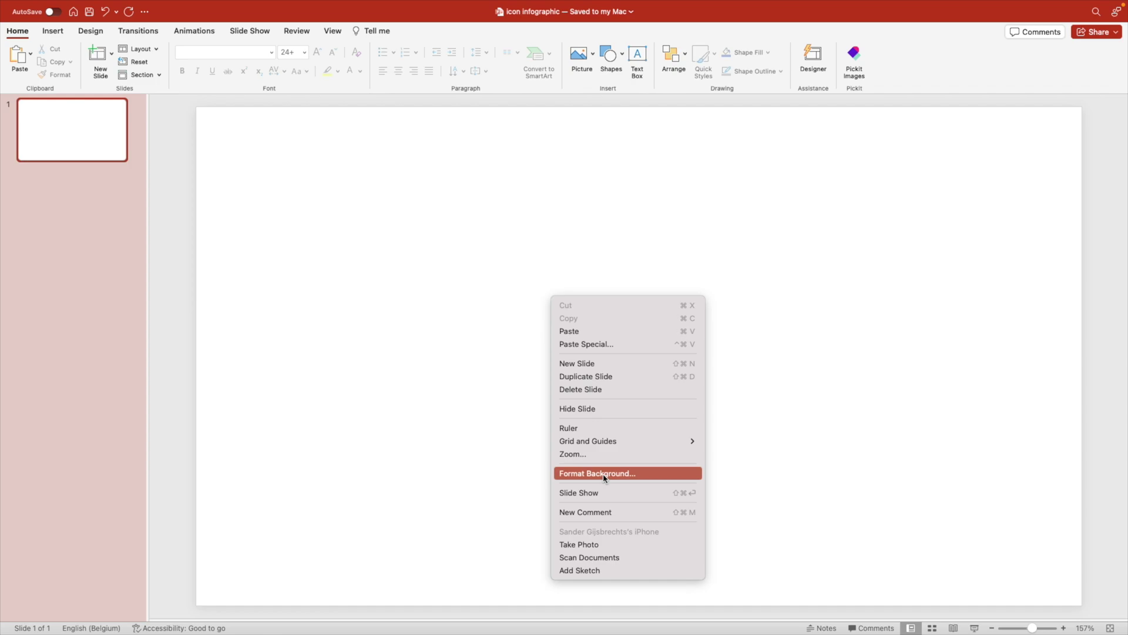
pyautogui.click(607, 472)
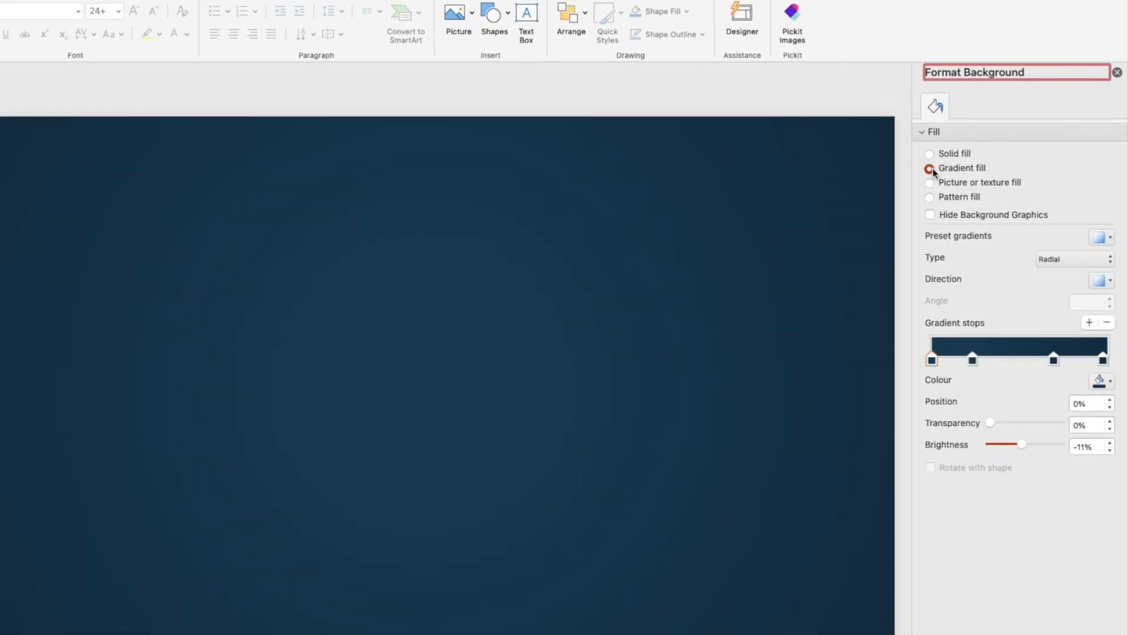
pyautogui.click(1102, 237)
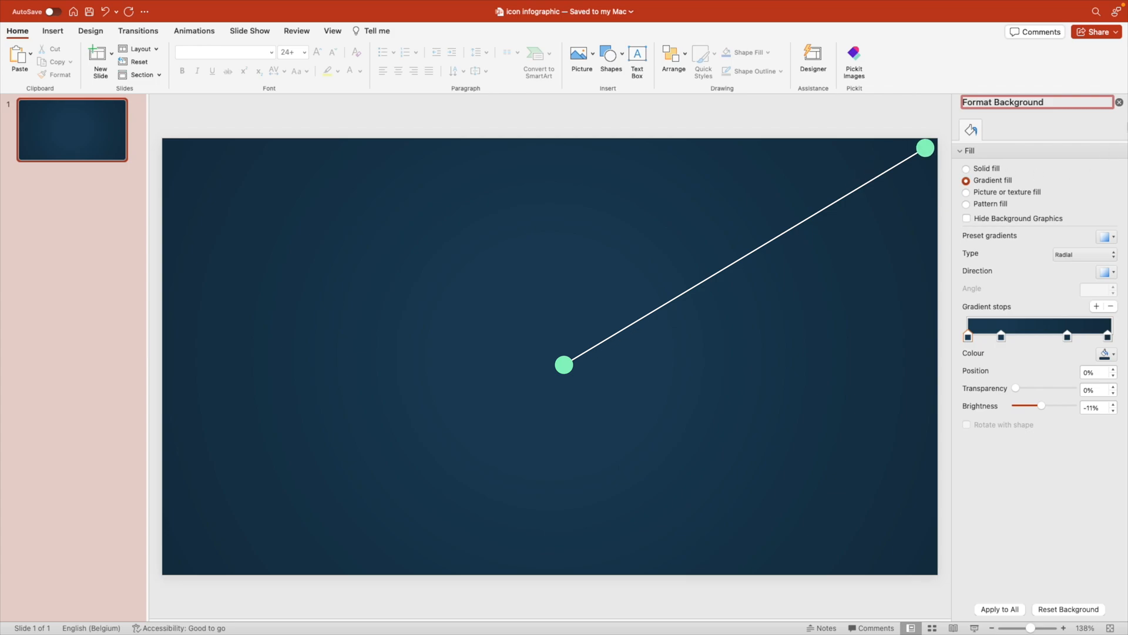
pyautogui.click(1119, 103)
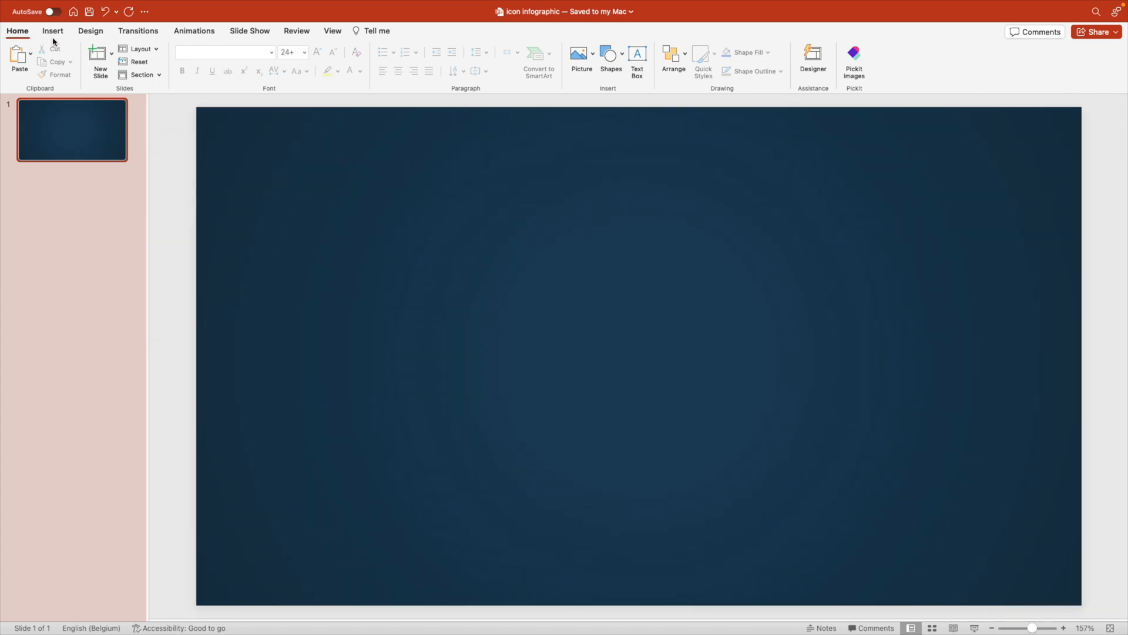
# - Insert the South America map from stock icons, found by searching 'map'
pyautogui.click(51, 31)
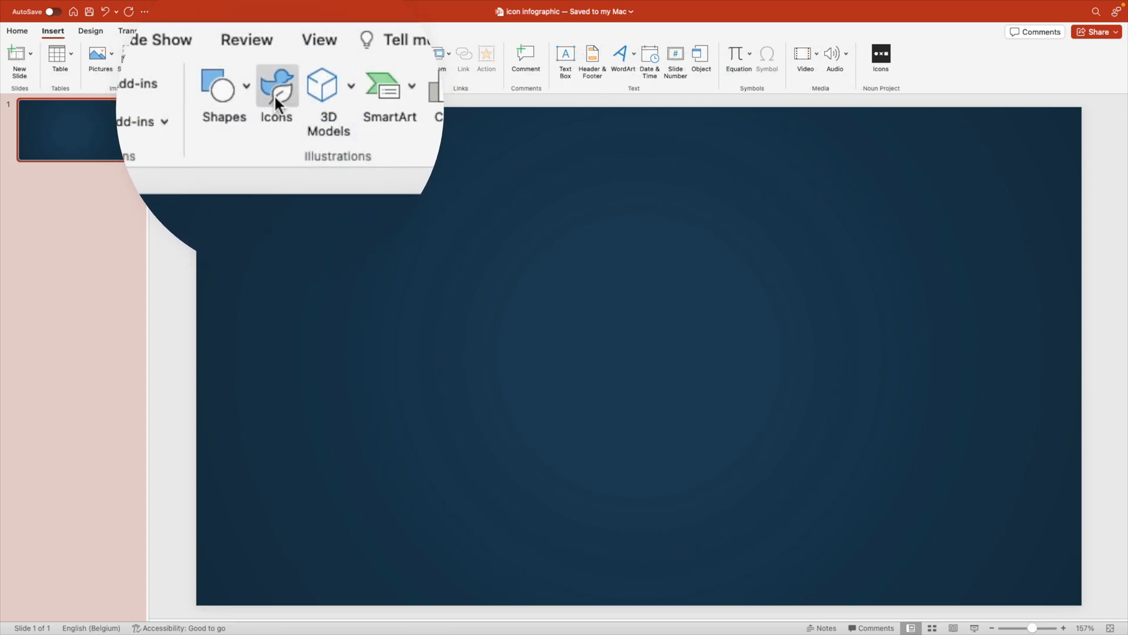
pyautogui.click(276, 85)
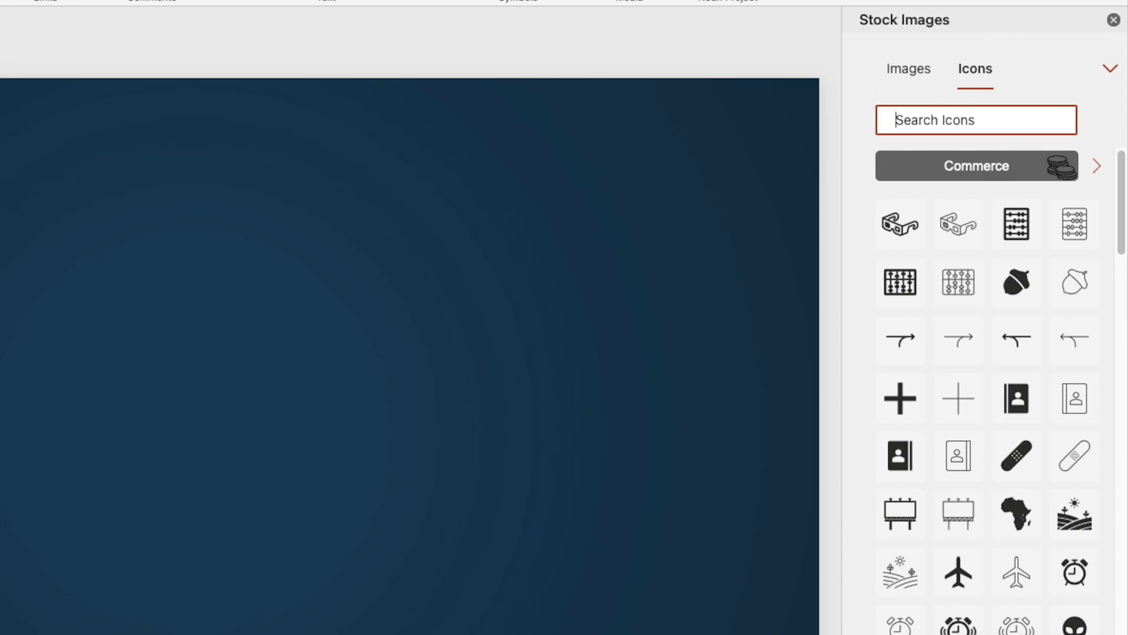
pyautogui.write('map')
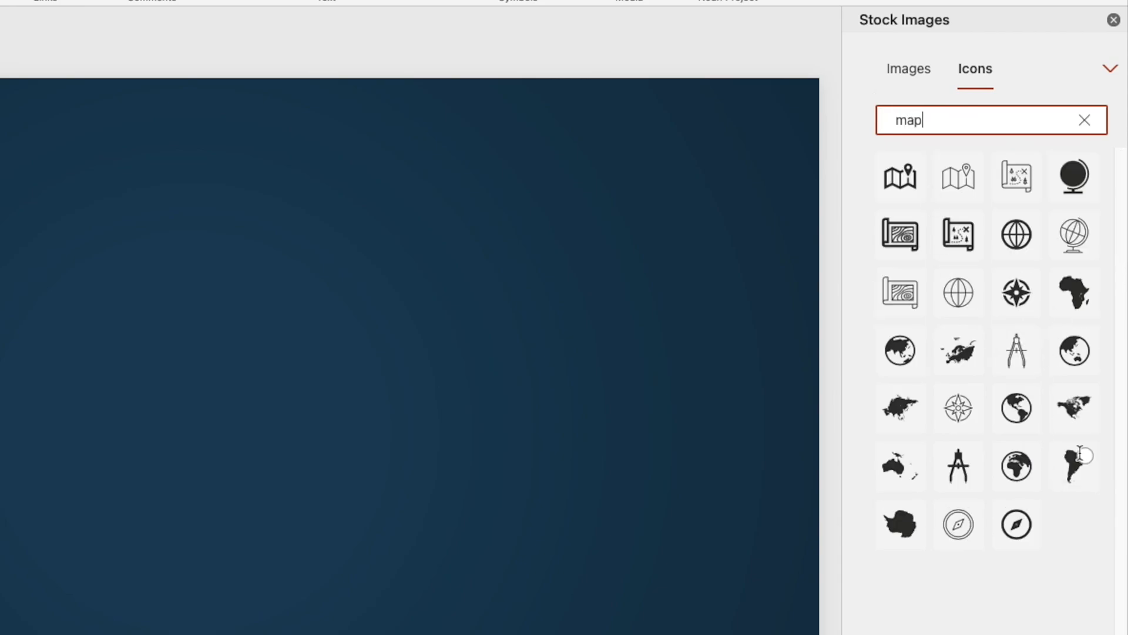
pyautogui.click(1074, 467)
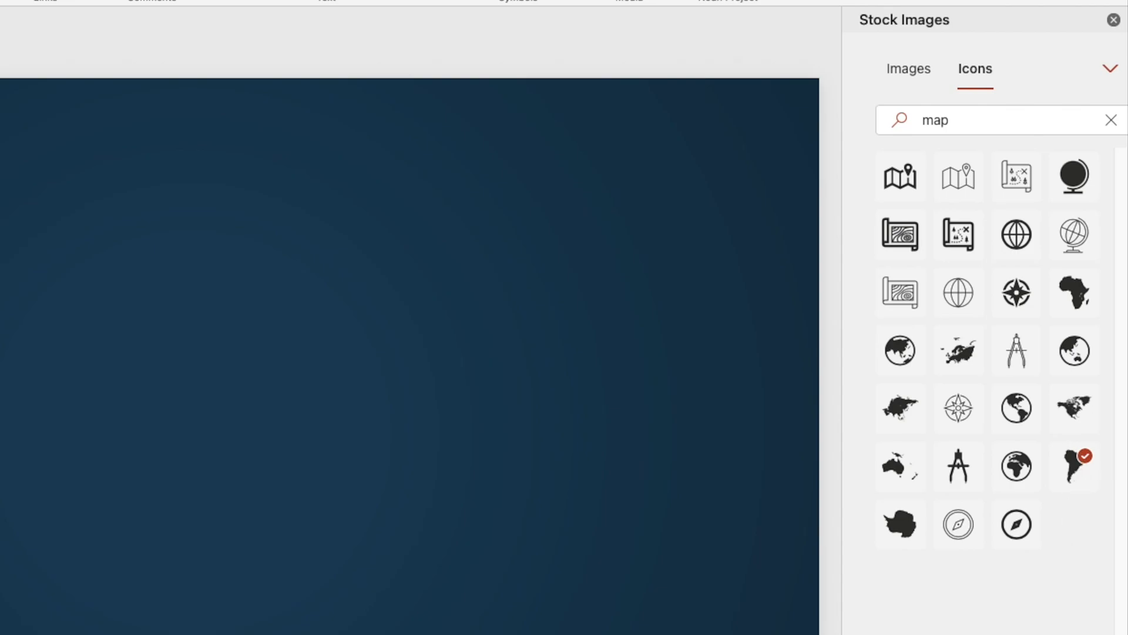
pyautogui.click(1069, 468)
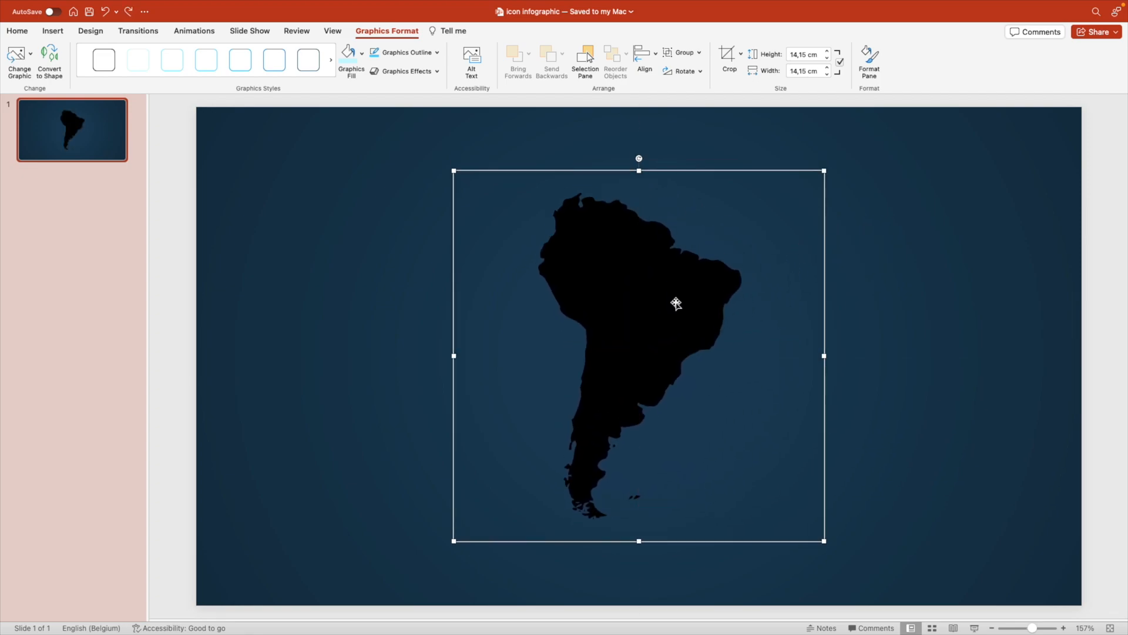
# - Give the map icon the light blue graphics style and nudge it into place
pyautogui.click(138, 57)
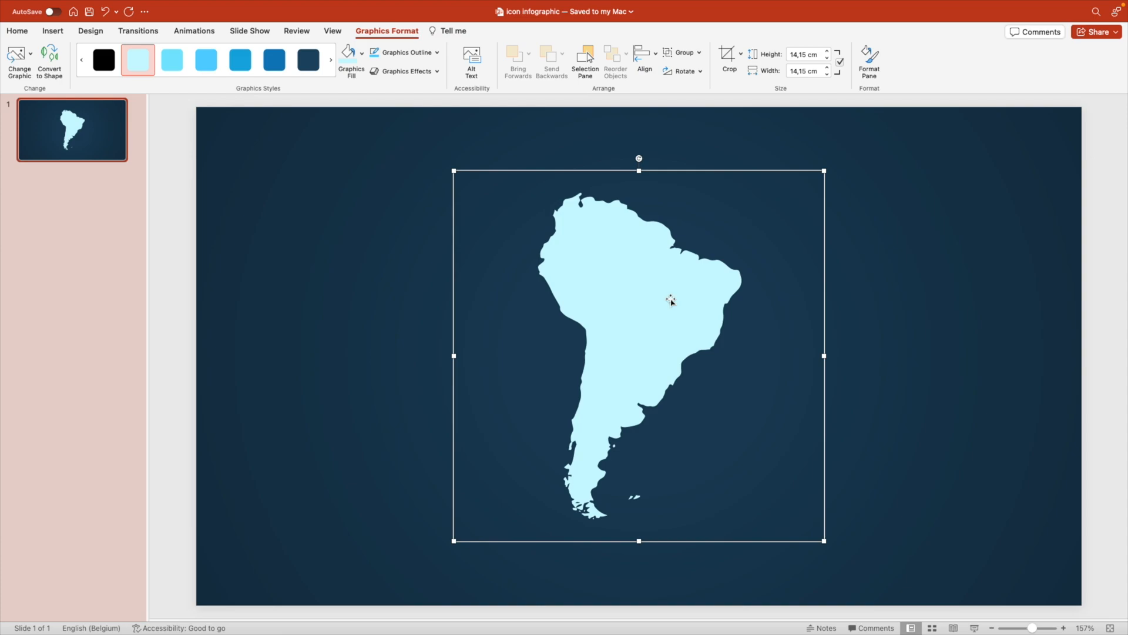
pyautogui.moveTo(670, 299); pyautogui.dragTo(636, 342)
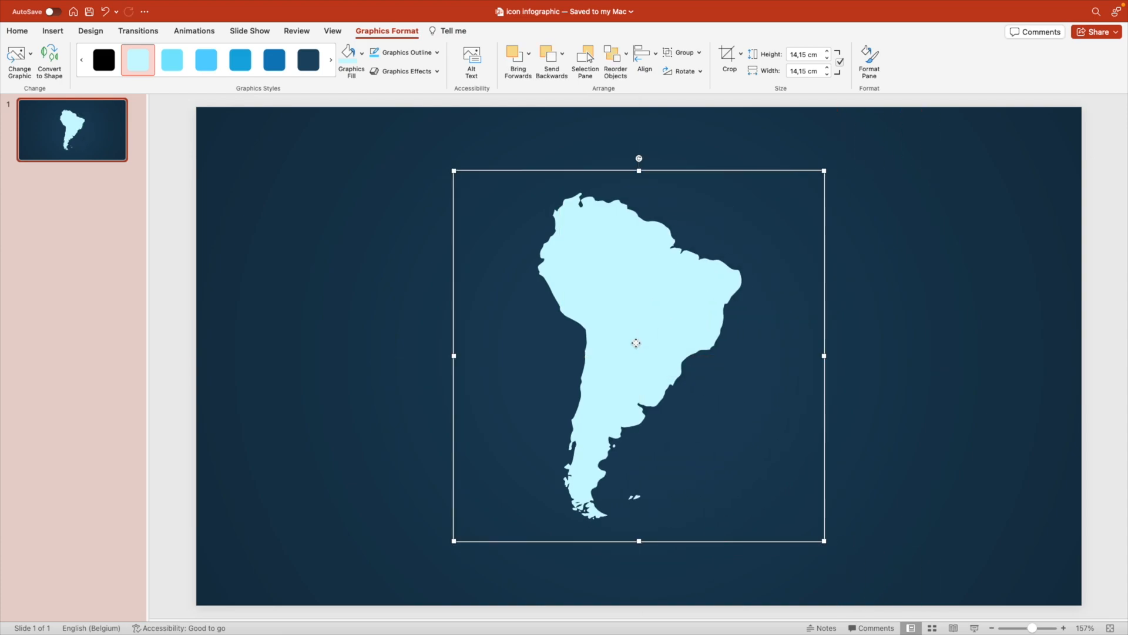
# - Crop a map copy to its upper-right quarter, fill it brighter blue and align it over the map
pyautogui.rightClick(634, 344)
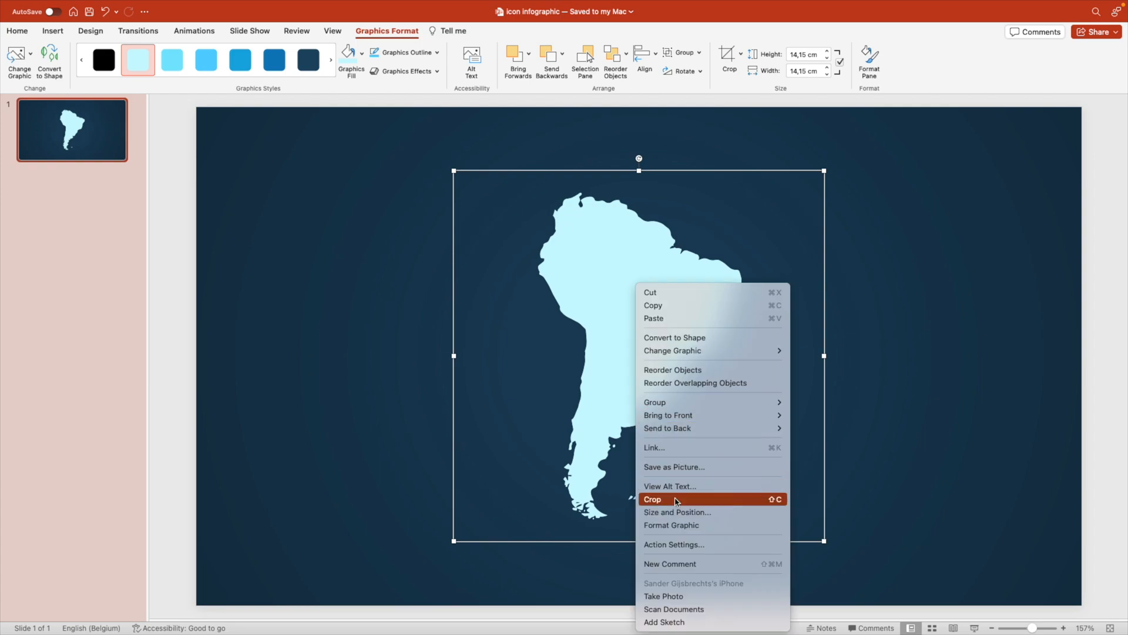
pyautogui.click(677, 498)
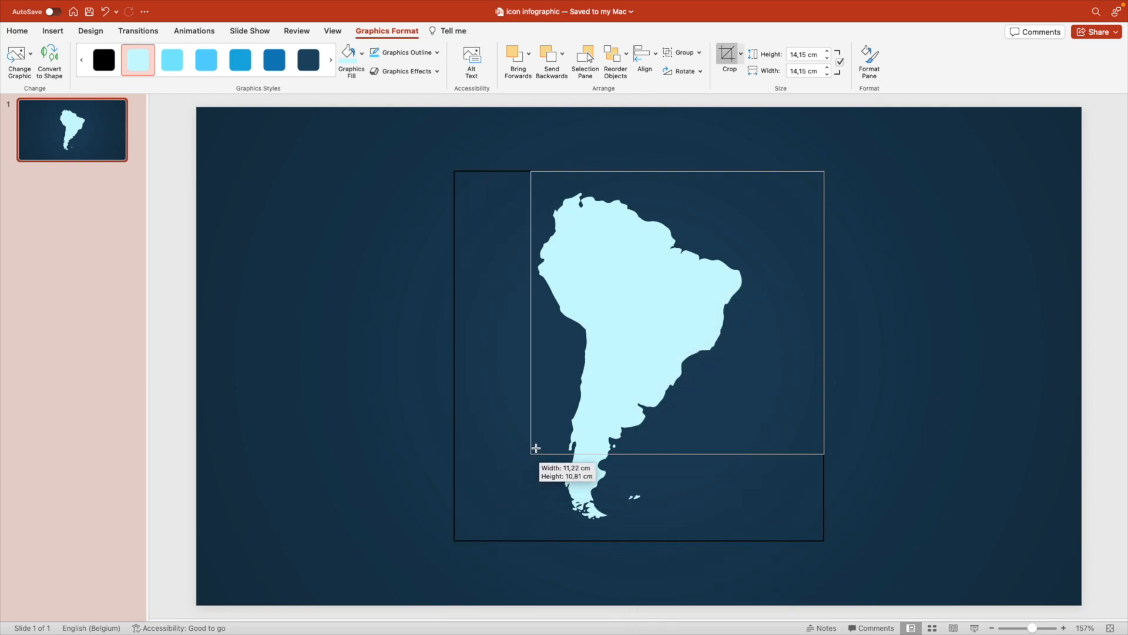
pyautogui.moveTo(536, 448); pyautogui.dragTo(638, 358)
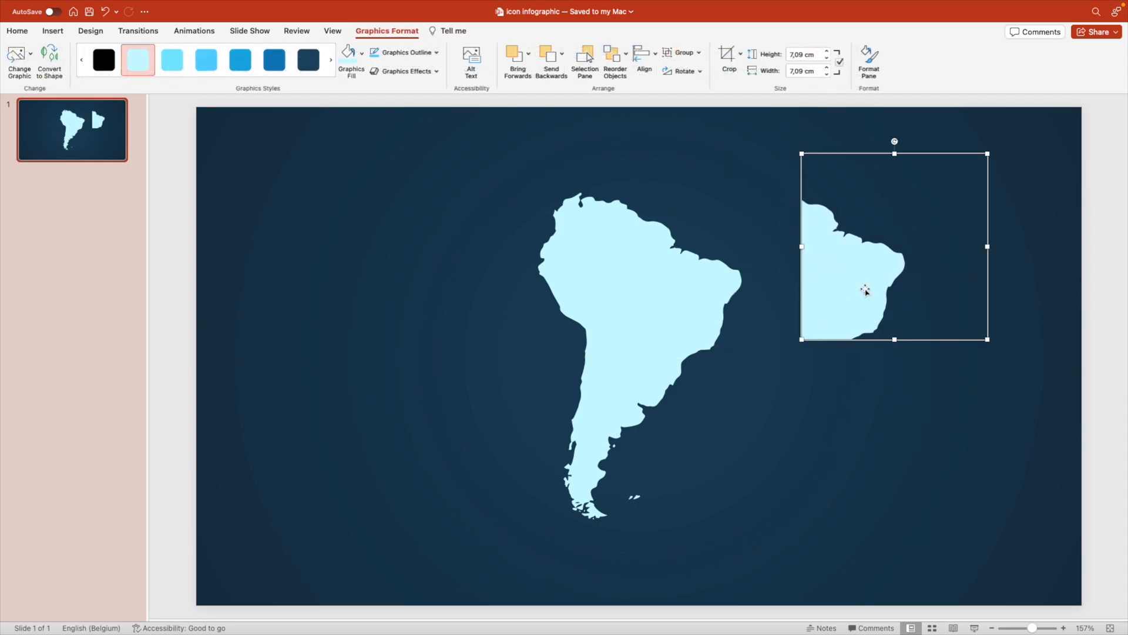
pyautogui.click(348, 53)
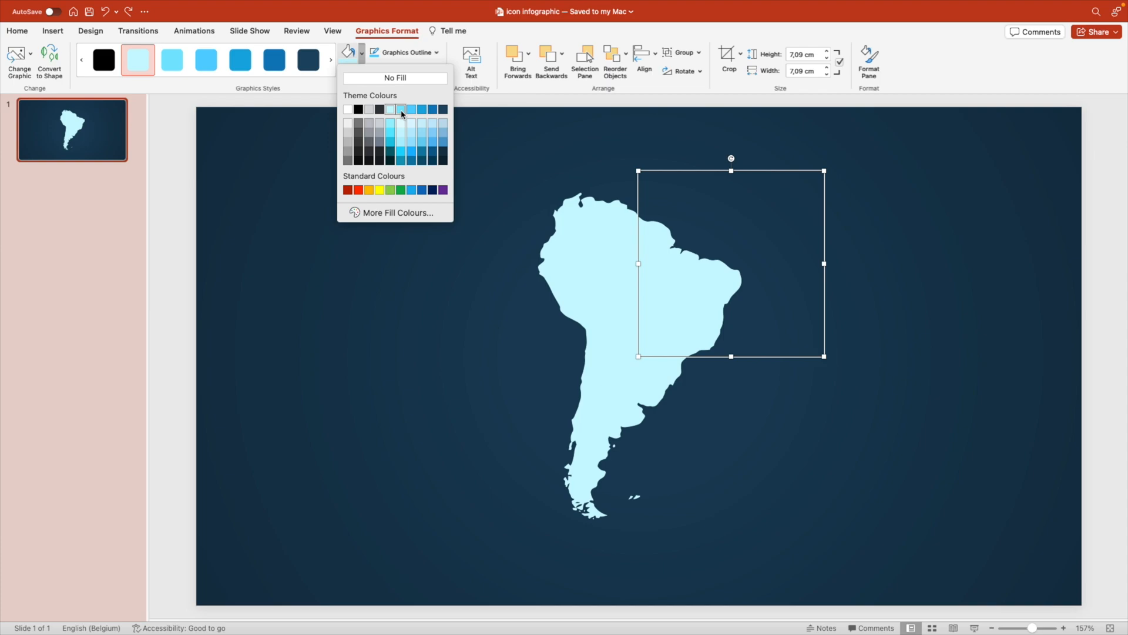
pyautogui.click(402, 109)
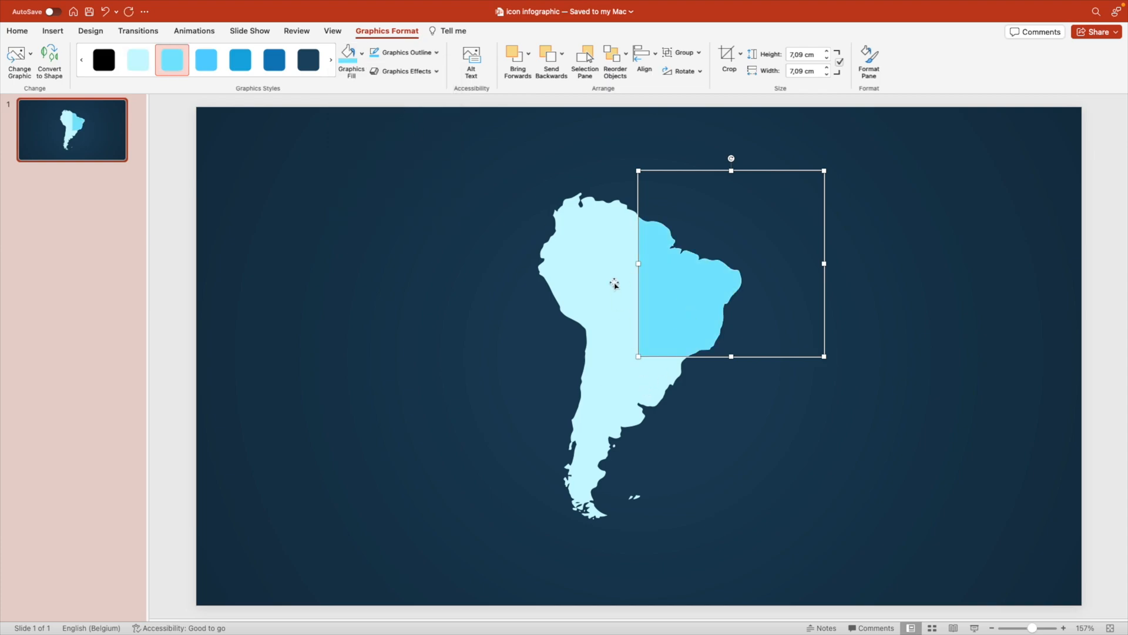
pyautogui.moveTo(613, 283); pyautogui.dragTo(686, 323)
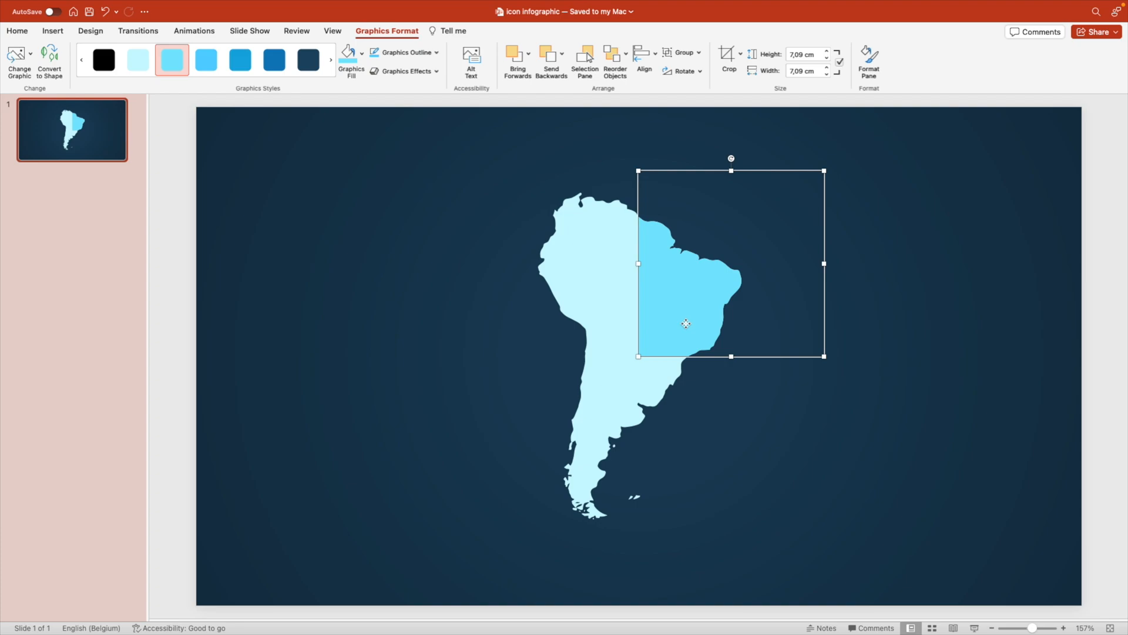
# - Re-crop the blue piece so it also covers the map's lower half
pyautogui.click(728, 53)
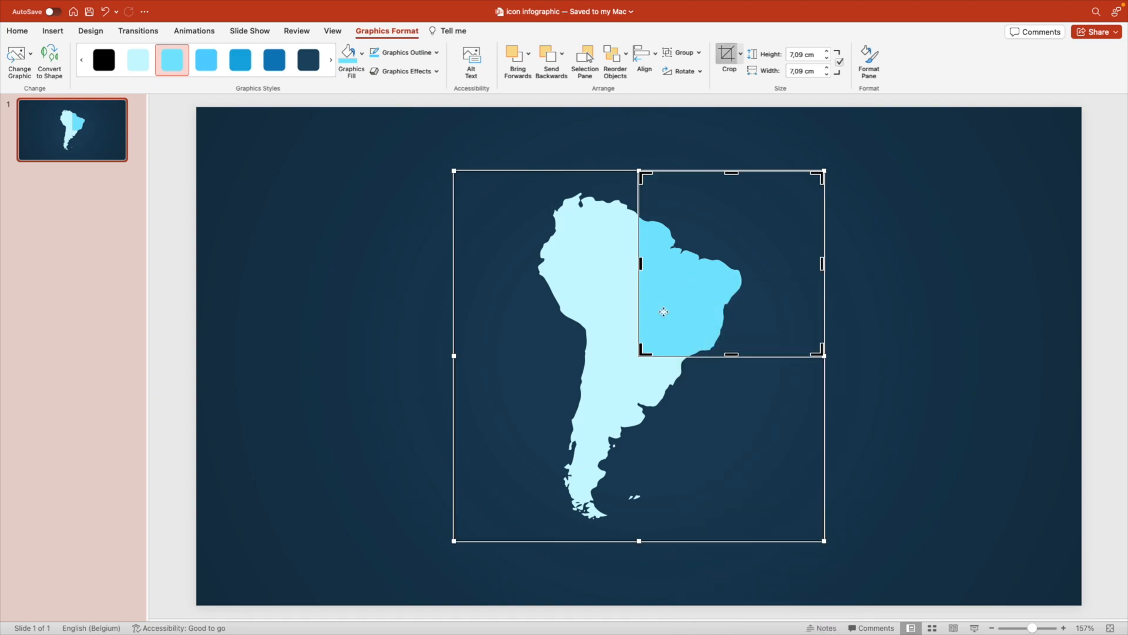
pyautogui.moveTo(731, 354); pyautogui.dragTo(732, 539)
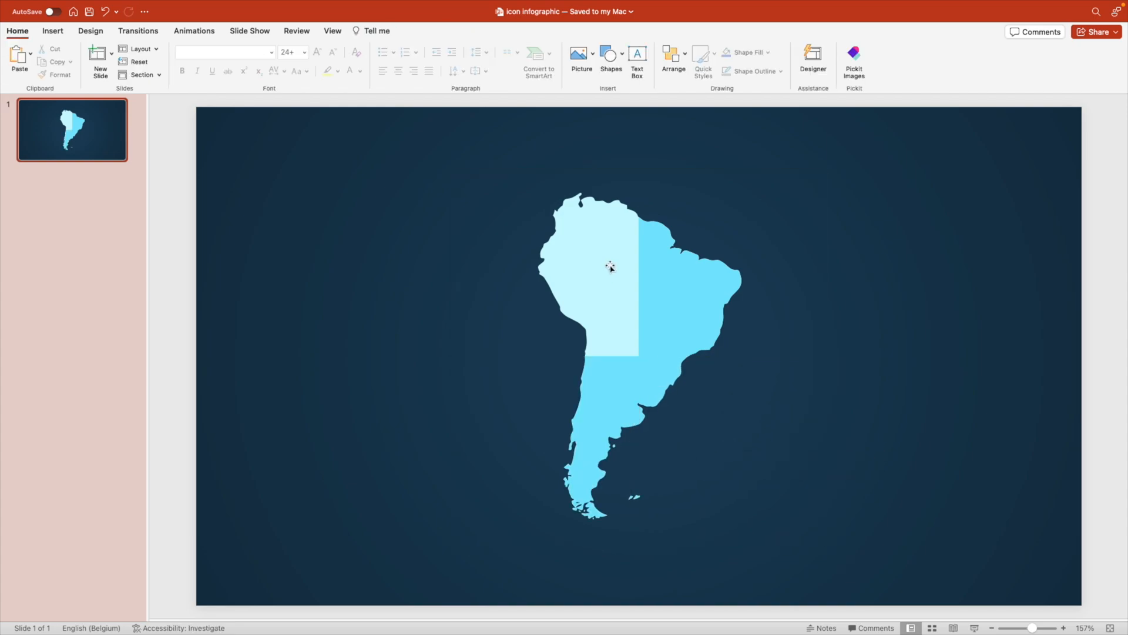
# - Crop out the lower quarters and fill lower-right mid-blue and lower-left a darker blue
pyautogui.click(609, 268)
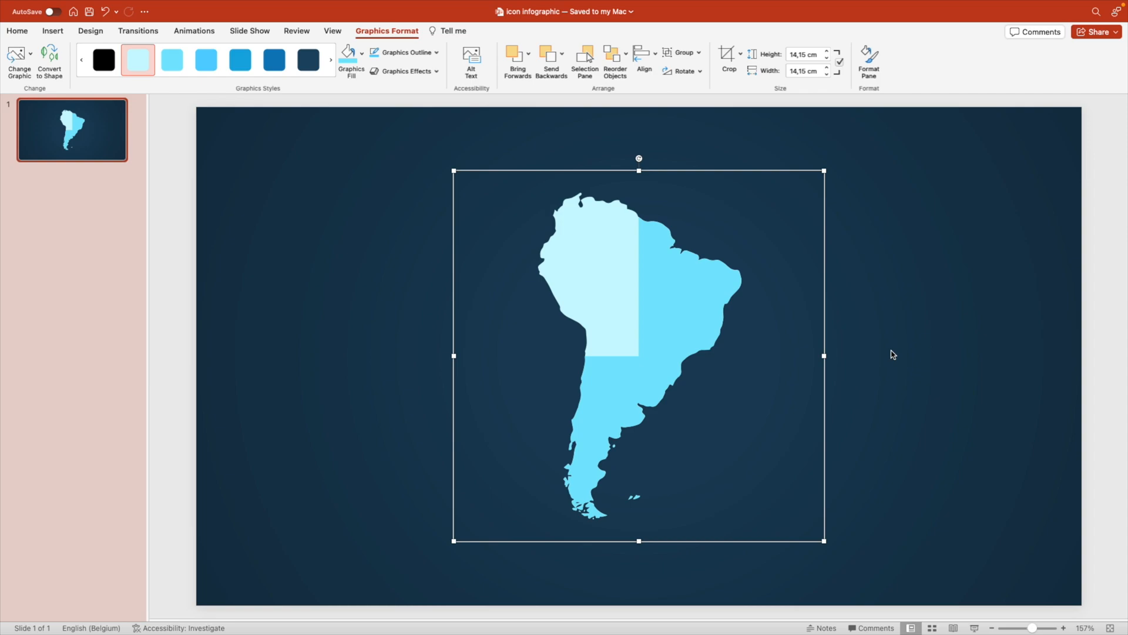
pyautogui.click(729, 53)
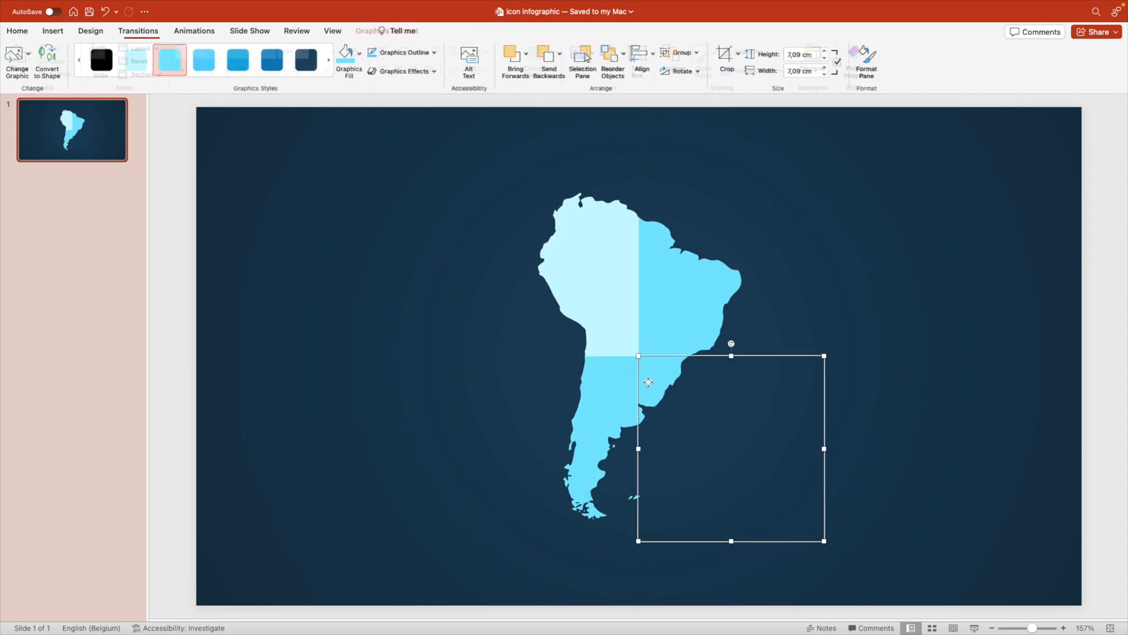
pyautogui.click(177, 60)
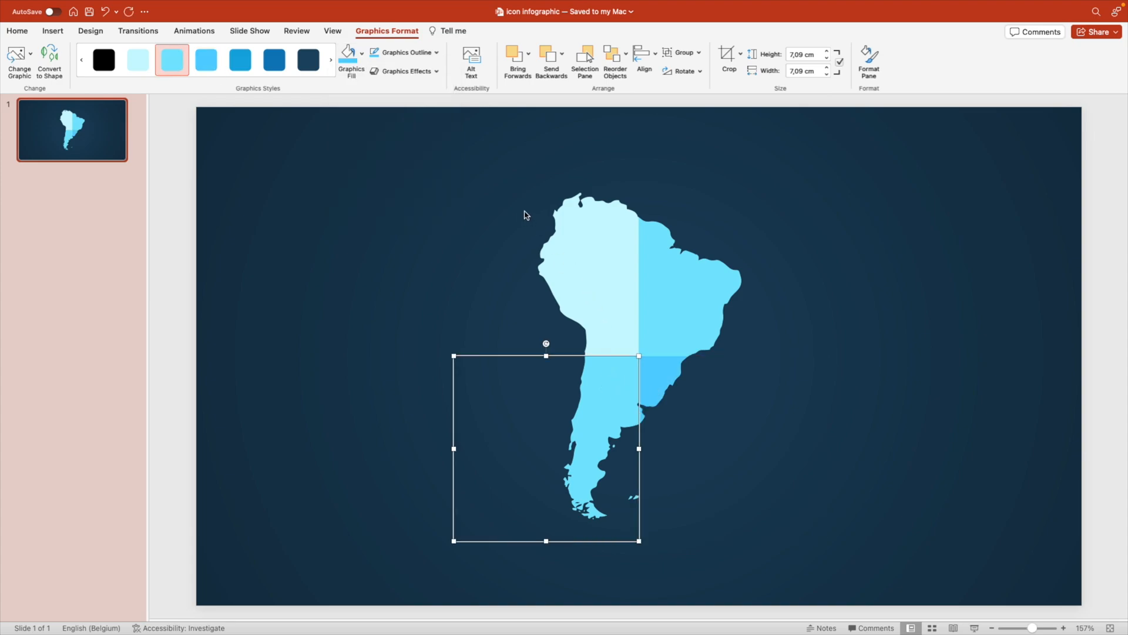
pyautogui.click(360, 54)
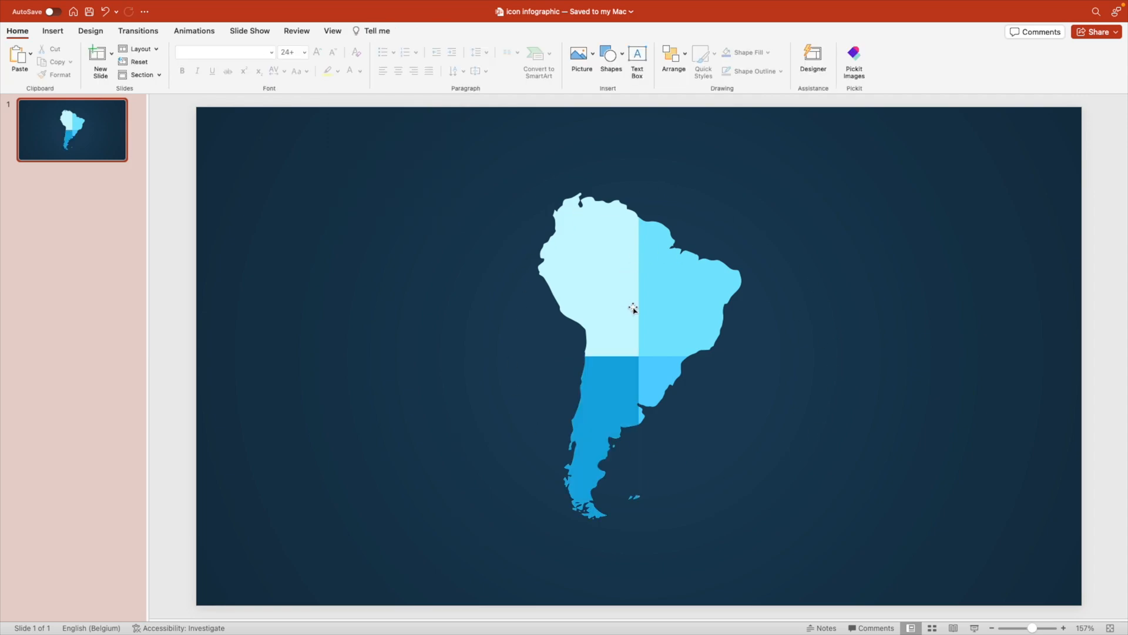
pyautogui.moveTo(683, 378)
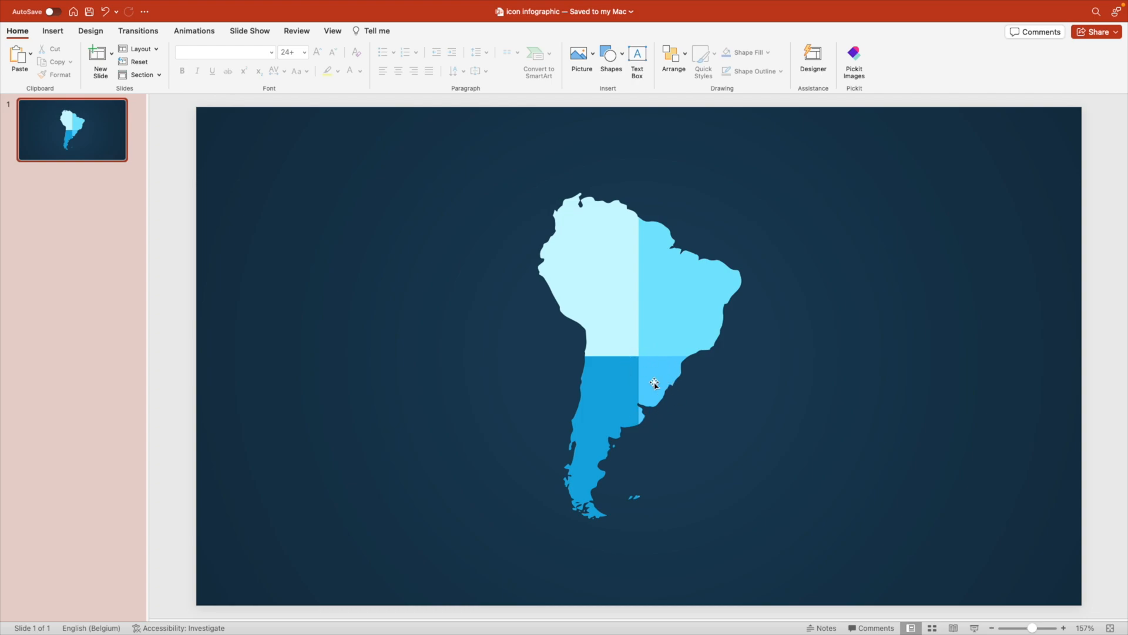
pyautogui.moveTo(609, 290)
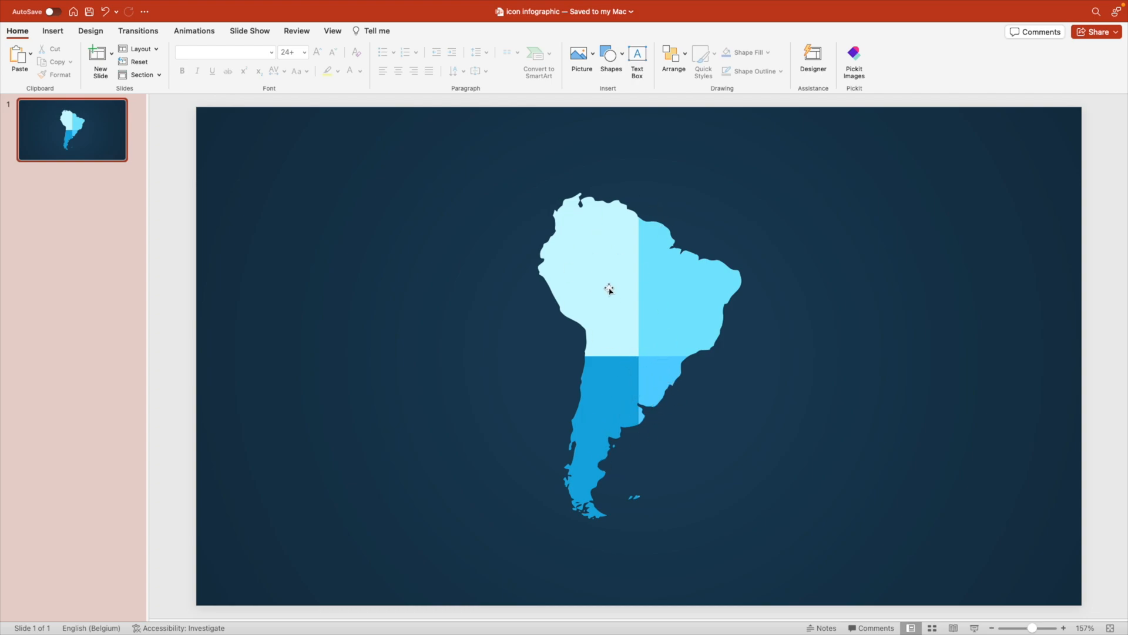
# - Trim the upper map piece's bottom crop so the horizontal split sits higher
pyautogui.click(609, 290)
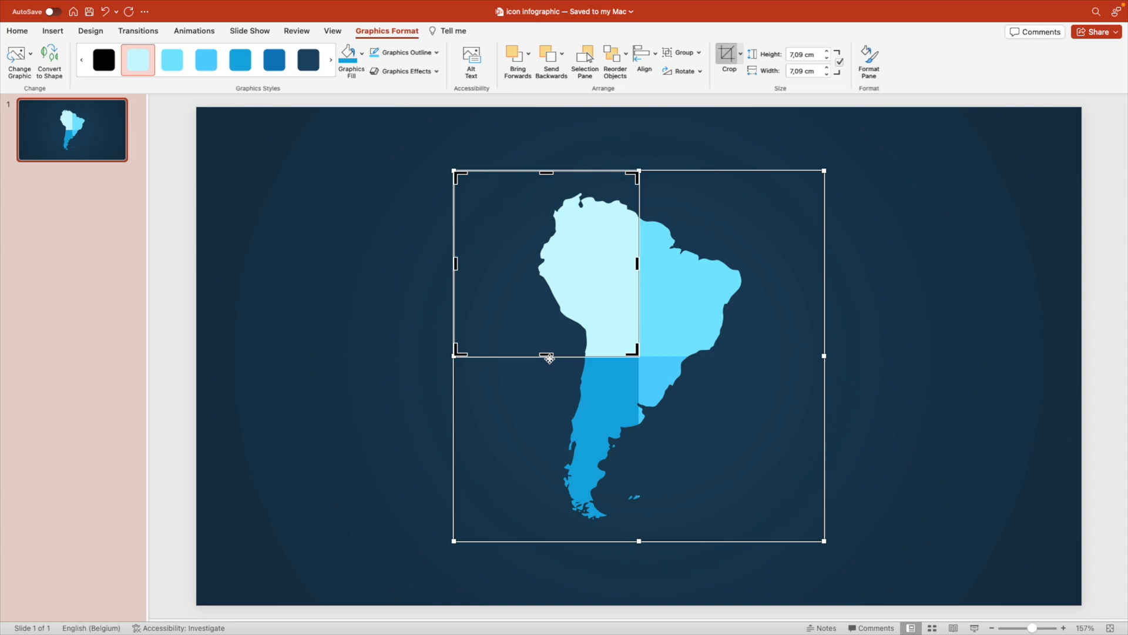
pyautogui.moveTo(549, 357); pyautogui.dragTo(558, 333)
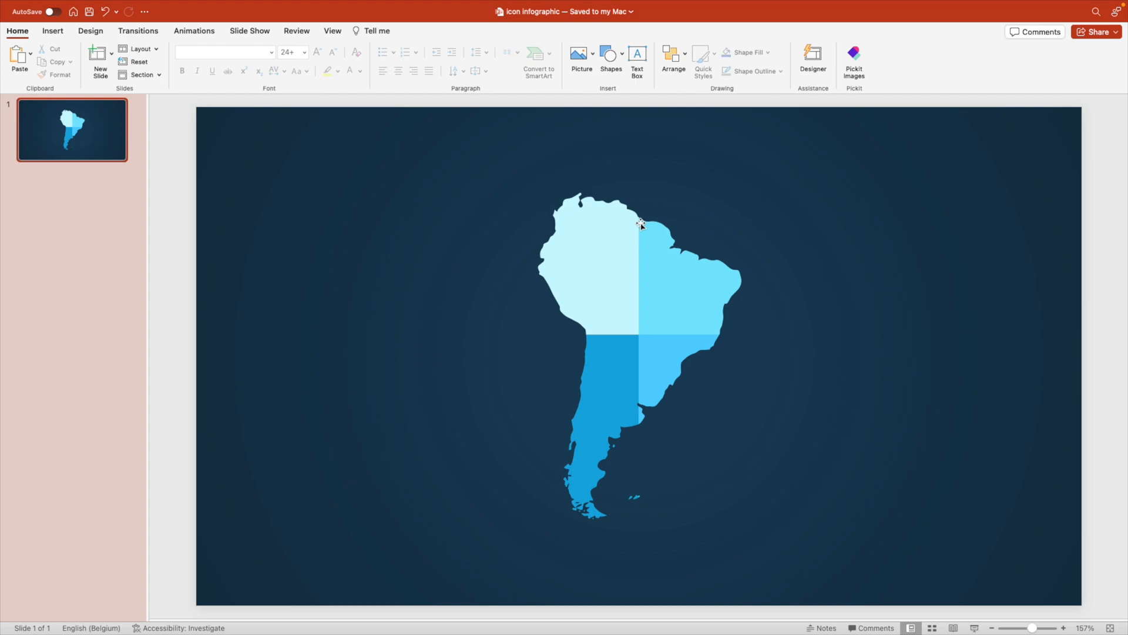
pyautogui.moveTo(773, 325)
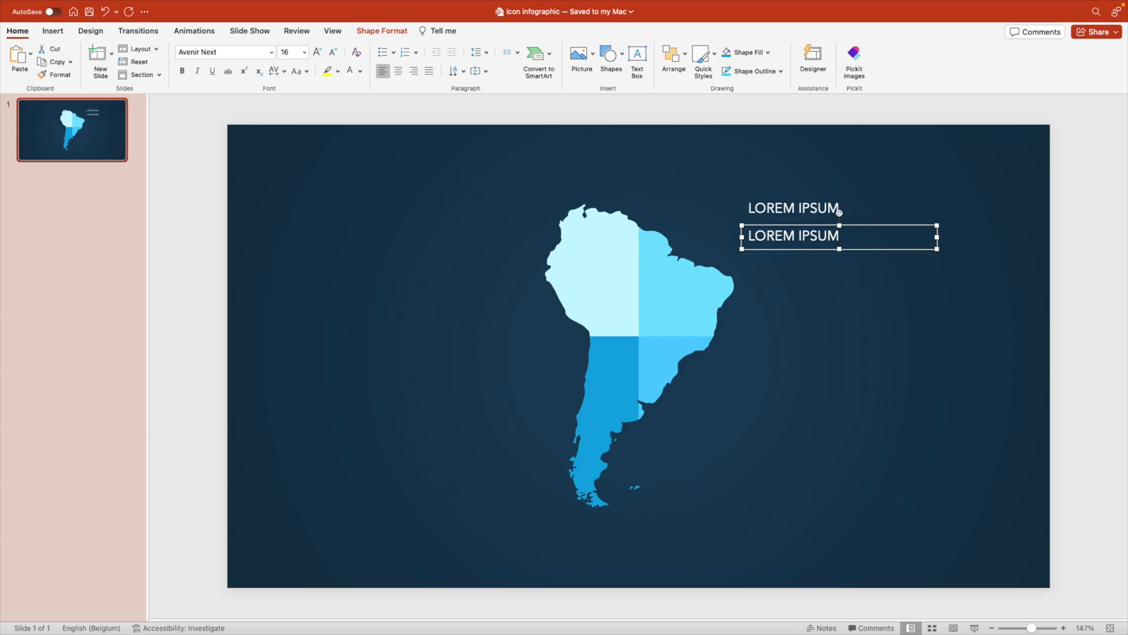
# - Add the Lorem ipsum placeholder paragraph and a small outline-free circle left of the heading
pyautogui.write('Lorem ipsum dolor sit amet, consectetur adipiscing elit, sed do eiusmod tempor incididunt ut labore et.')
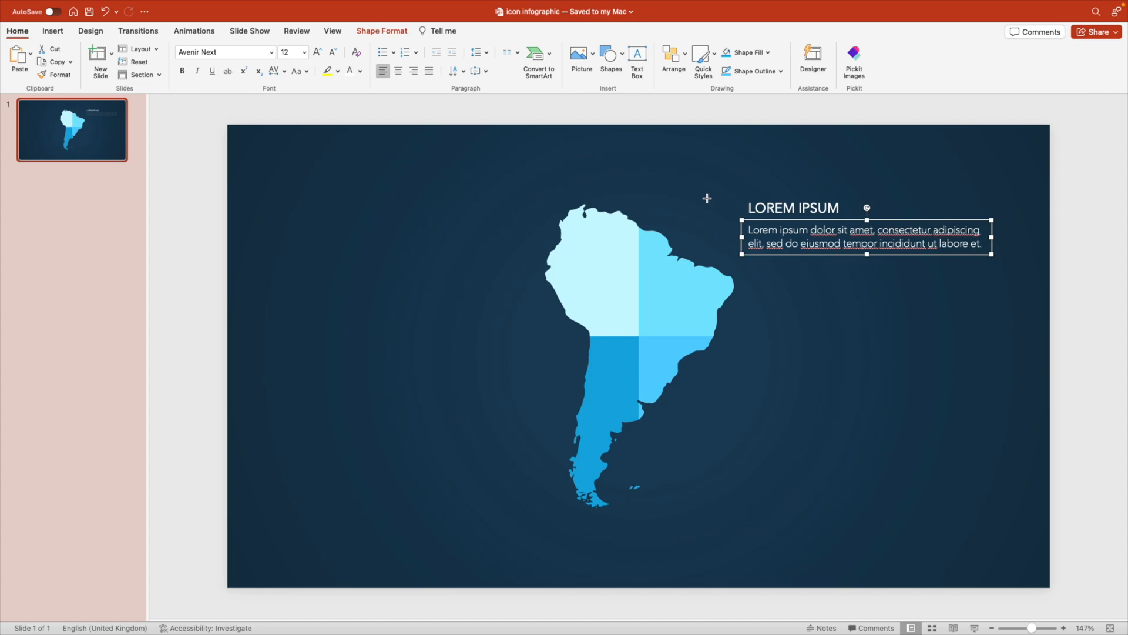
pyautogui.click(710, 221)
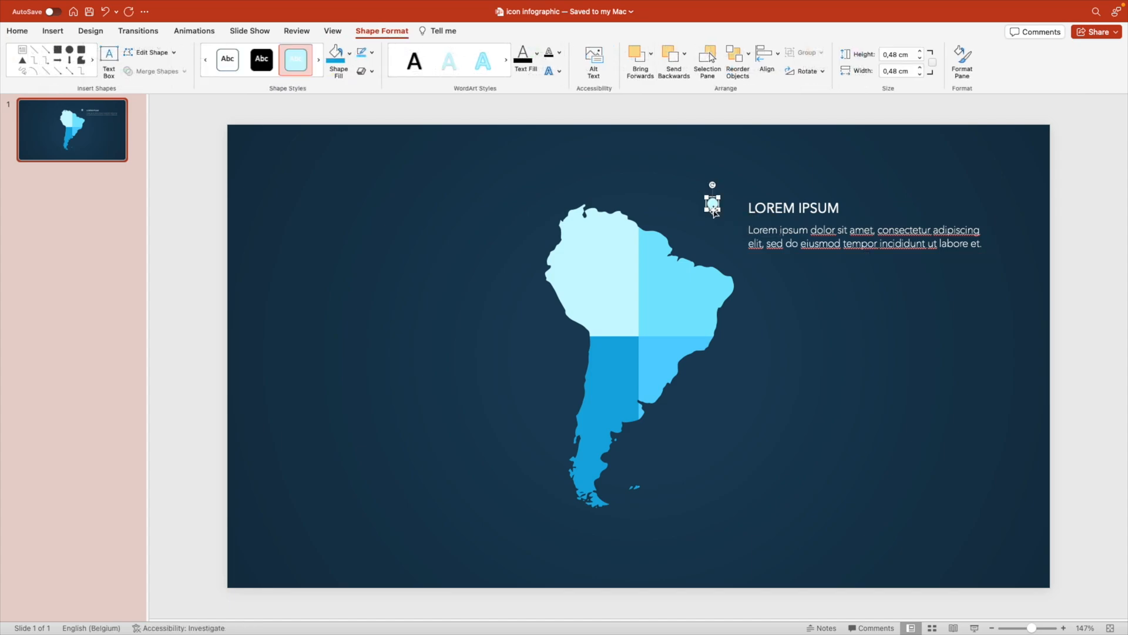
pyautogui.moveTo(713, 203); pyautogui.dragTo(729, 209)
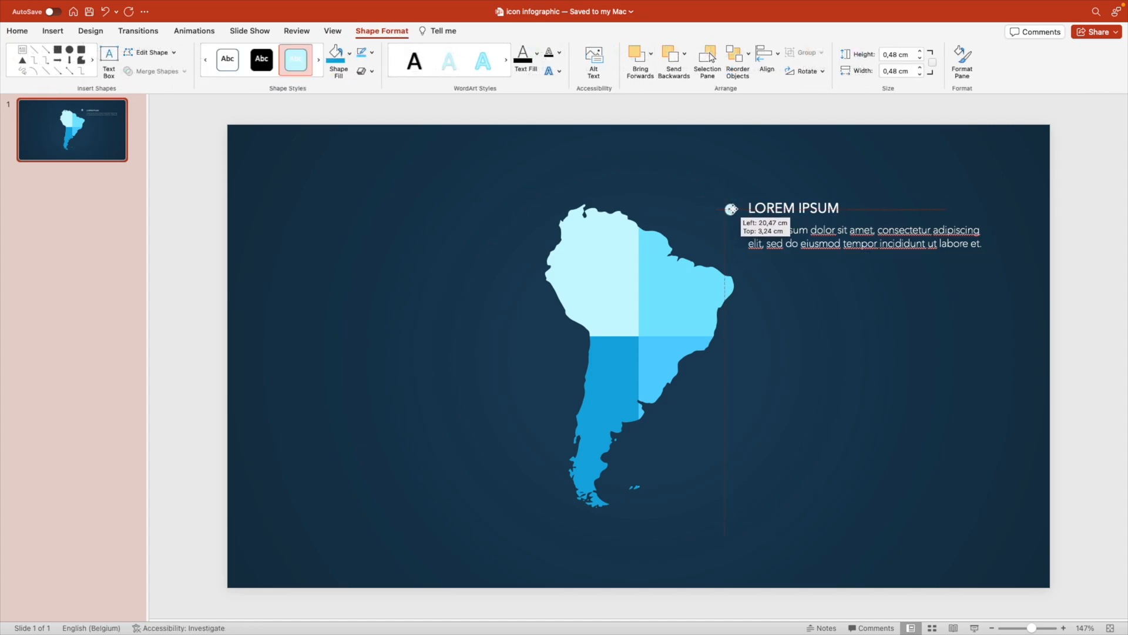
pyautogui.click(364, 53)
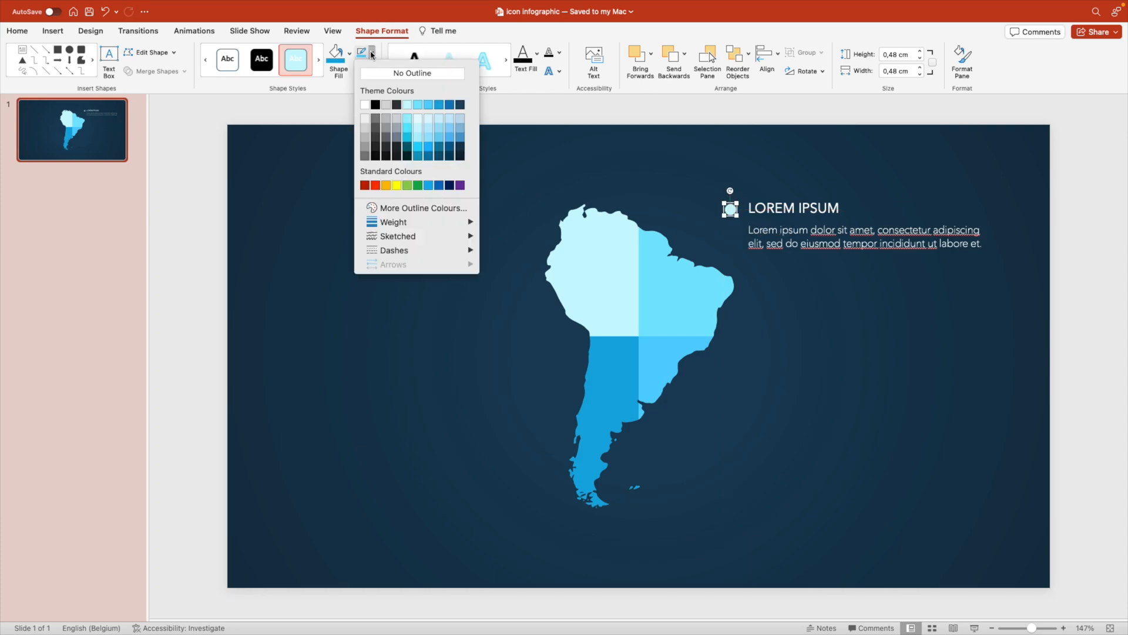
pyautogui.click(335, 53)
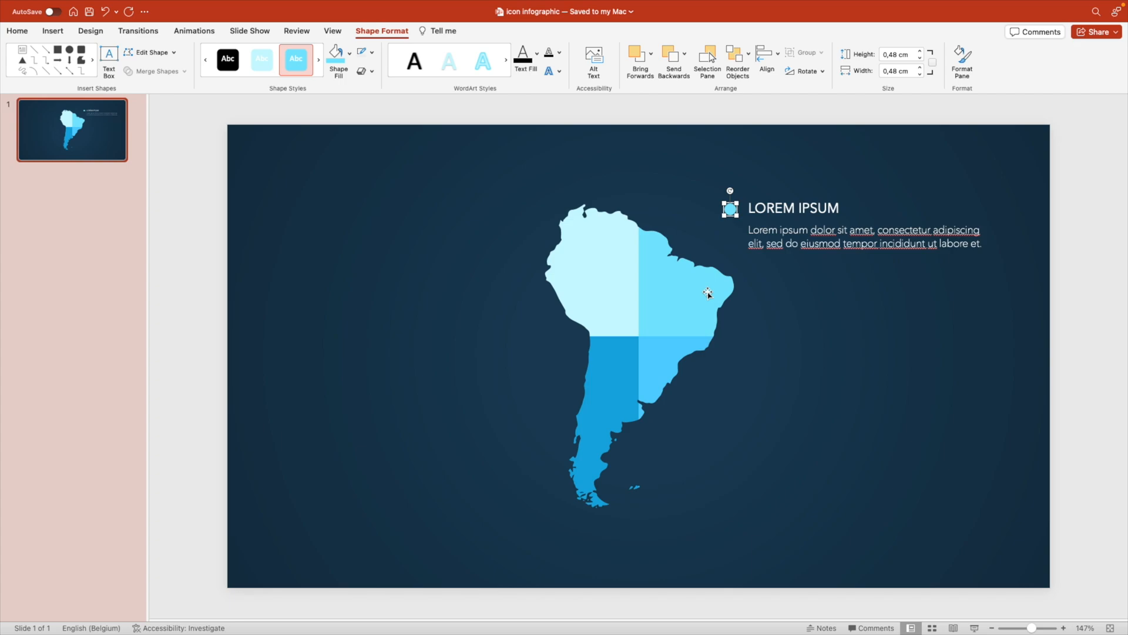
# - Draw an elbow connector from the map's upper-right quarter to the dot
pyautogui.click(52, 30)
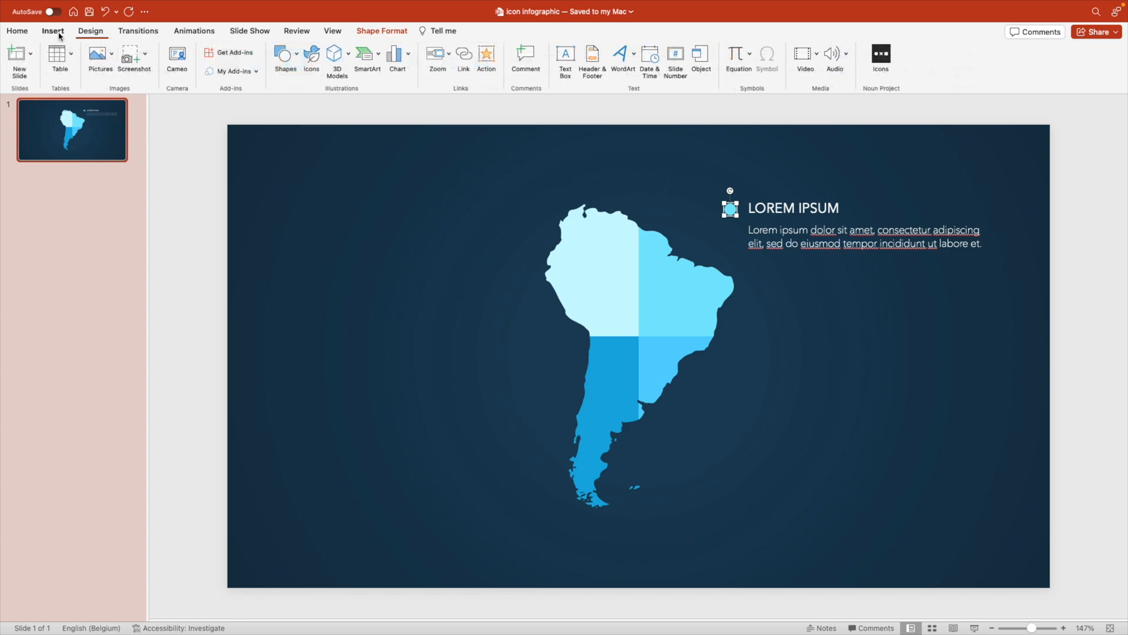
pyautogui.click(282, 53)
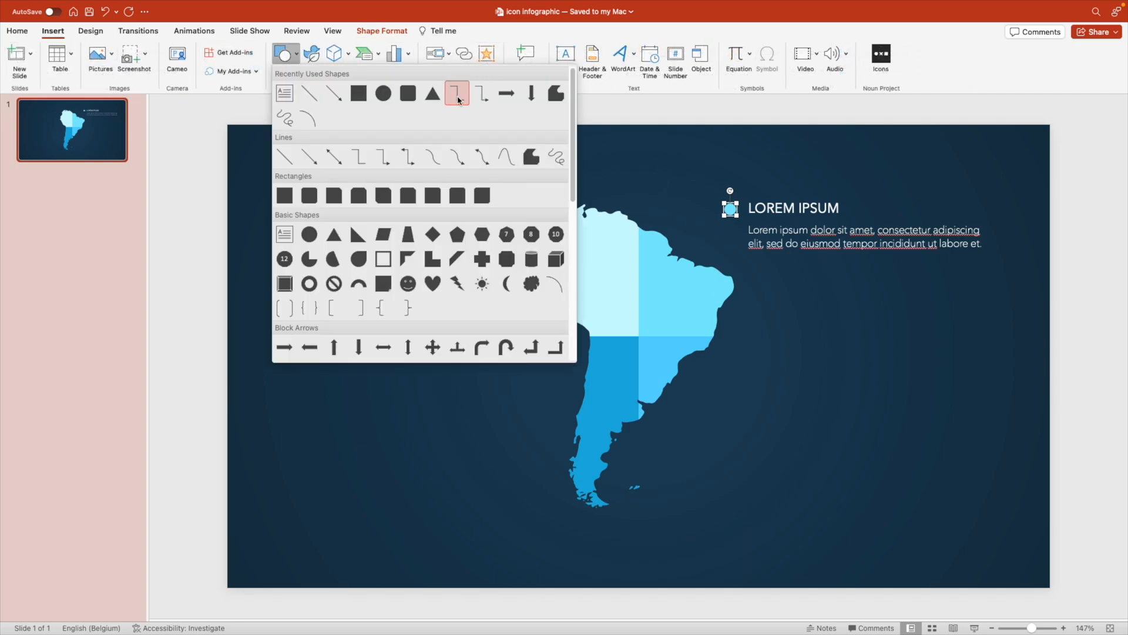
pyautogui.moveTo(458, 94)
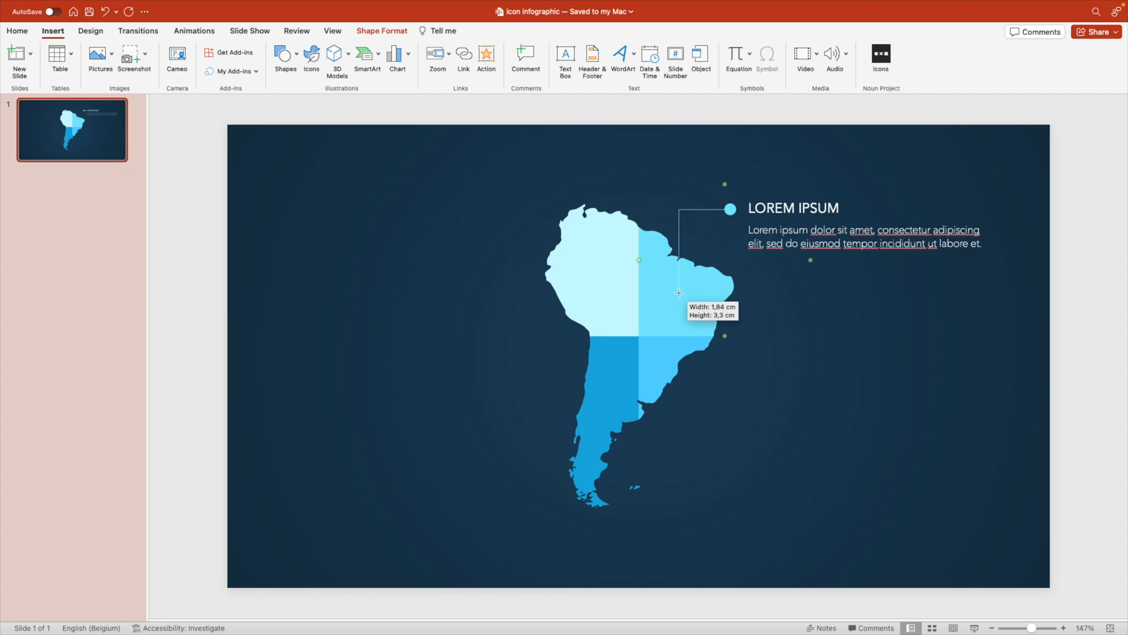
pyautogui.click(371, 59)
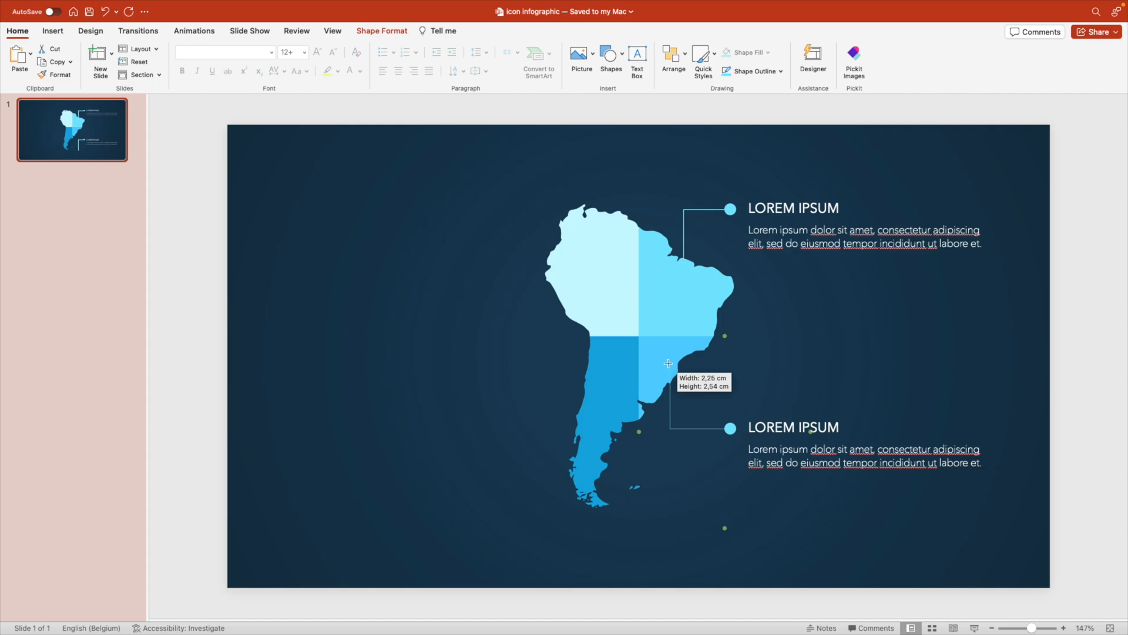
# - Connect the lower label's dot to the map's lower-right quarter with an elbow connector
pyautogui.moveTo(668, 363); pyautogui.dragTo(665, 360)
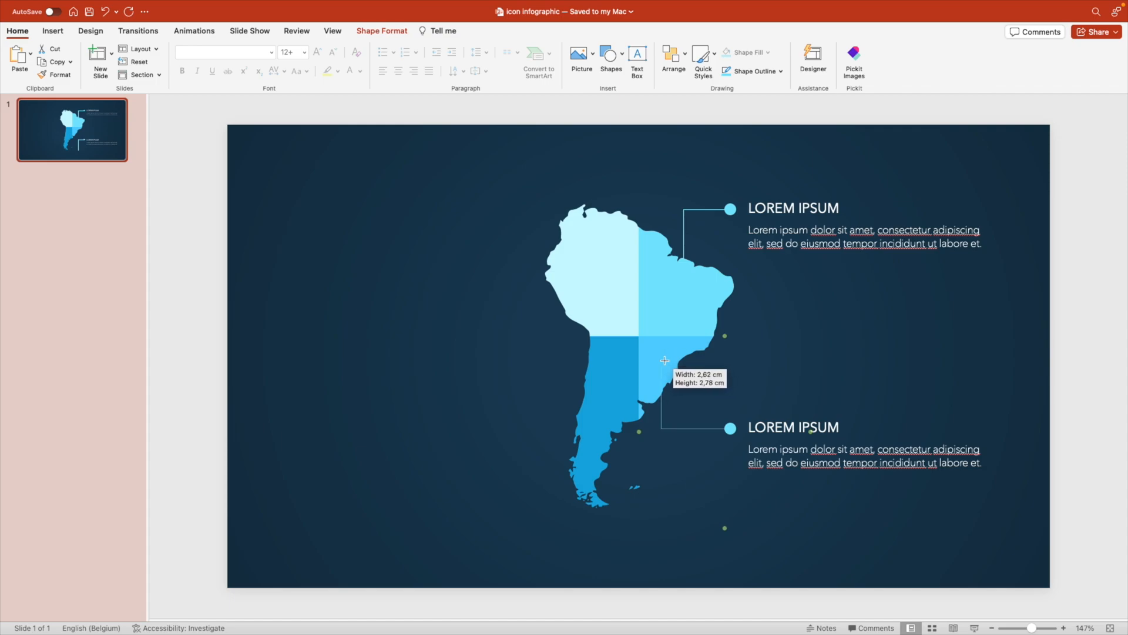
pyautogui.click(729, 428)
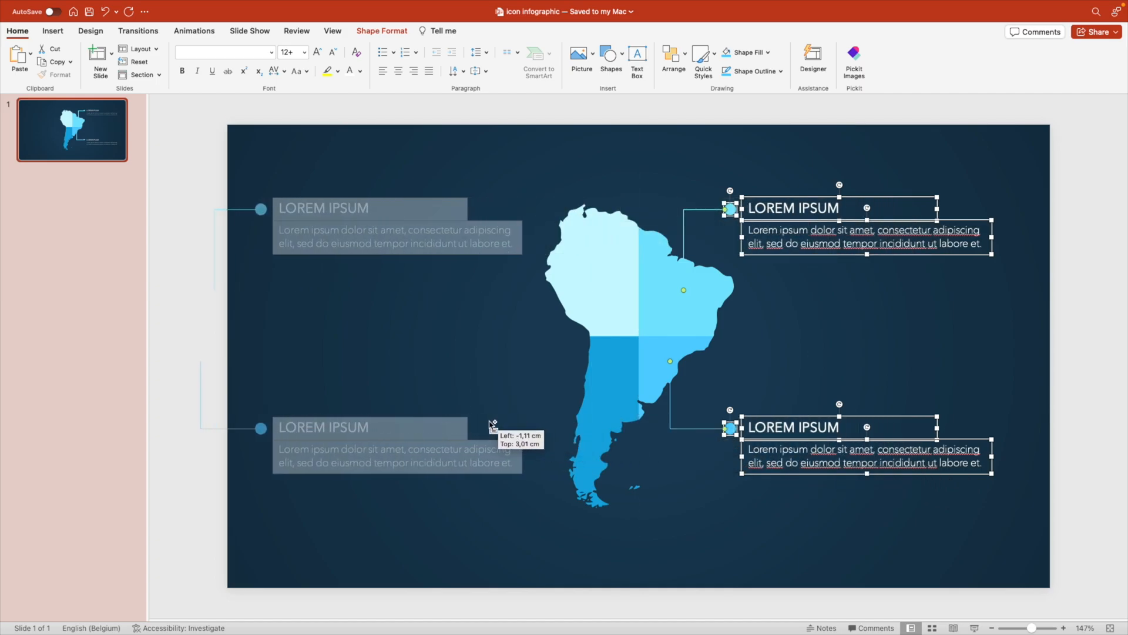
# - Place copied labels left of the map, right-aligned, dots moved right and connected to the left quarters
pyautogui.click(671, 53)
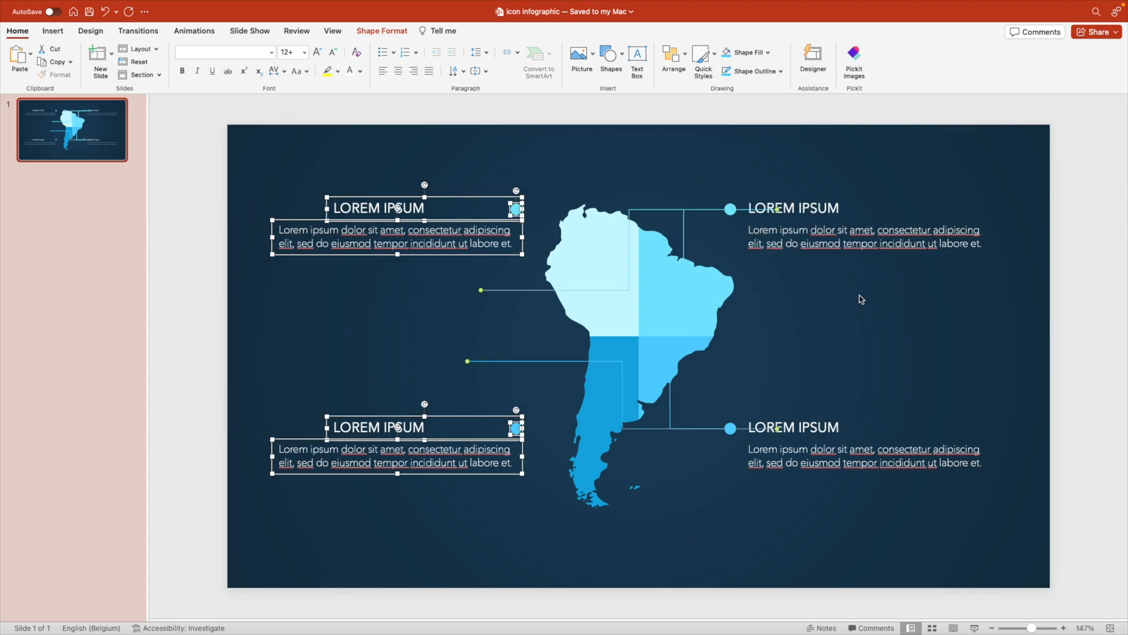
pyautogui.moveTo(414, 70)
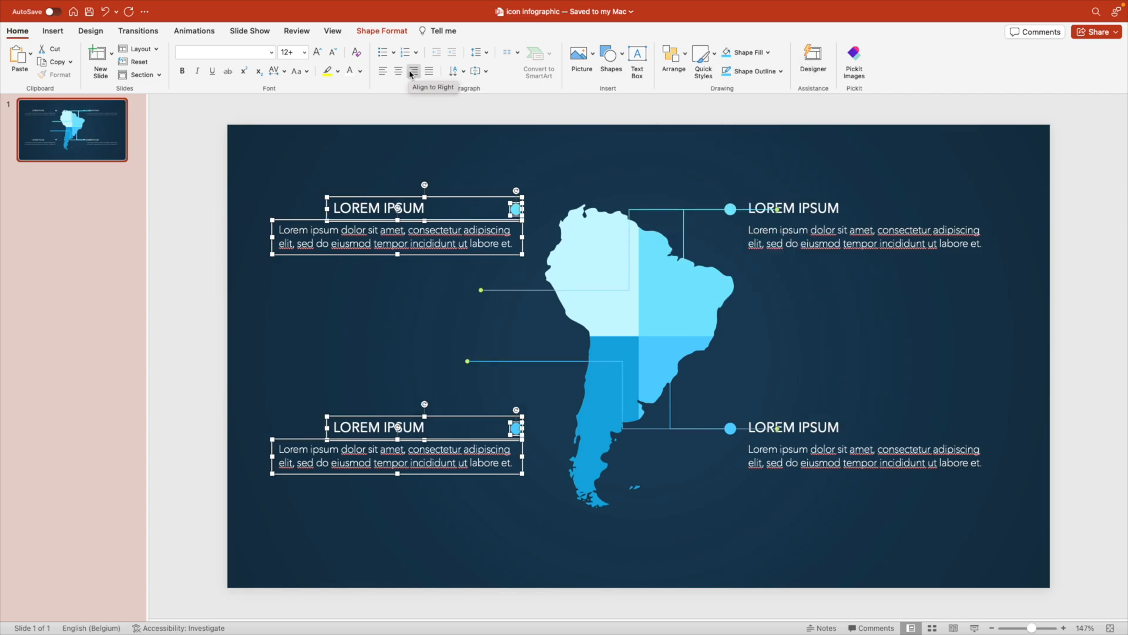
pyautogui.click(413, 71)
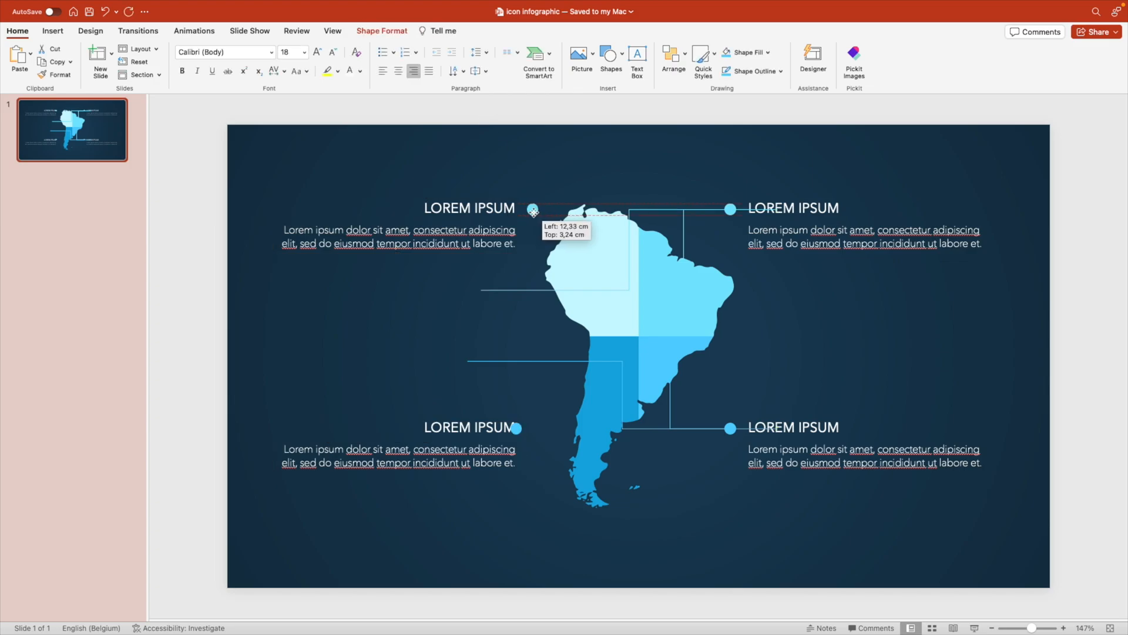
pyautogui.moveTo(533, 209); pyautogui.dragTo(482, 290)
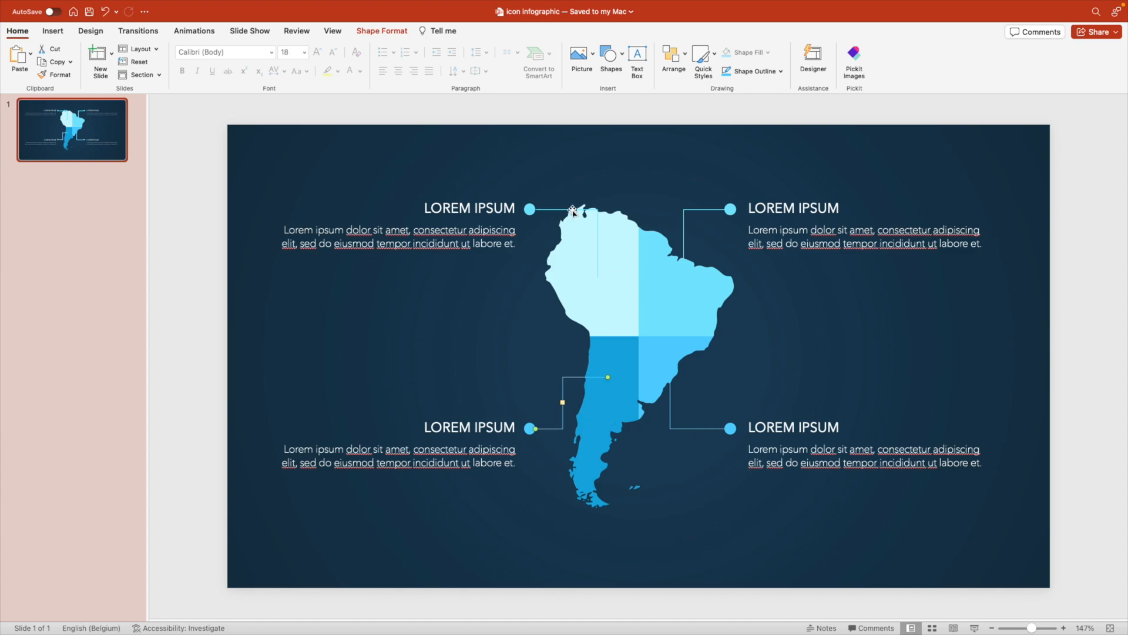
pyautogui.click(778, 70)
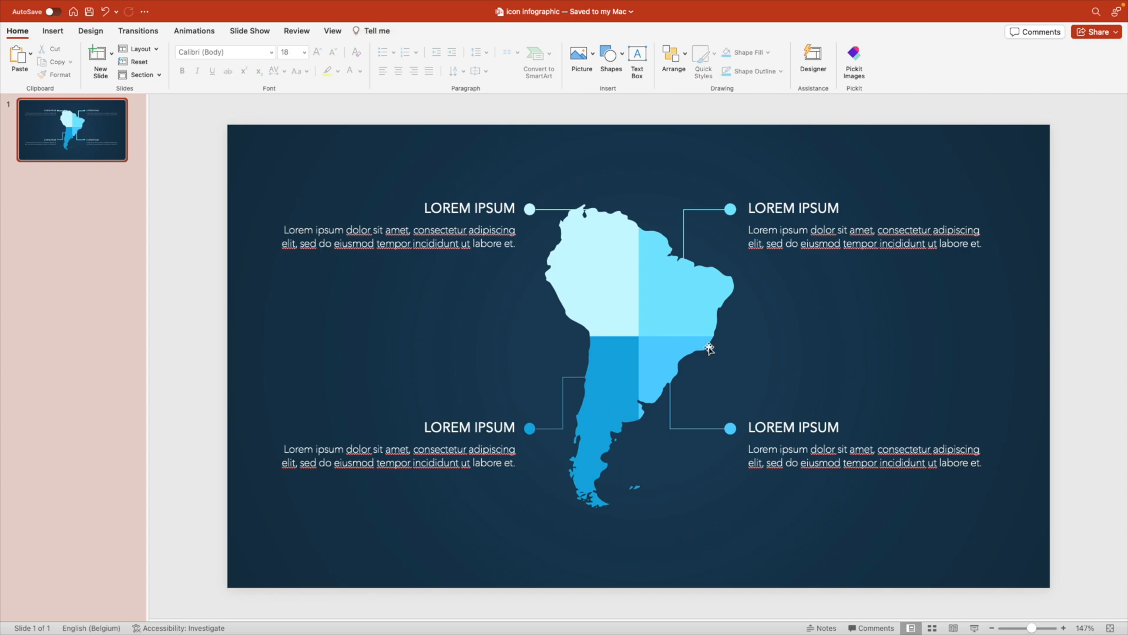
pyautogui.moveTo(833, 368)
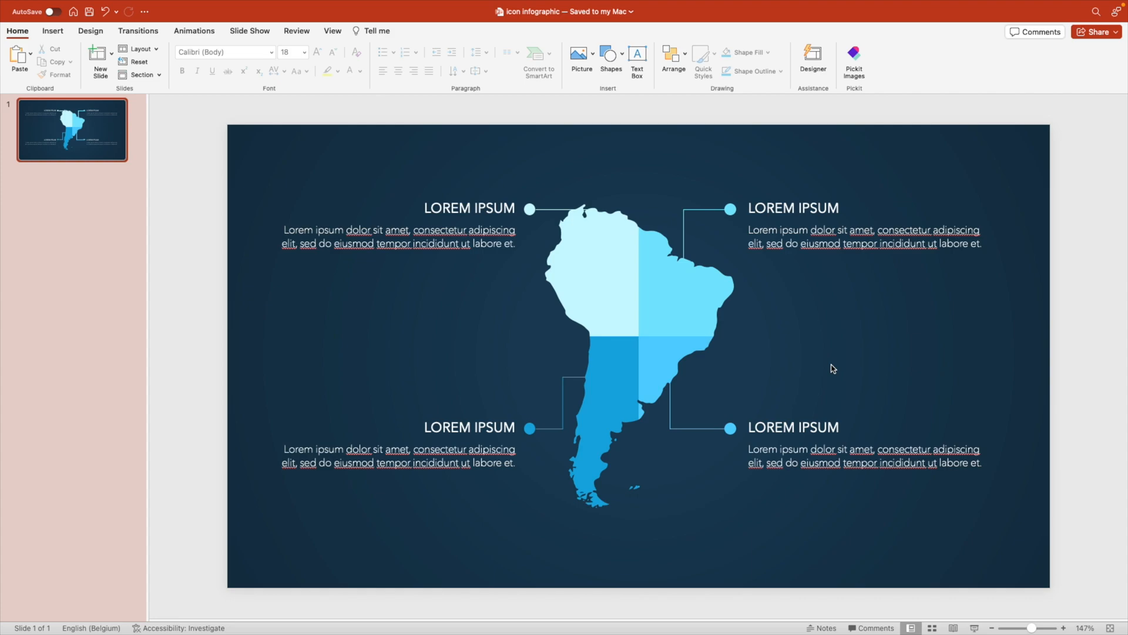
# - Enter SOUTH into the heading copy and make it bold
pyautogui.click(795, 207)
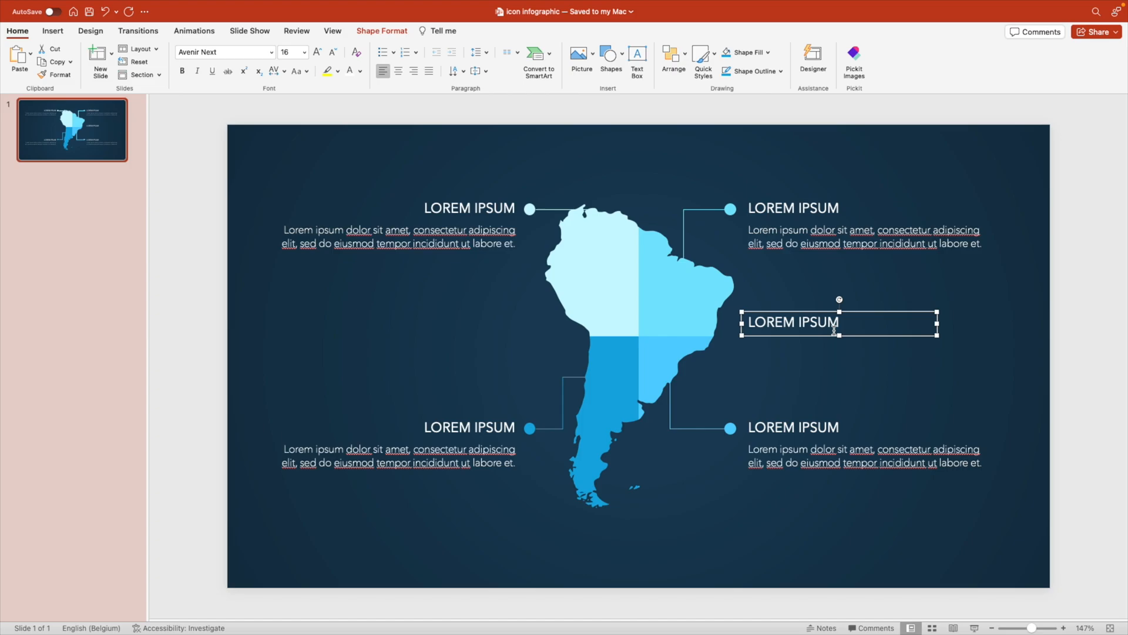
pyautogui.write('SOUTH')
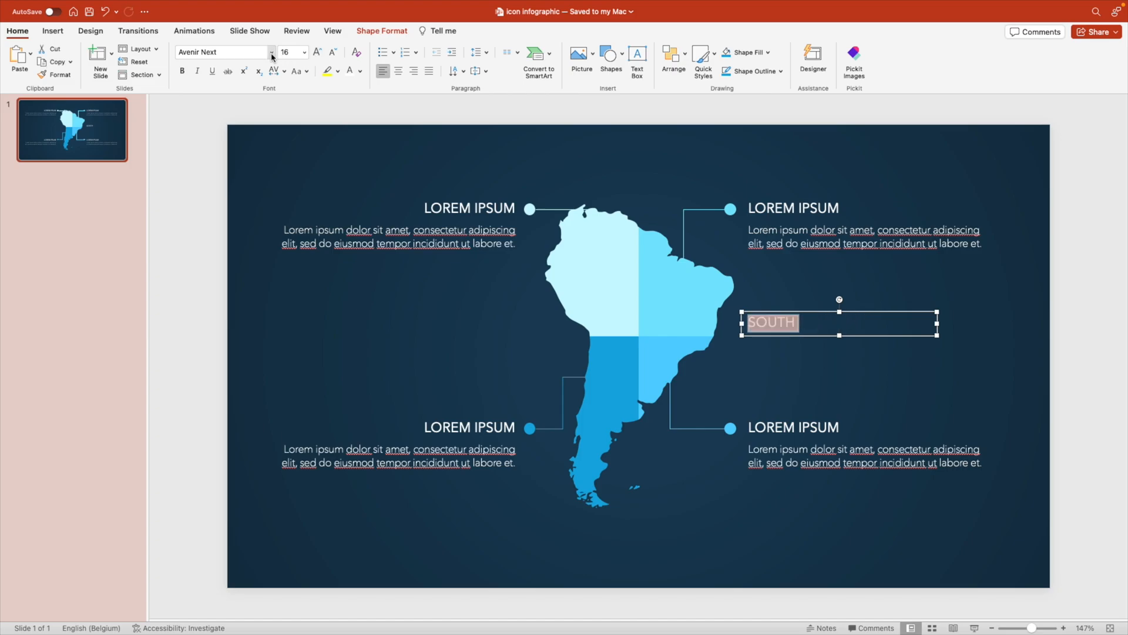
pyautogui.click(271, 52)
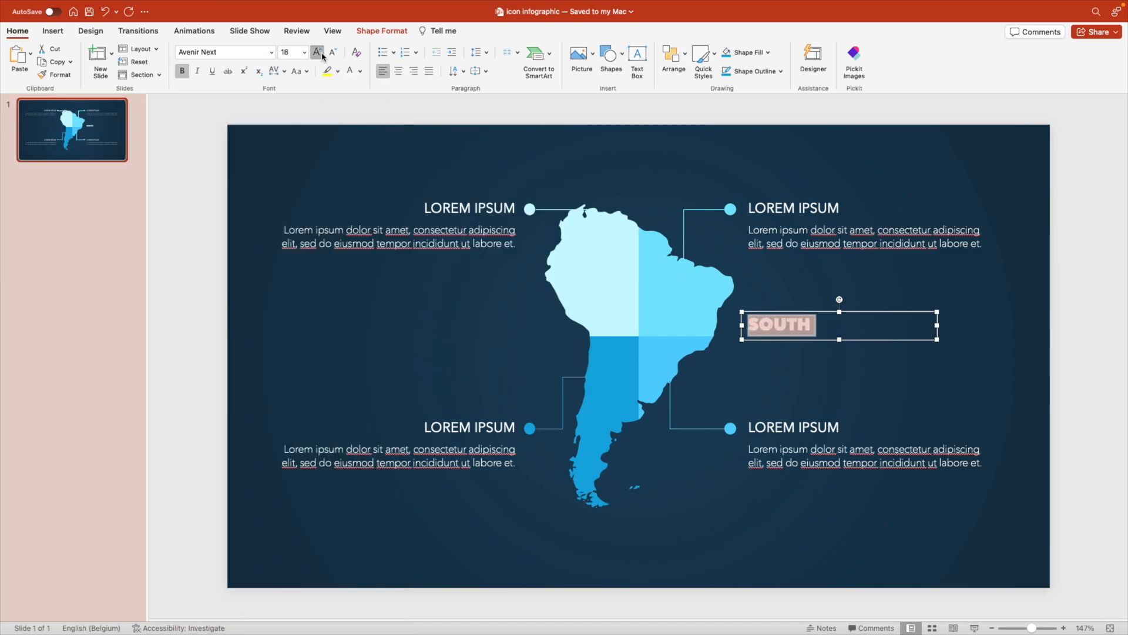
# - Enlarge the title (trying 250, settling on 175) and extend it with AMER
pyautogui.click(317, 51)
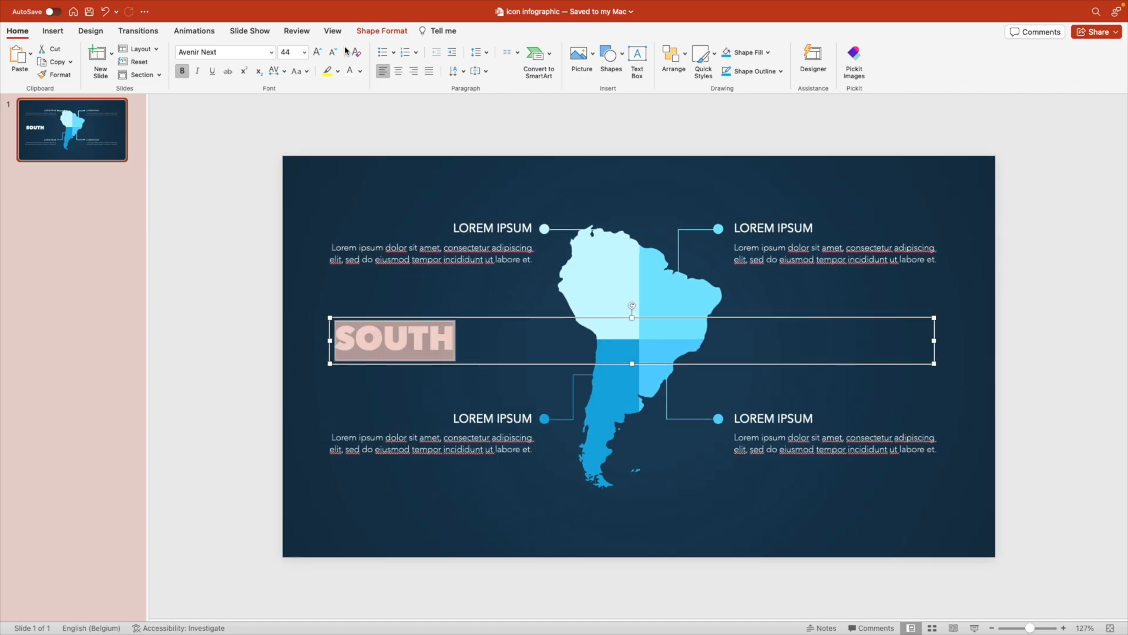
pyautogui.write('250')
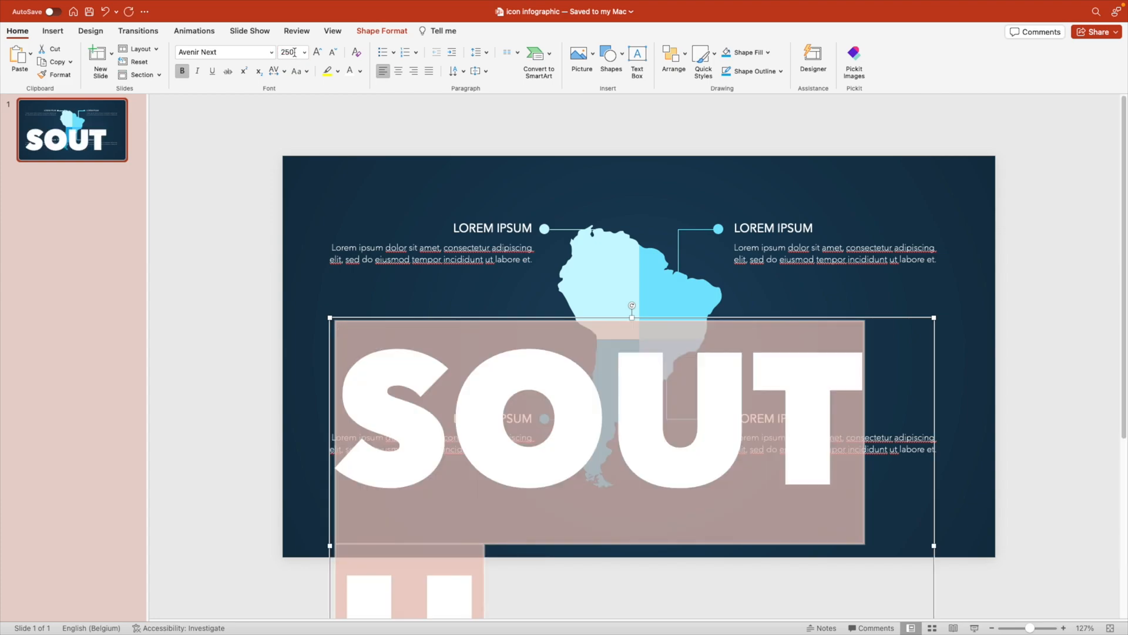
pyautogui.write('175')
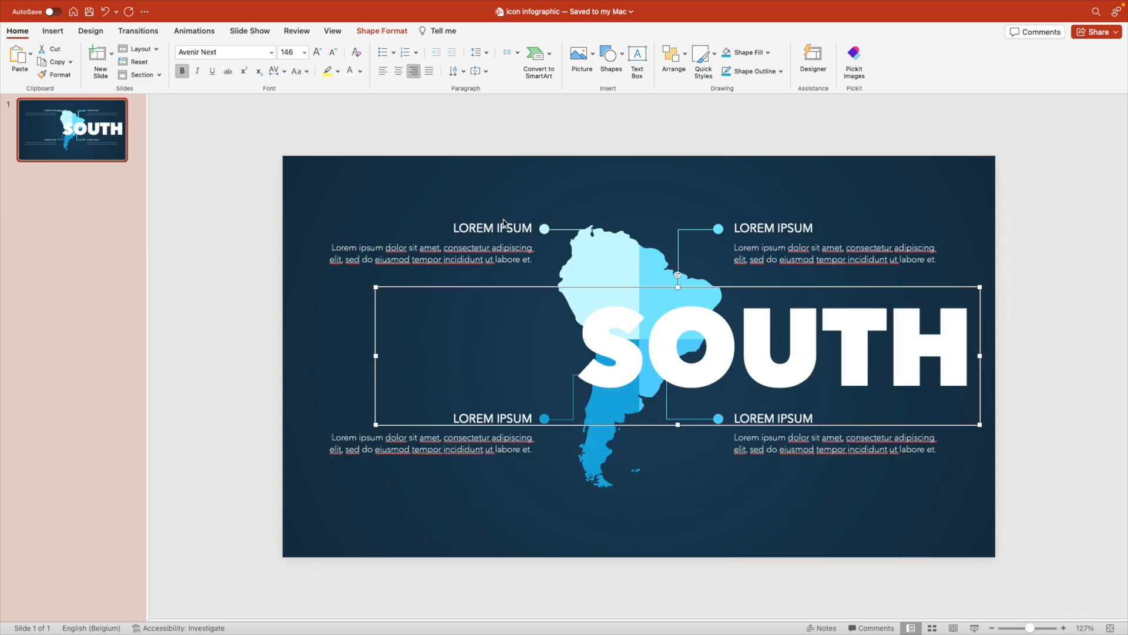
pyautogui.write('AMERICA')
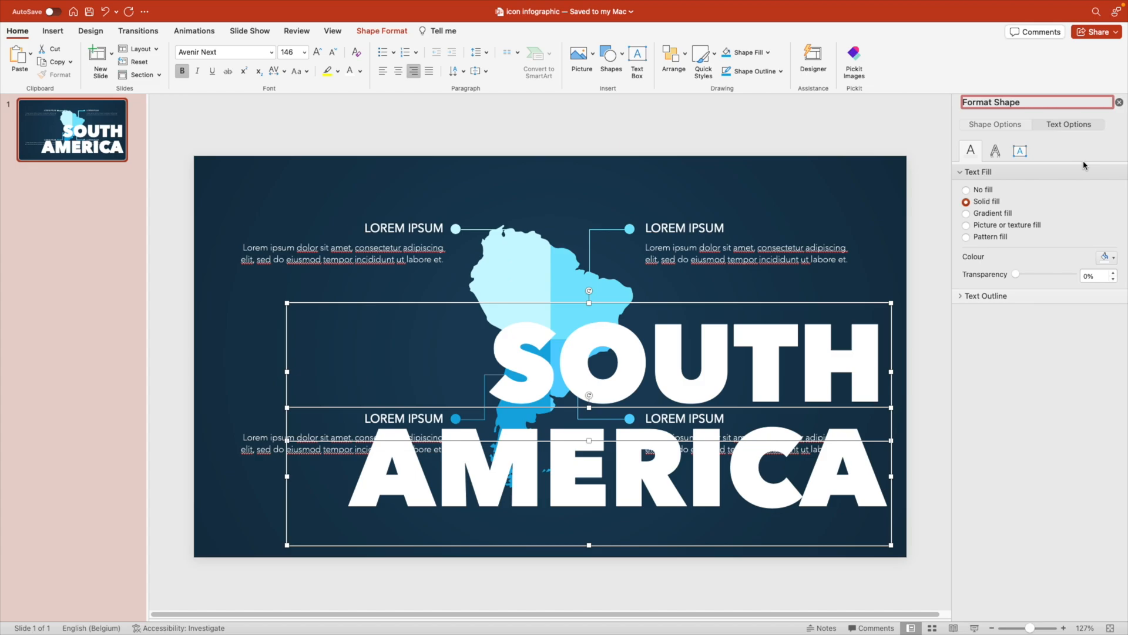
# - Raise the title's text fill transparency to about 98% so it becomes a faint watermark
pyautogui.moveTo(1012, 273); pyautogui.dragTo(1033, 274)
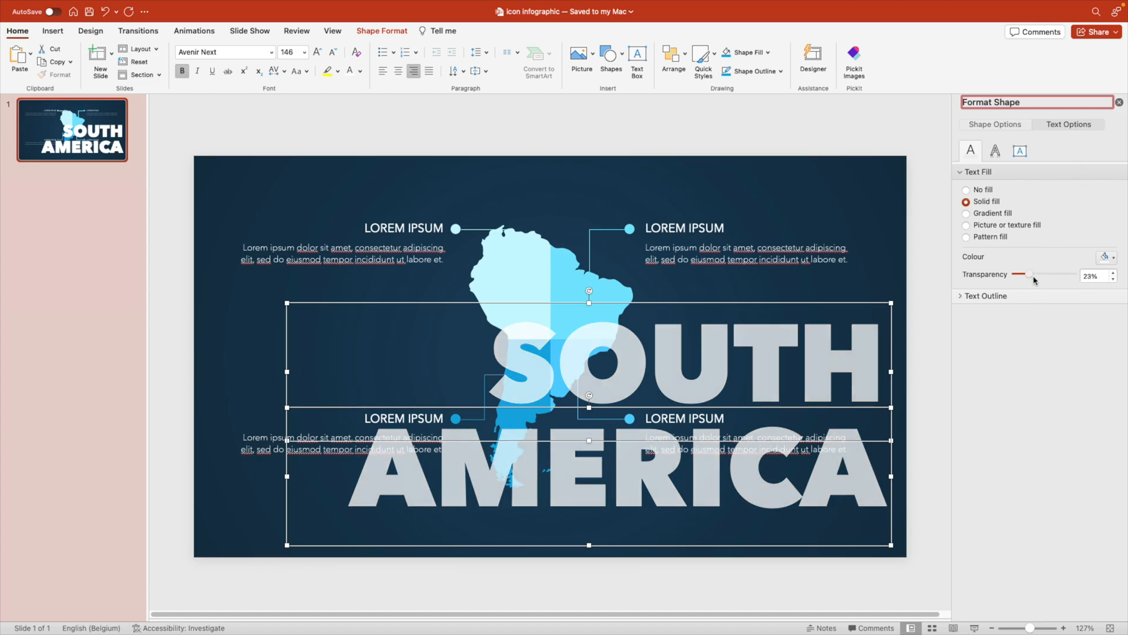
pyautogui.moveTo(1034, 275); pyautogui.dragTo(1071, 276)
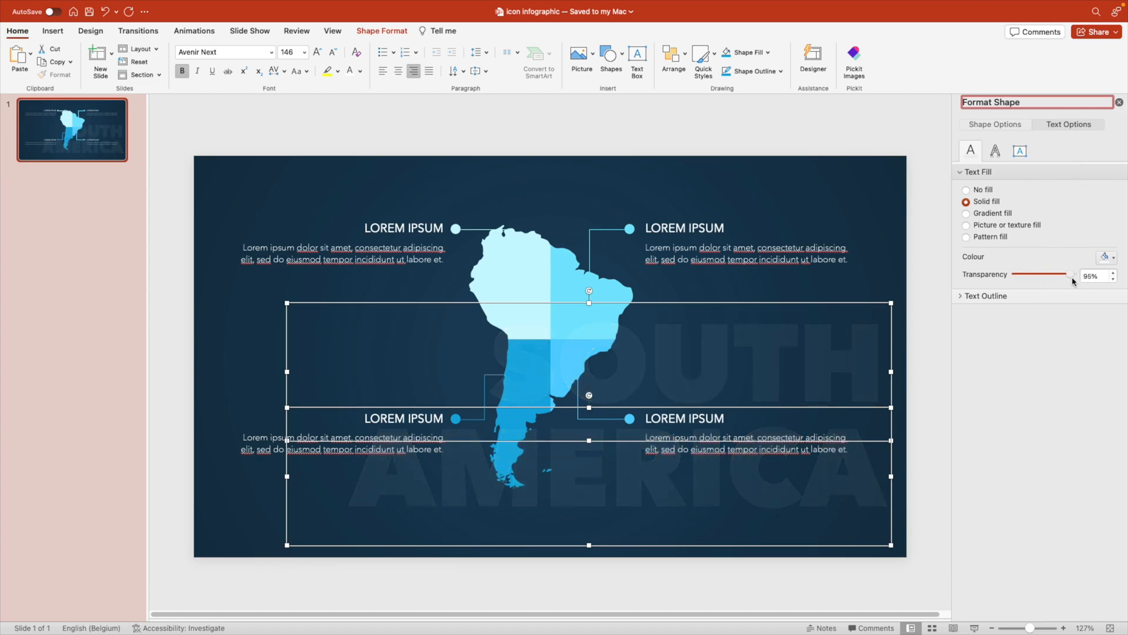
pyautogui.moveTo(1068, 275); pyautogui.dragTo(1071, 275)
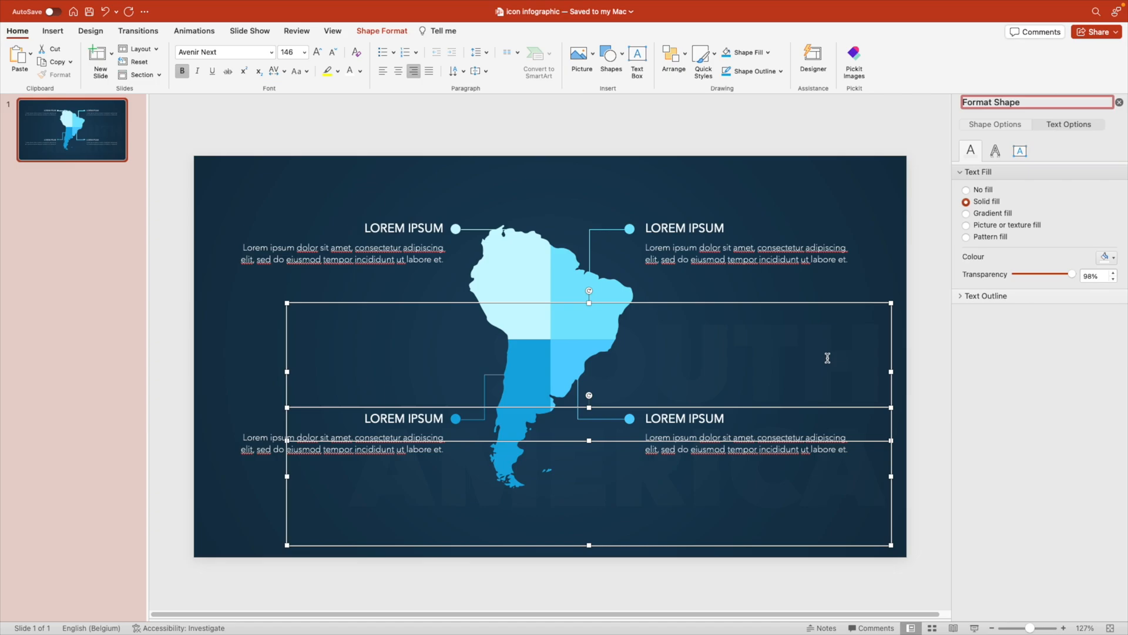
pyautogui.click(994, 124)
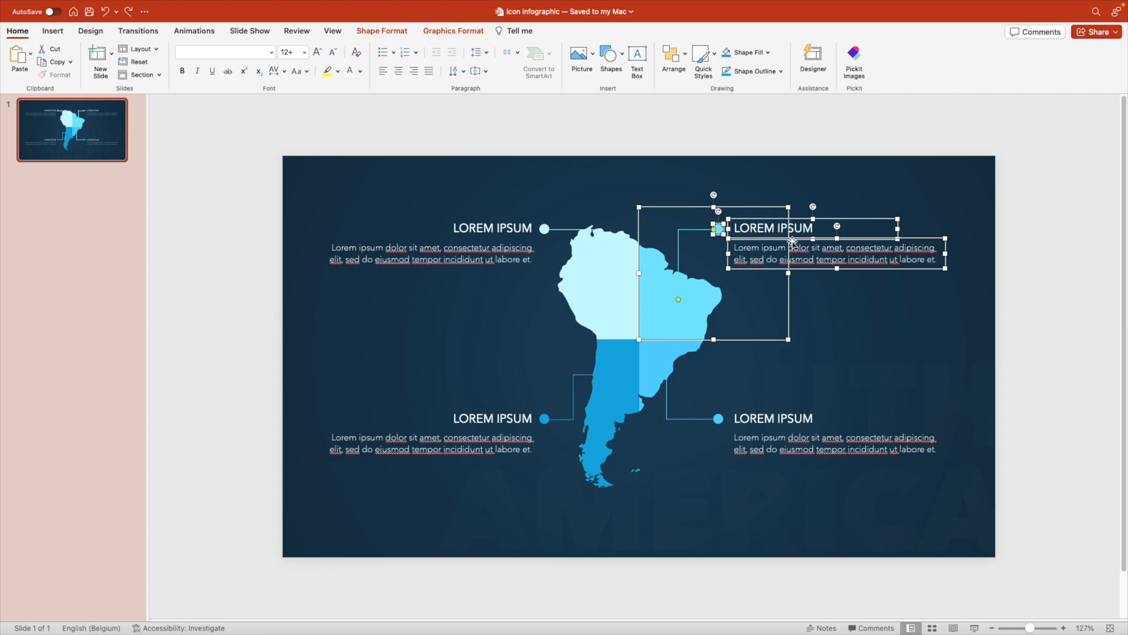
pyautogui.moveTo(754, 271)
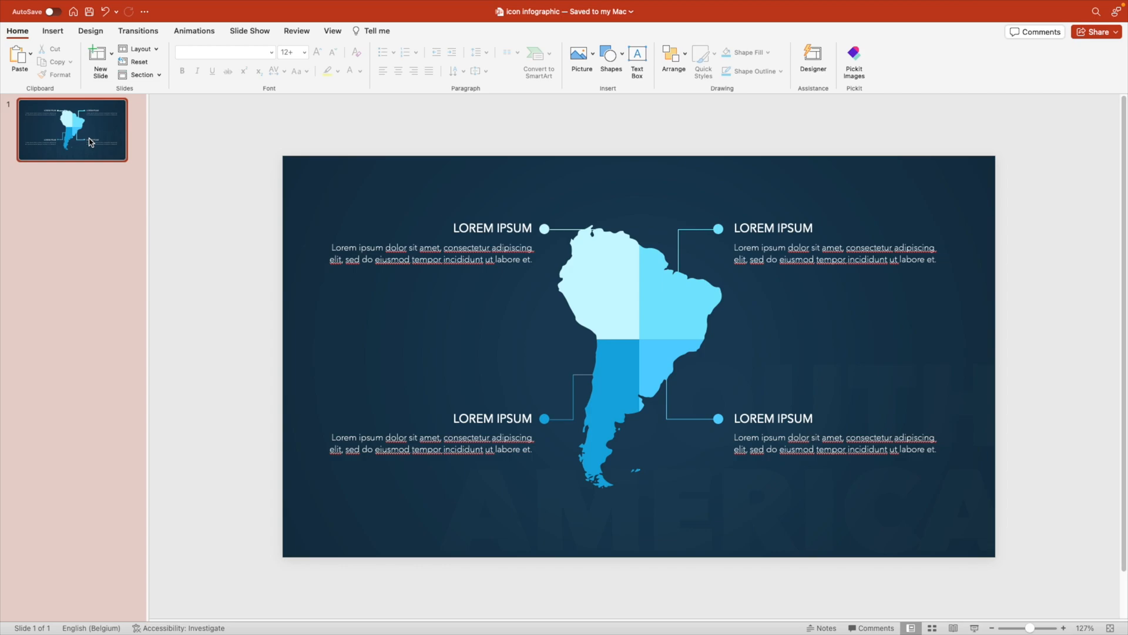
# - Duplicate the South America slide from its thumbnail menu
pyautogui.rightClick(90, 142)
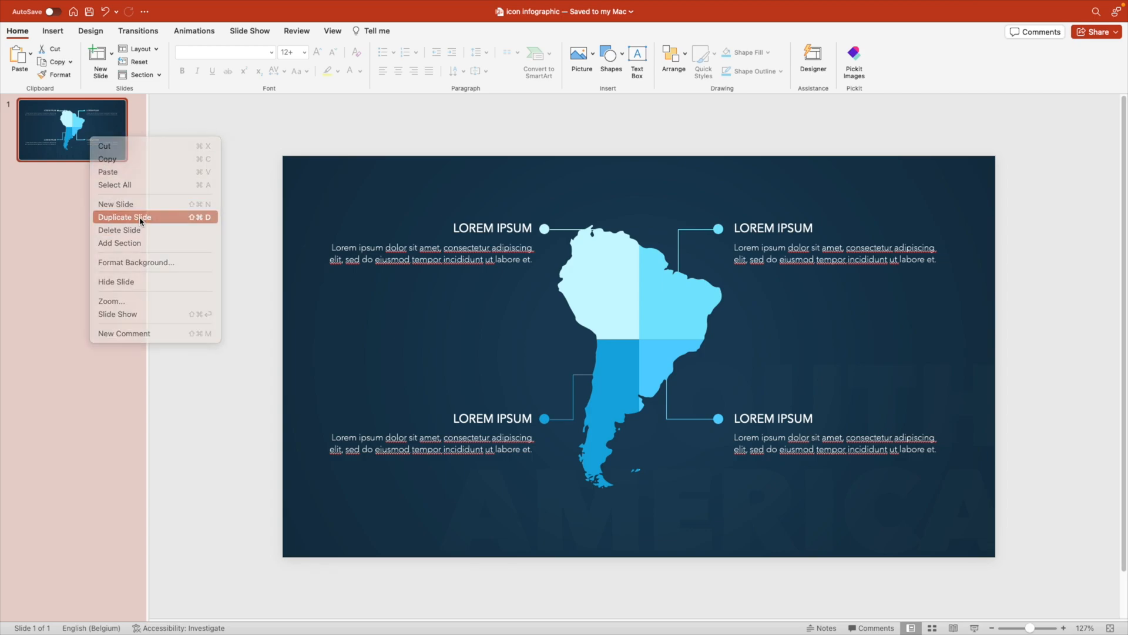
pyautogui.click(124, 216)
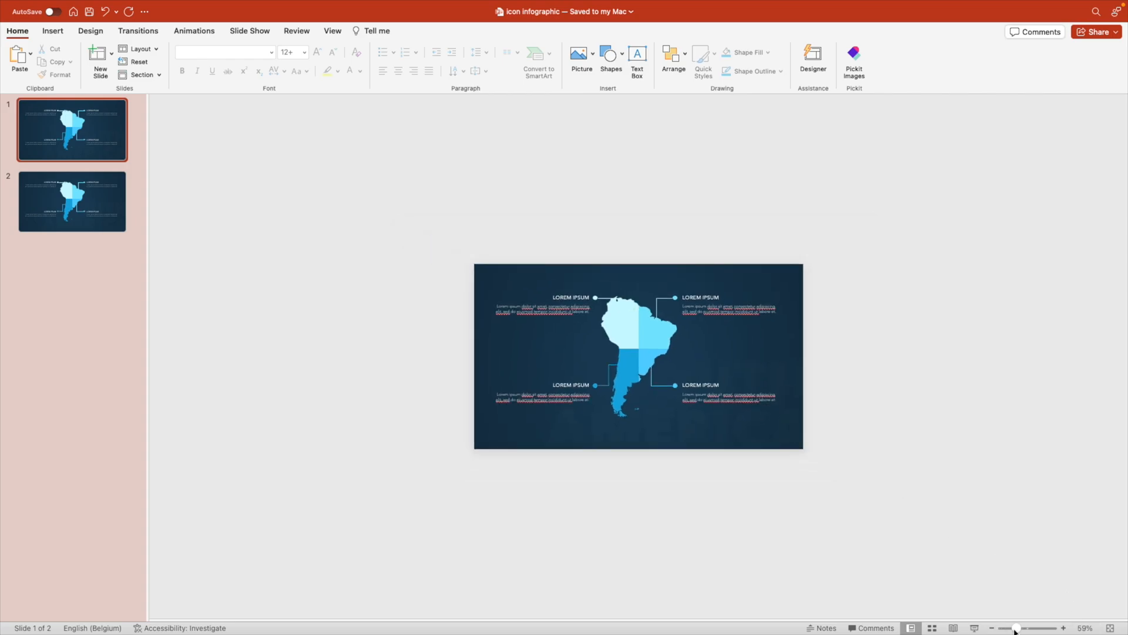
# - Zoom out and drag the top map quarters and labels above the slide canvas
pyautogui.click(1017, 629)
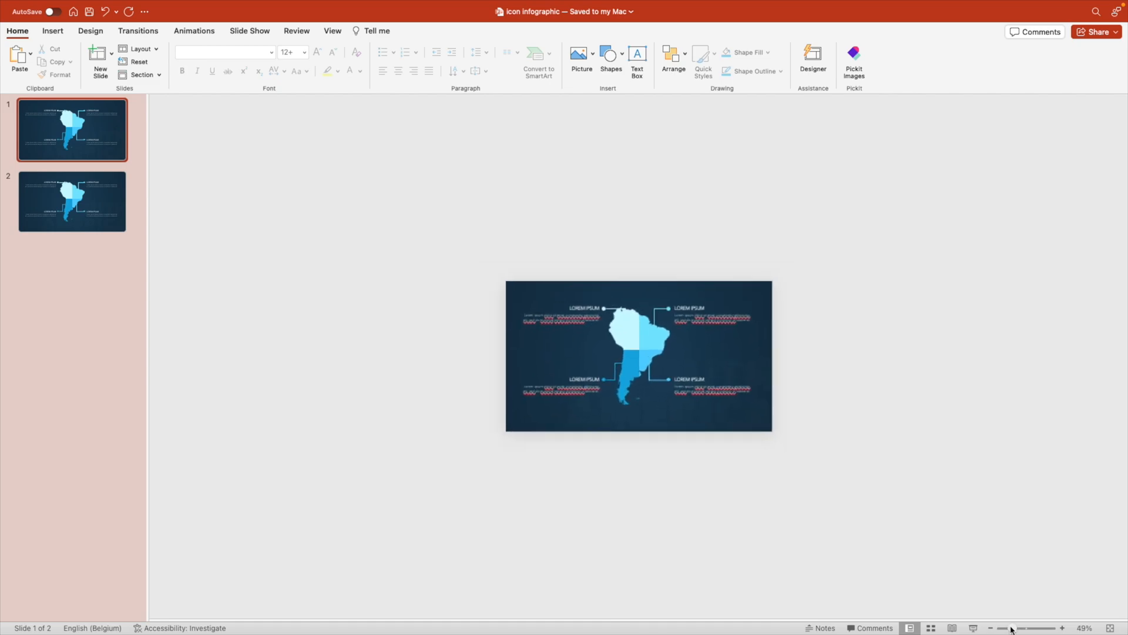
pyautogui.click(653, 339)
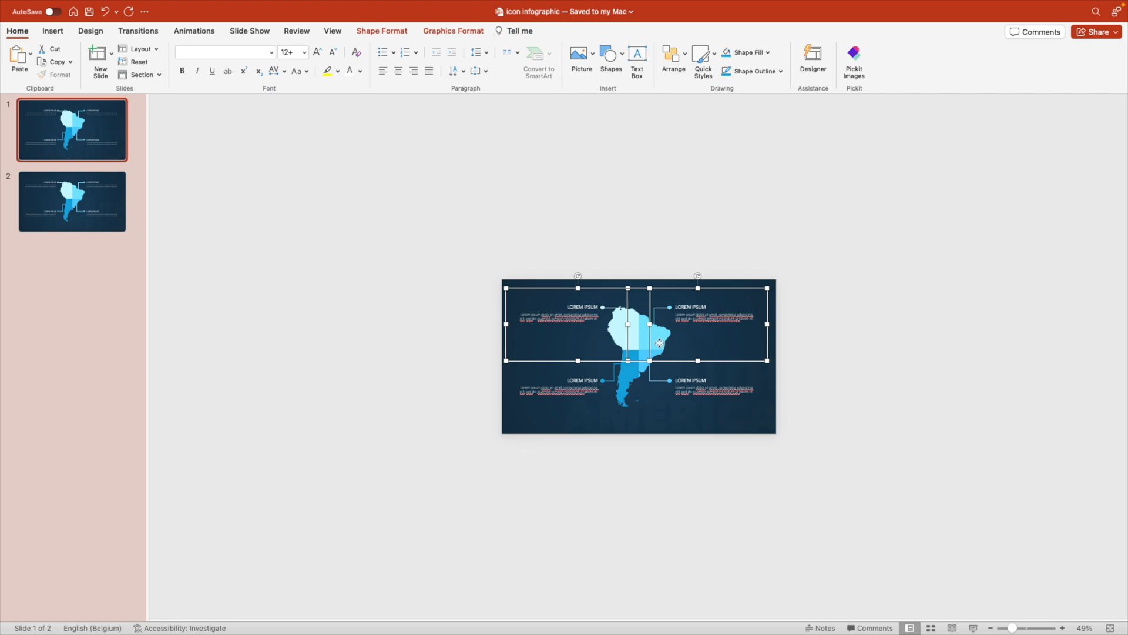
pyautogui.moveTo(658, 342); pyautogui.dragTo(653, 261)
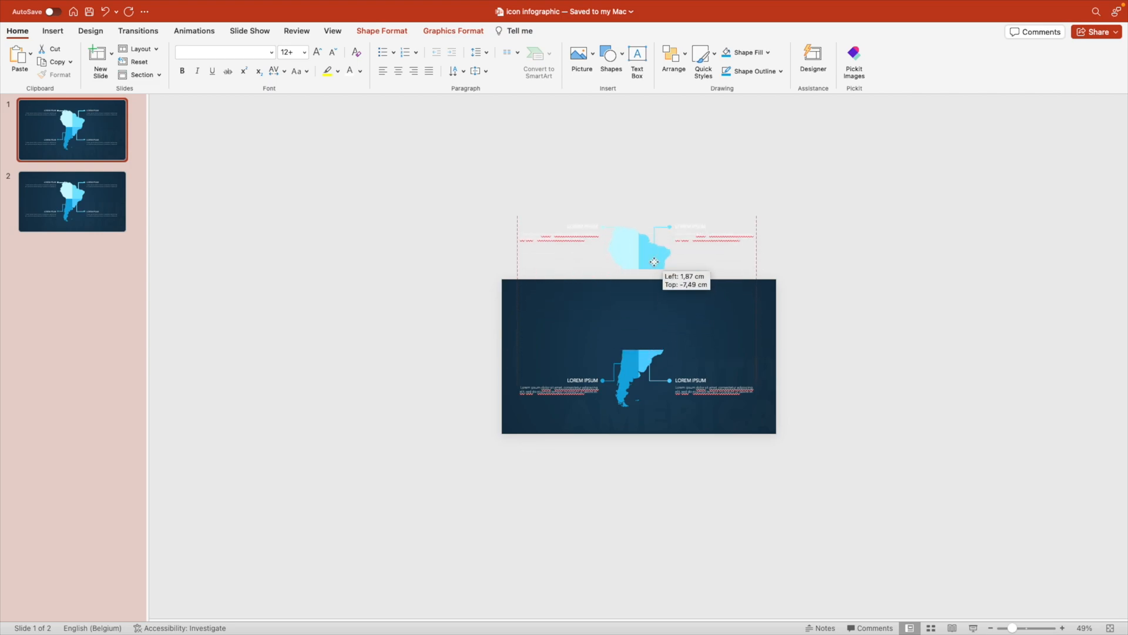
pyautogui.moveTo(651, 248); pyautogui.dragTo(626, 155)
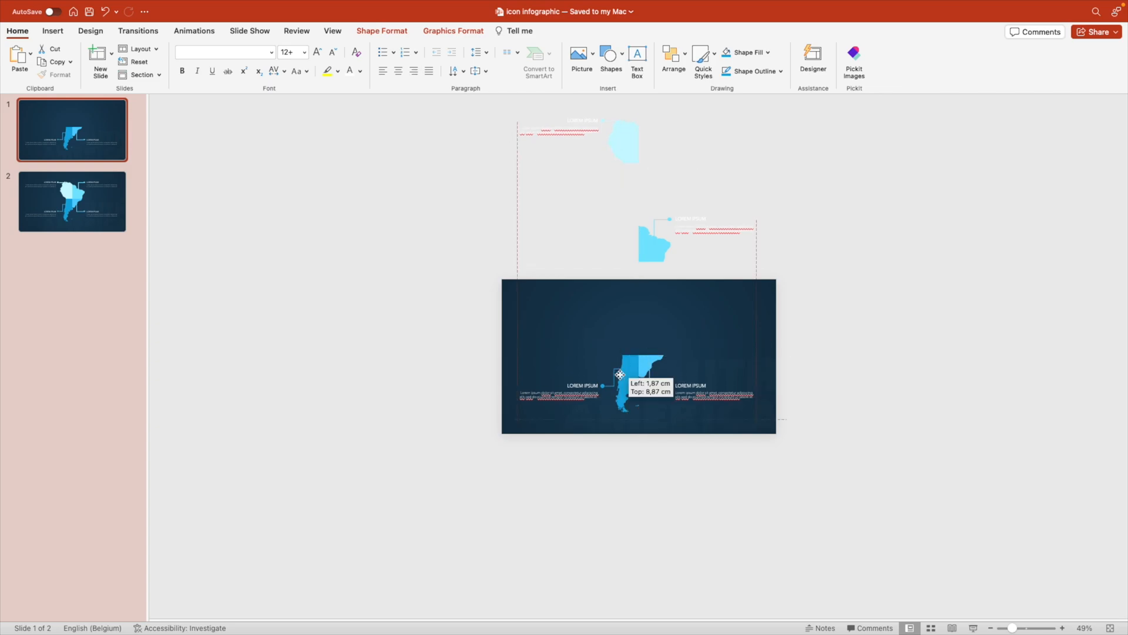
# - Drag the bottom quarters and labels below the canvas, then go to slide 2
pyautogui.moveTo(619, 374); pyautogui.dragTo(623, 480)
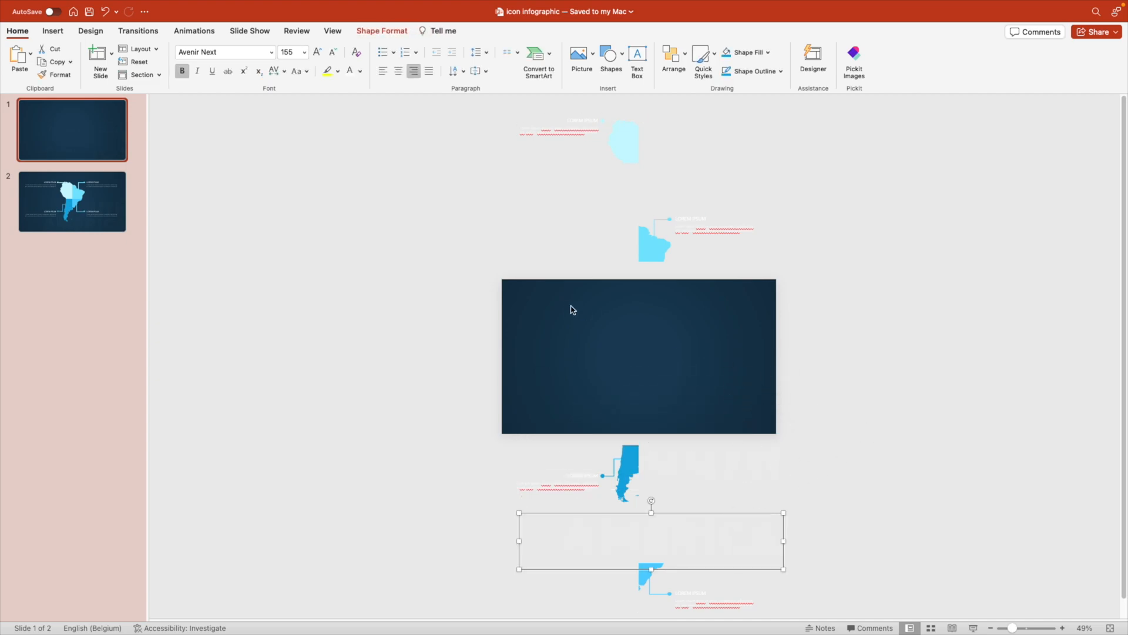
pyautogui.click(72, 199)
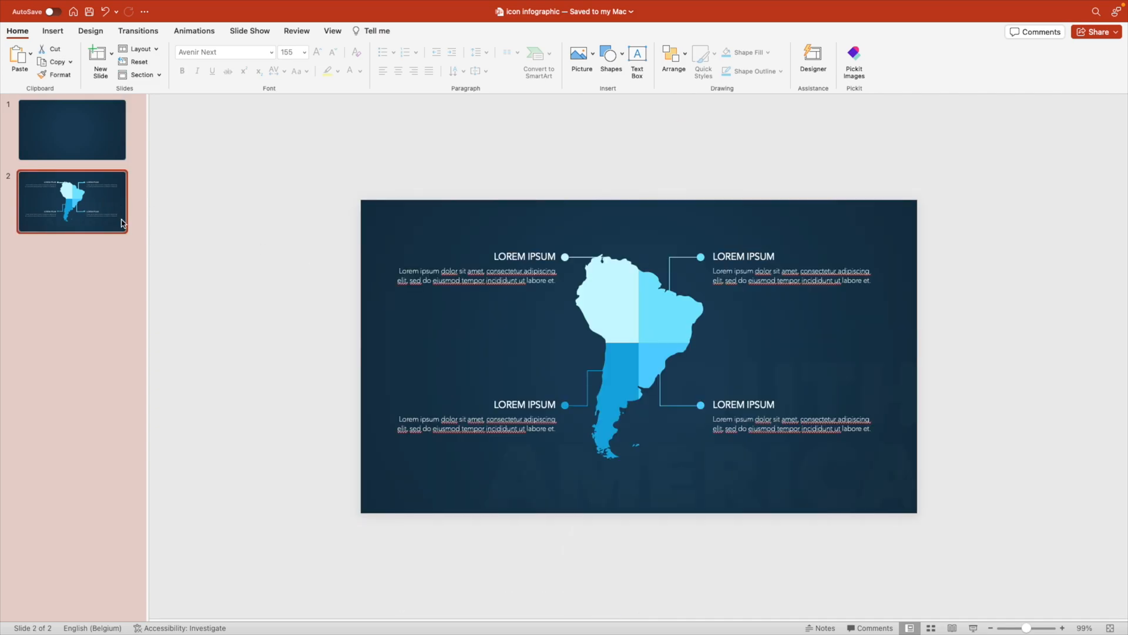
# - Apply the Morph transition to slide 2
pyautogui.click(139, 31)
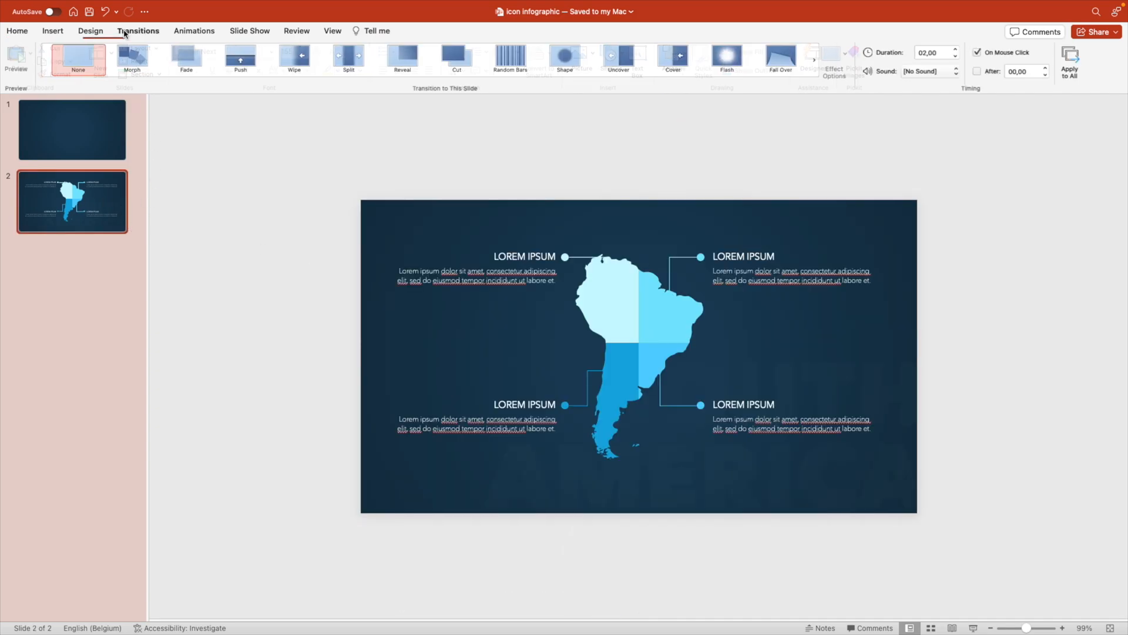
pyautogui.click(134, 57)
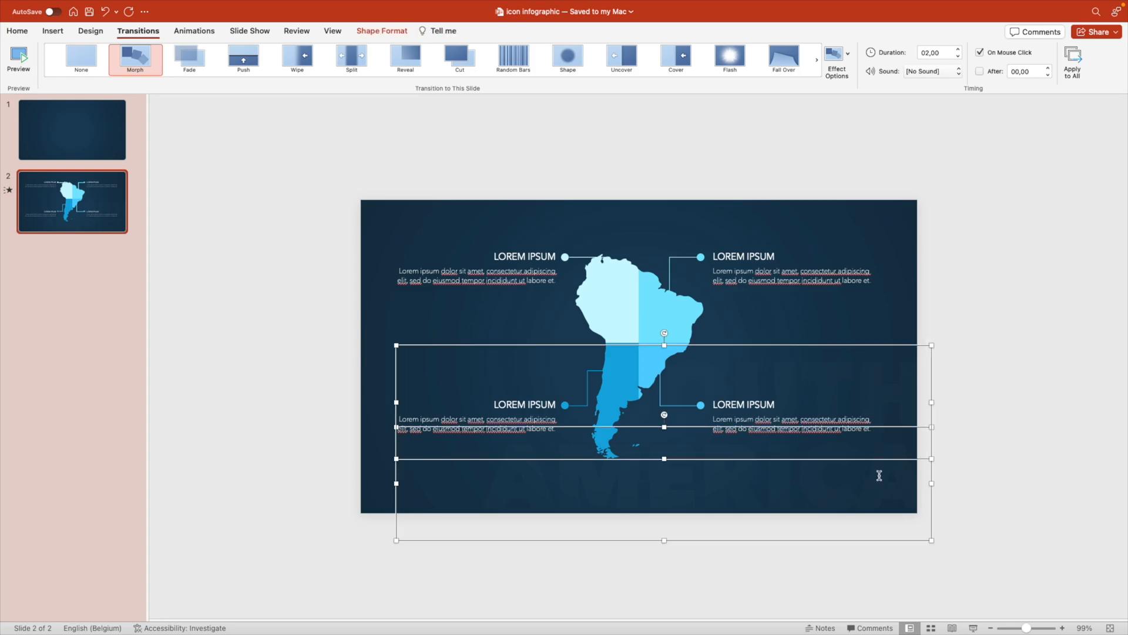
# - Choose Format Object for the faint background title text box
pyautogui.rightClick(879, 475)
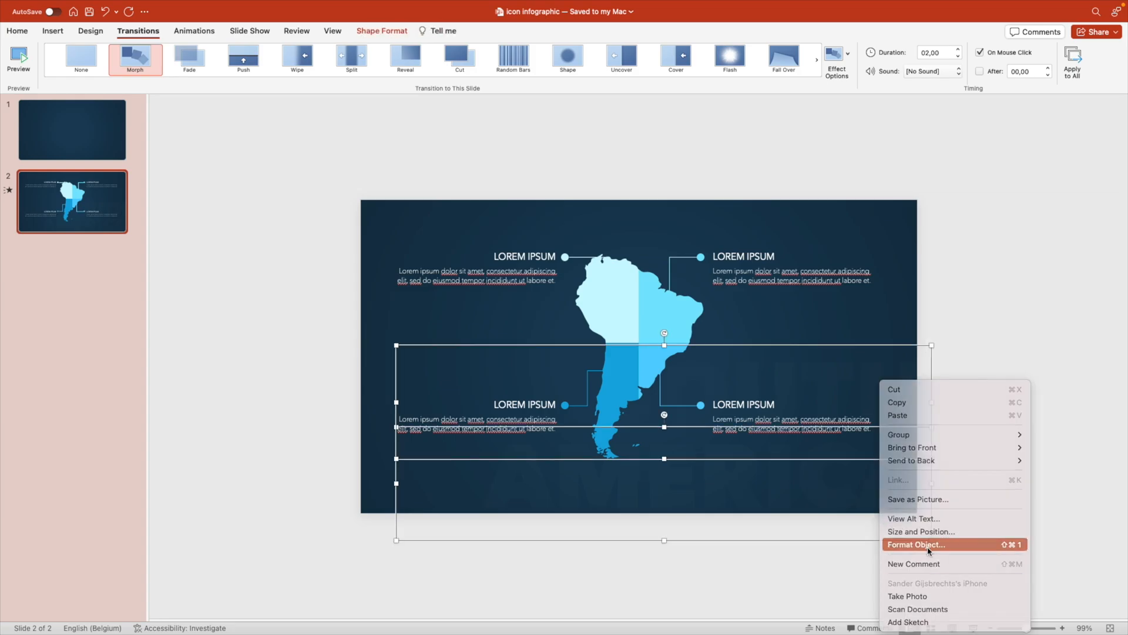
pyautogui.click(917, 544)
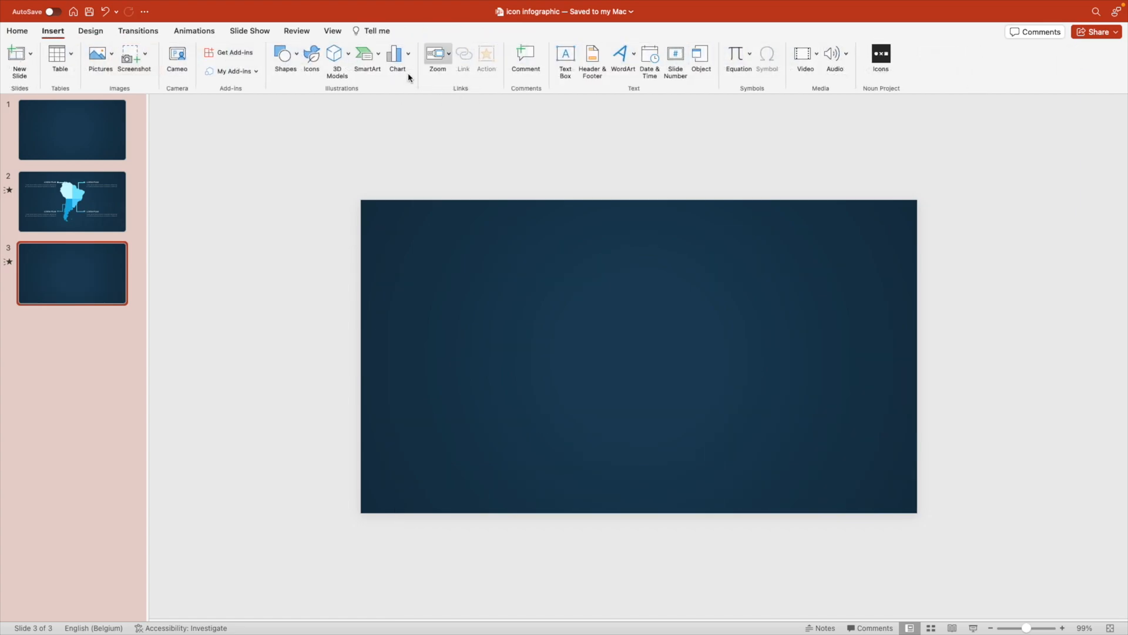
# - Search the stock icon library for 'game' and pick the filled controller icon
pyautogui.click(310, 54)
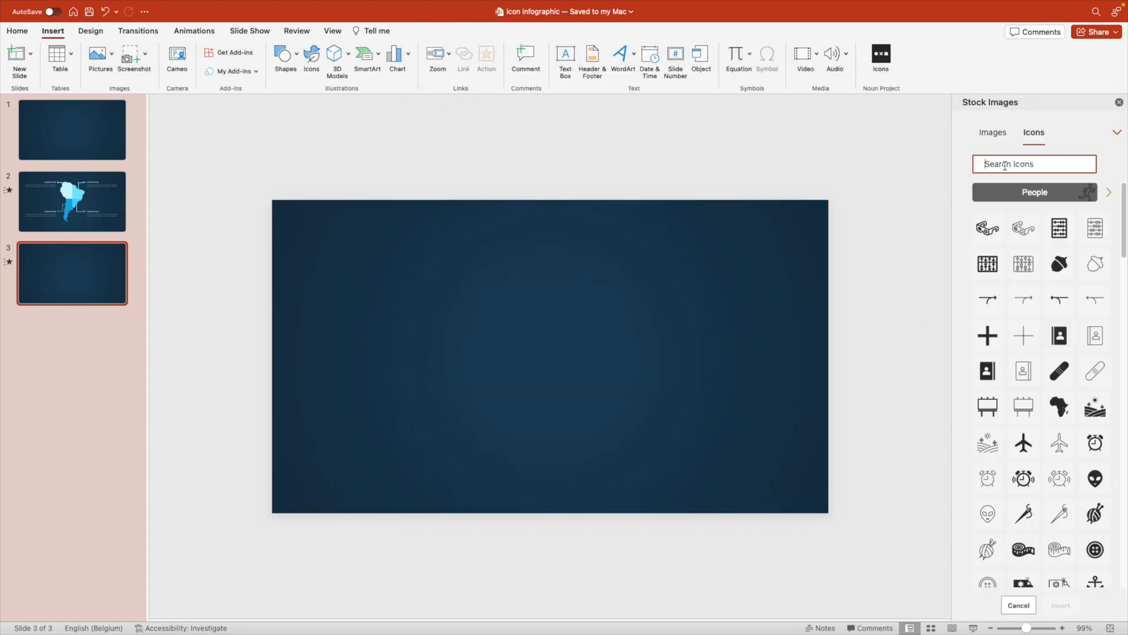
pyautogui.write('game')
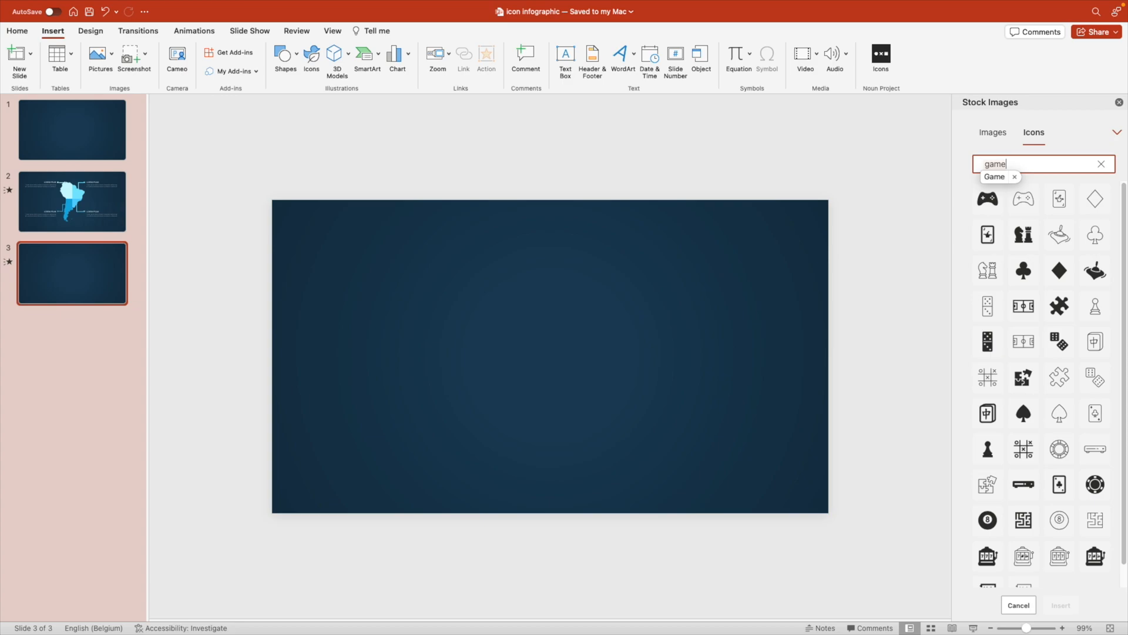
pyautogui.click(987, 199)
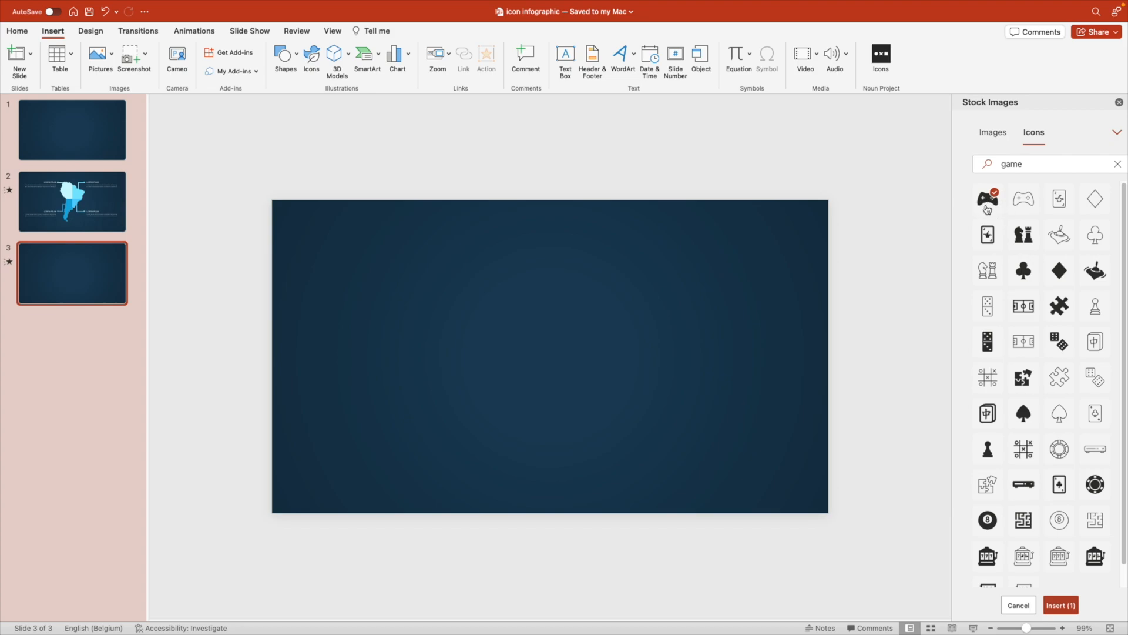
pyautogui.moveTo(1020, 202)
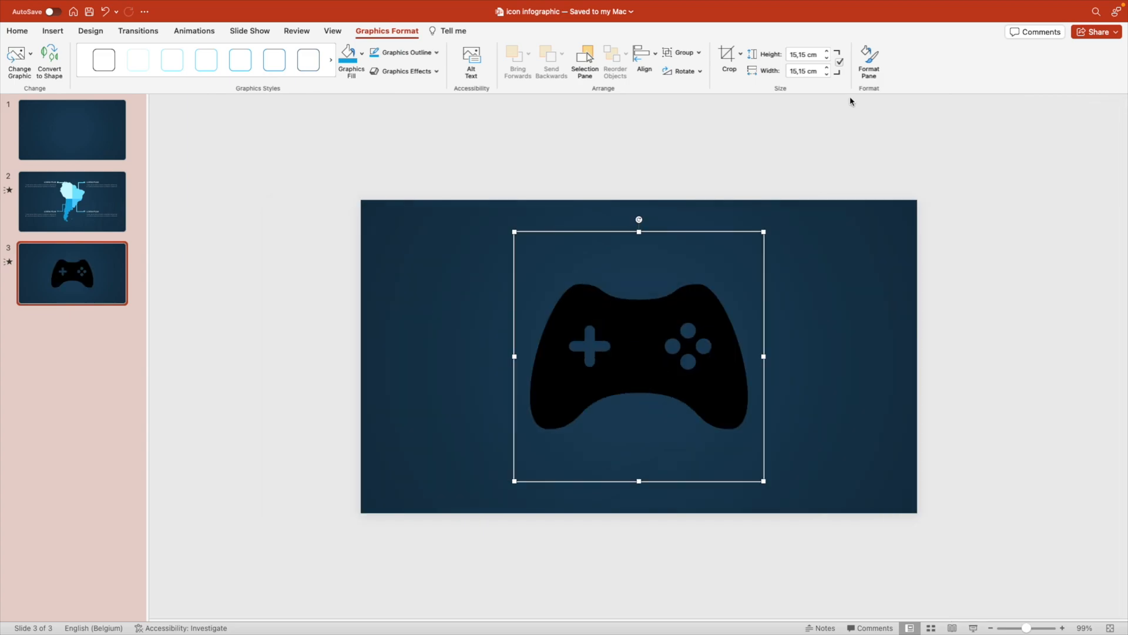
# - Recolour the controller quarters in blue shades and crop the lower-right and upper-left quarters
pyautogui.click(139, 61)
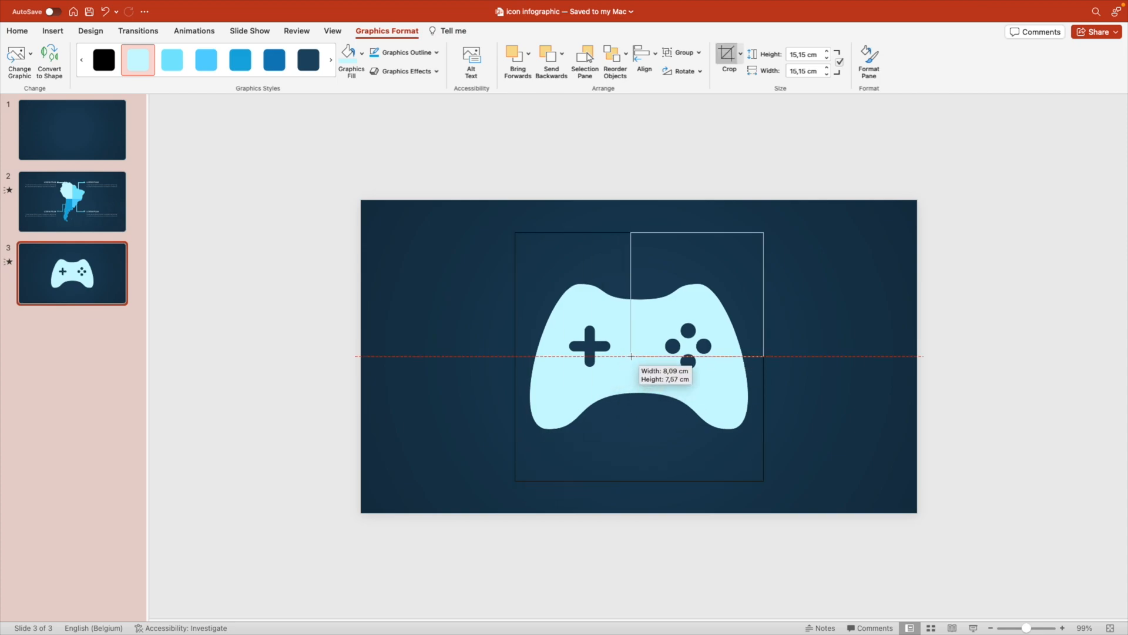
pyautogui.click(362, 53)
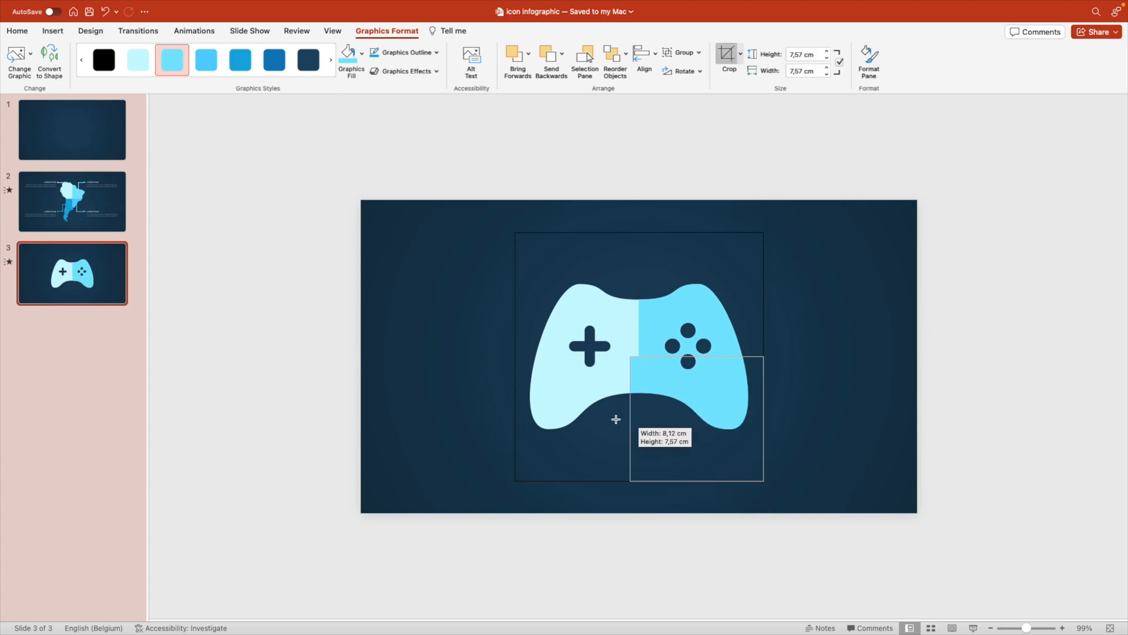
pyautogui.click(348, 53)
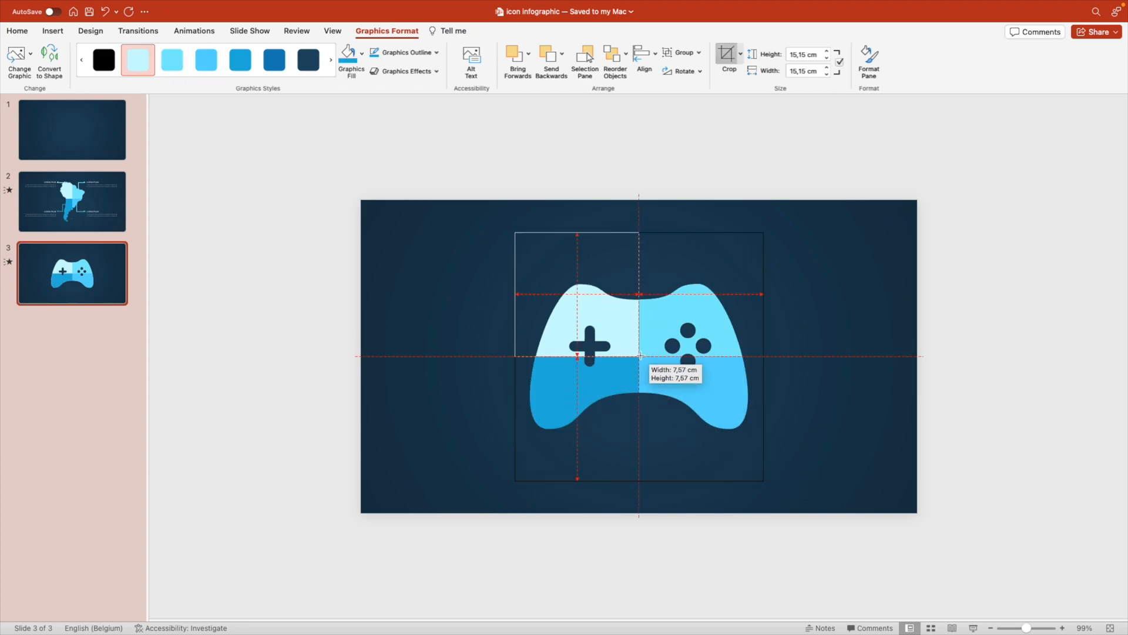
pyautogui.click(72, 201)
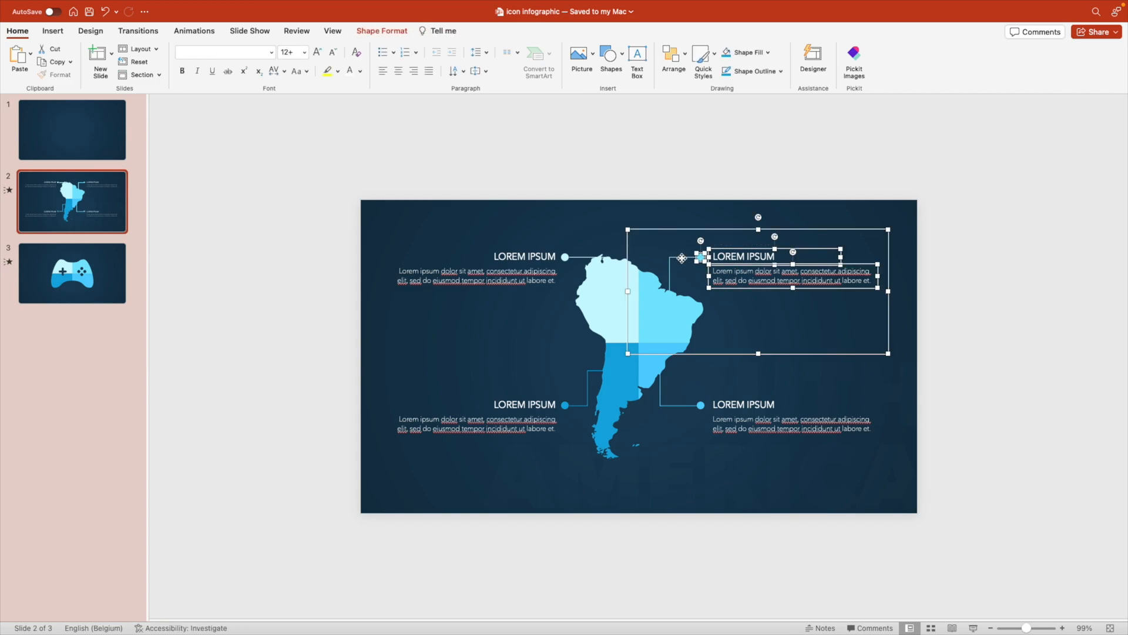
# - Position the pasted LOREM IPSUM labels around the controller, then return to the map slide
pyautogui.click(72, 273)
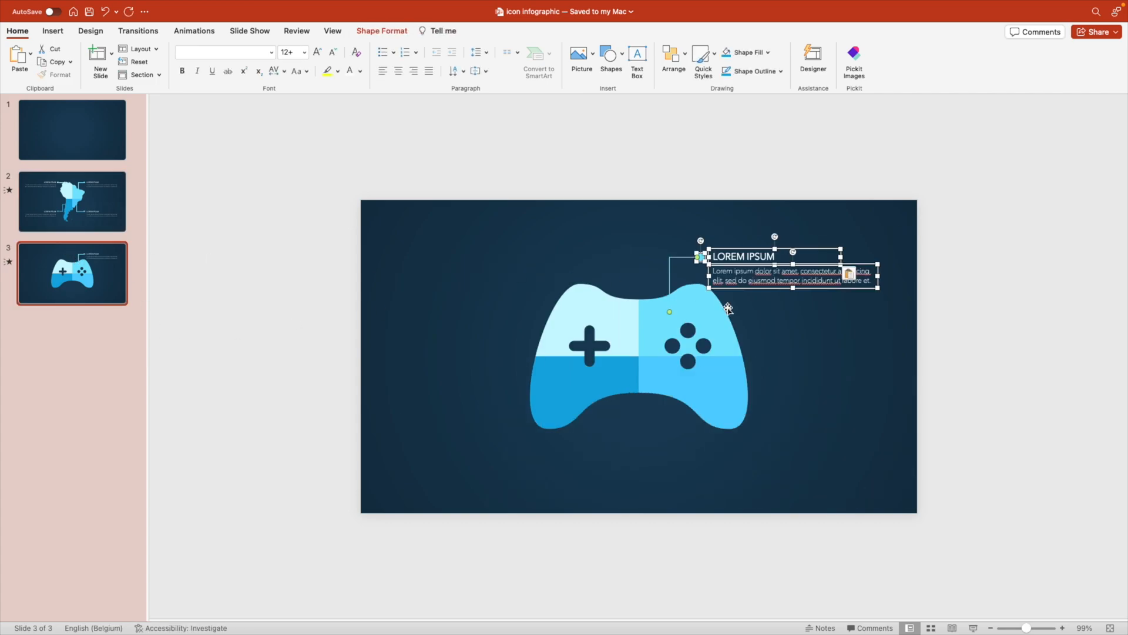
pyautogui.moveTo(729, 306); pyautogui.dragTo(705, 257)
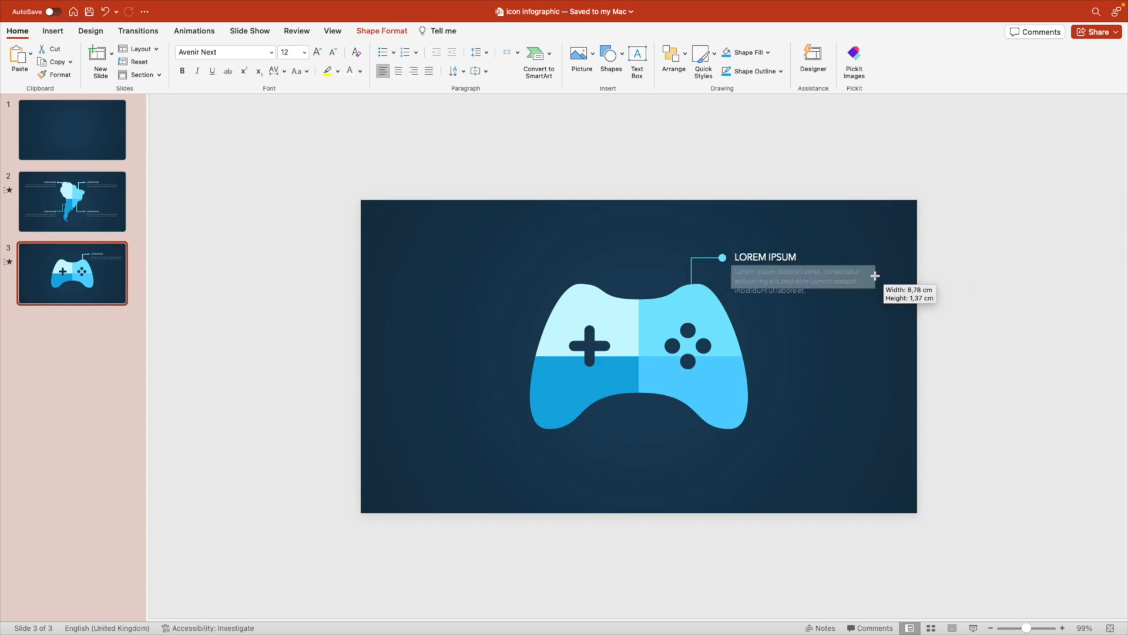
pyautogui.click(826, 415)
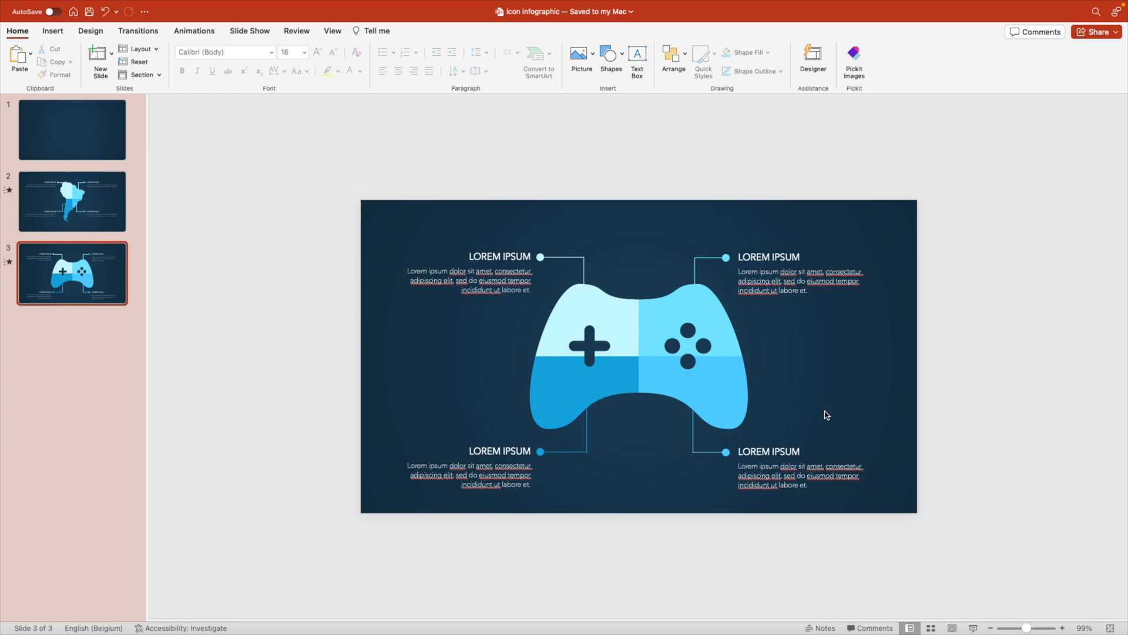
pyautogui.click(71, 201)
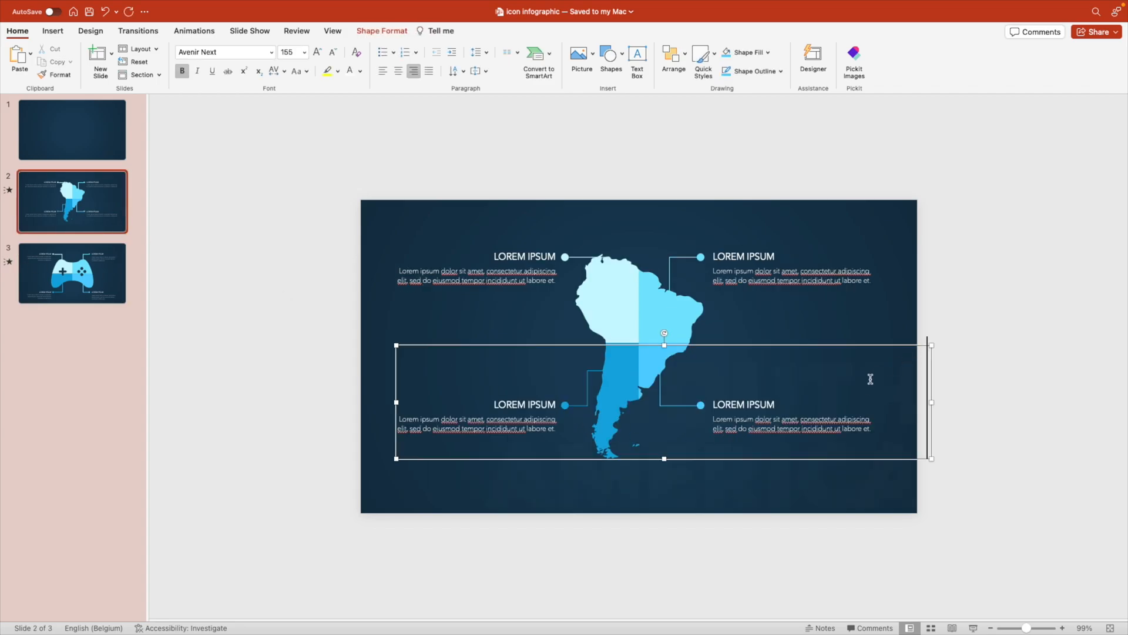
# - Bring the faint title onto the controller slide and start editing its text
pyautogui.click(71, 272)
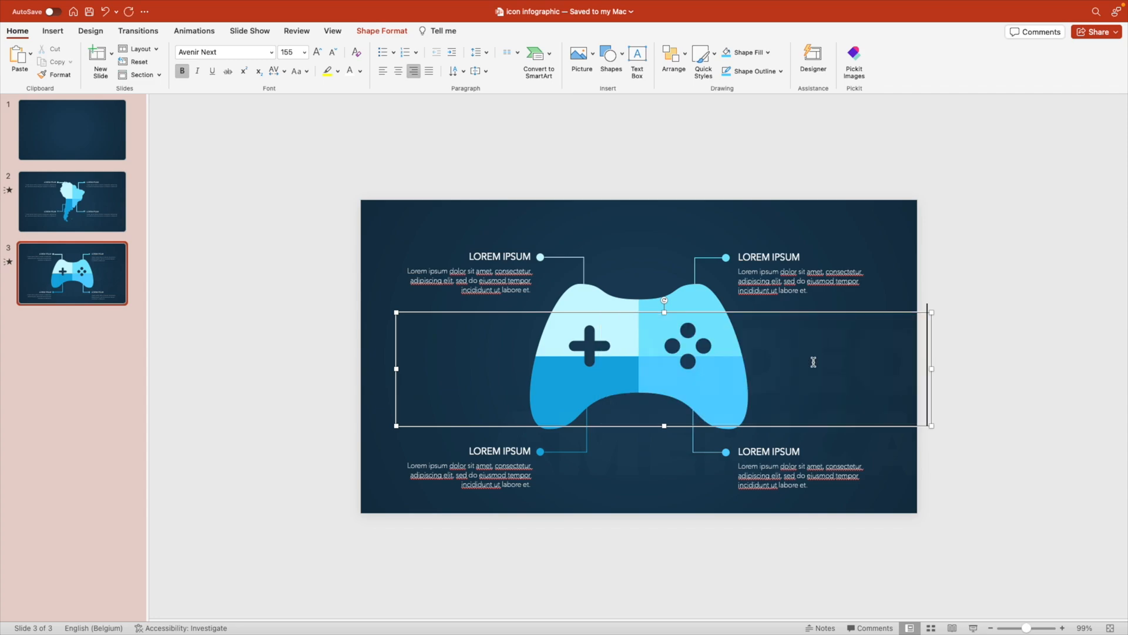
pyautogui.click(332, 53)
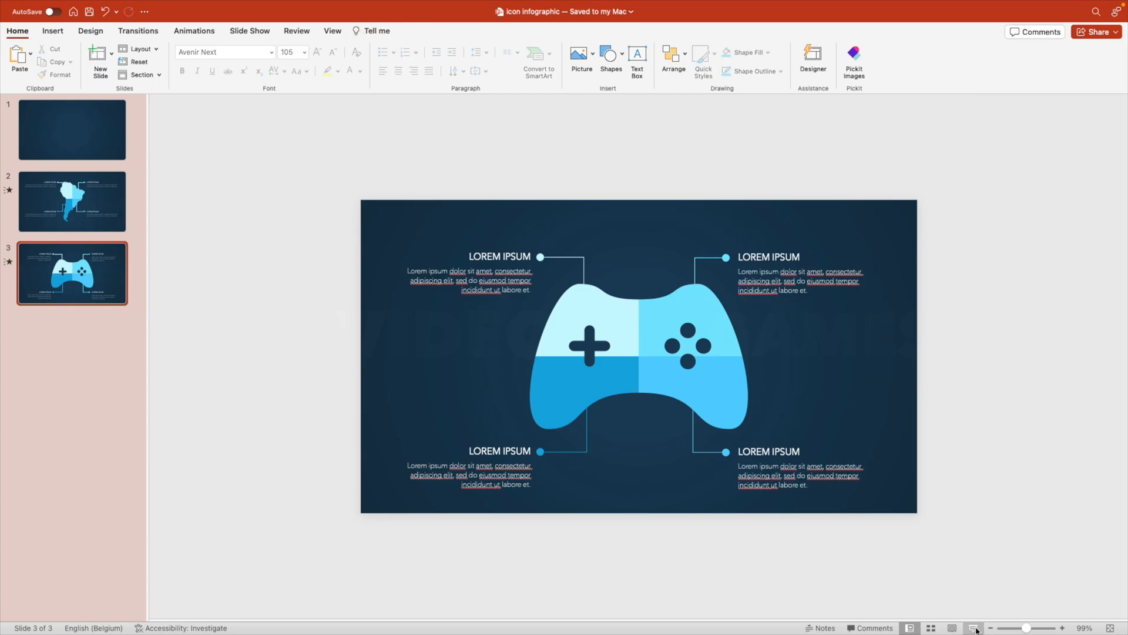
pyautogui.moveTo(379, 256)
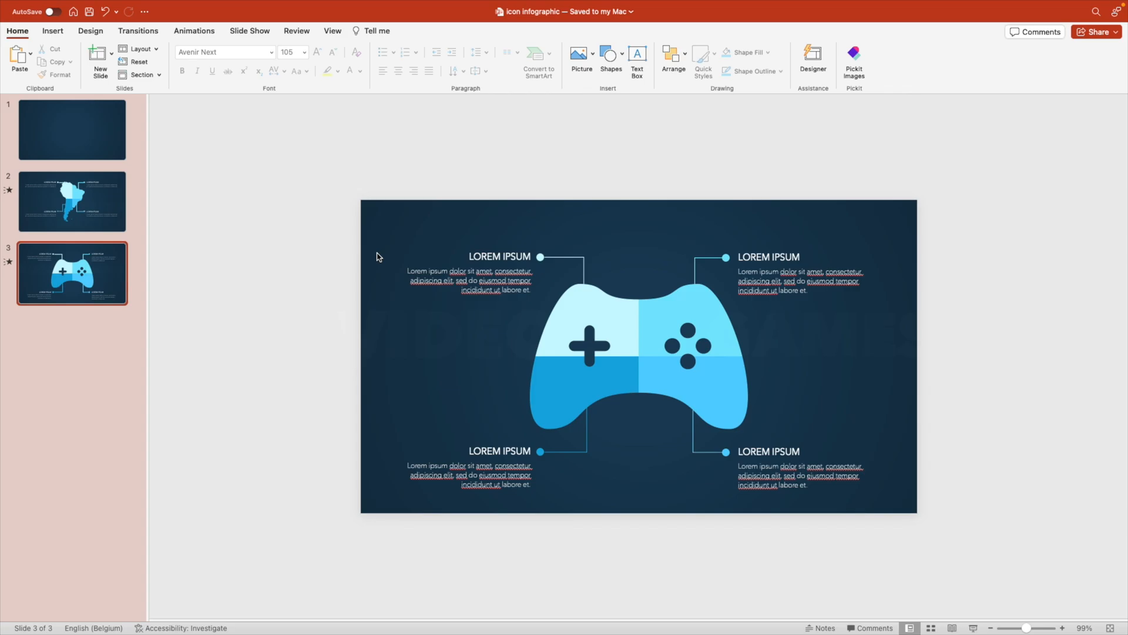
# - Select all slide objects, nudge the controller and labels upward, then deselect
pyautogui.press('cmd+a')
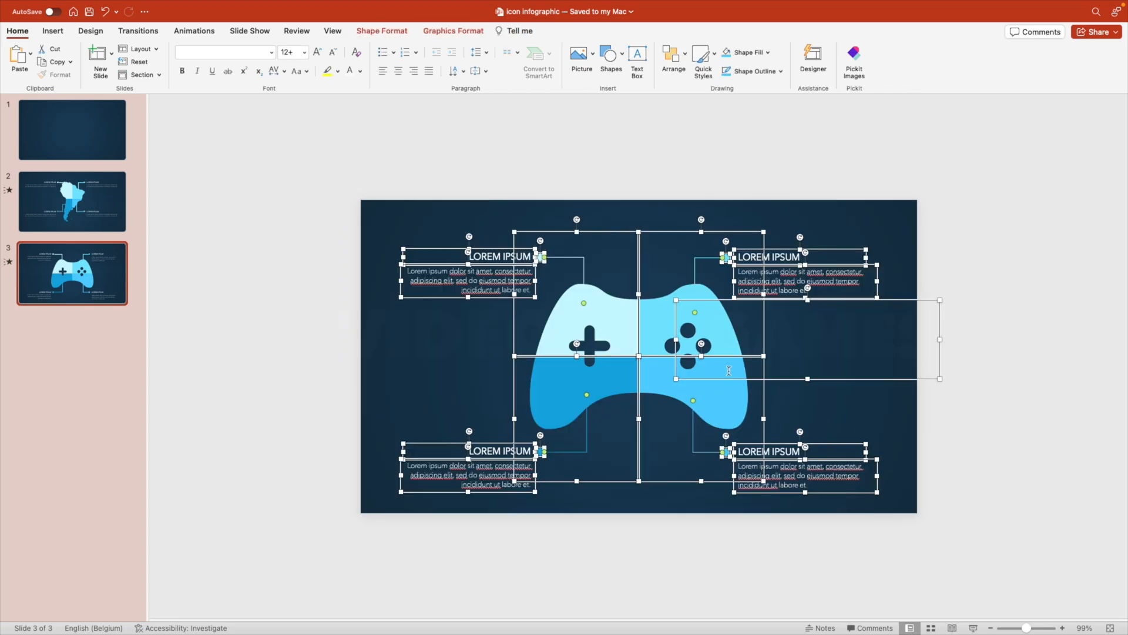
pyautogui.click(777, 499)
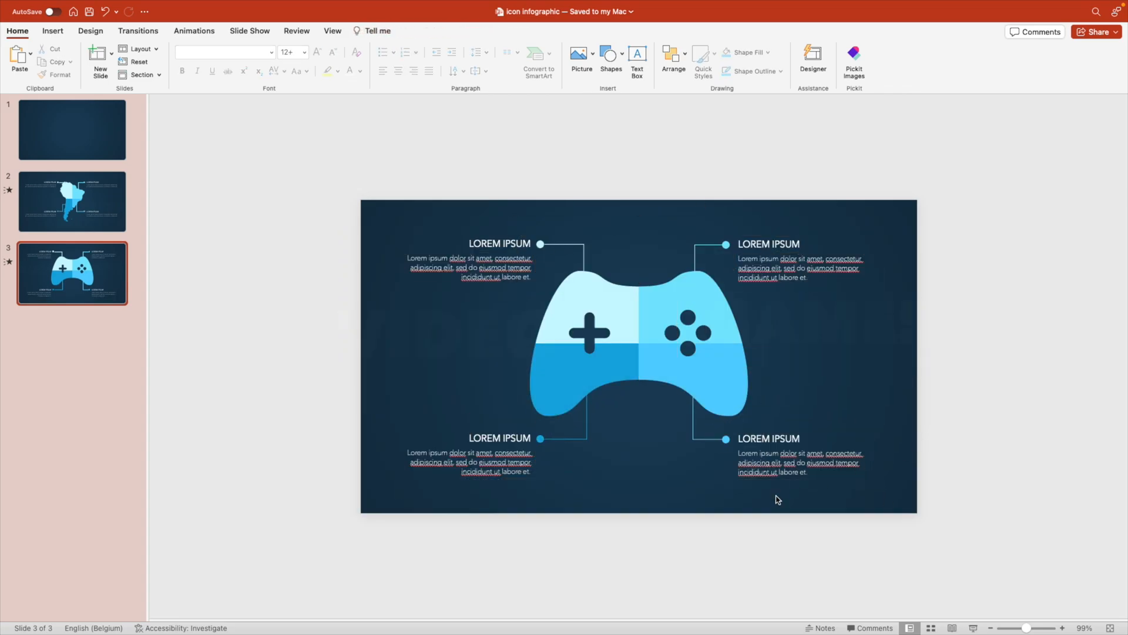
pyautogui.moveTo(920, 495)
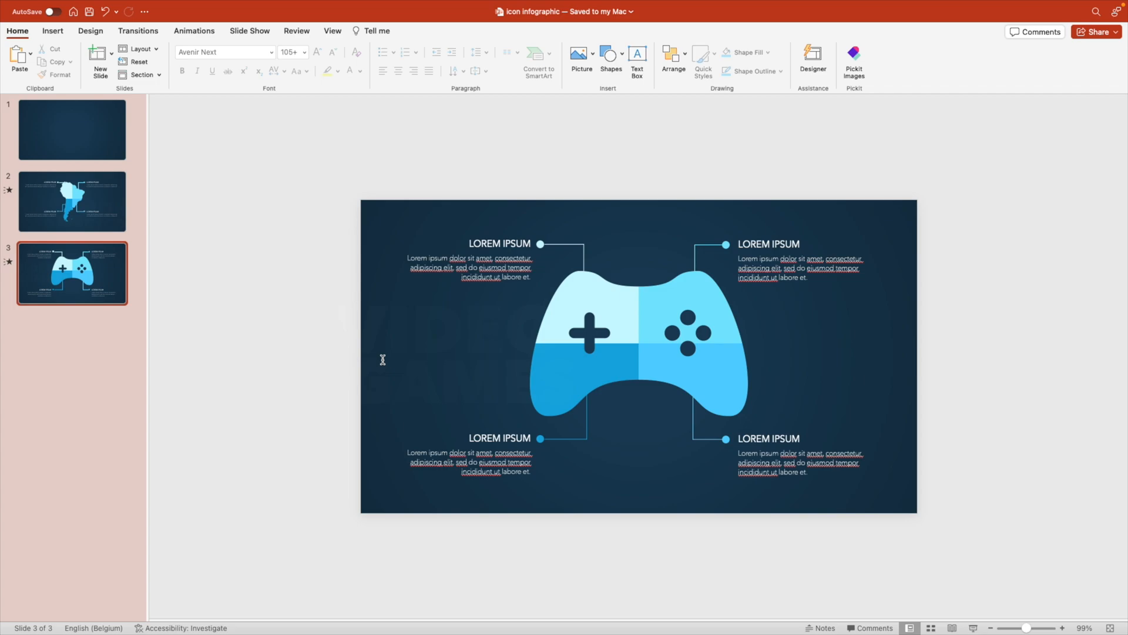
pyautogui.moveTo(41, 184)
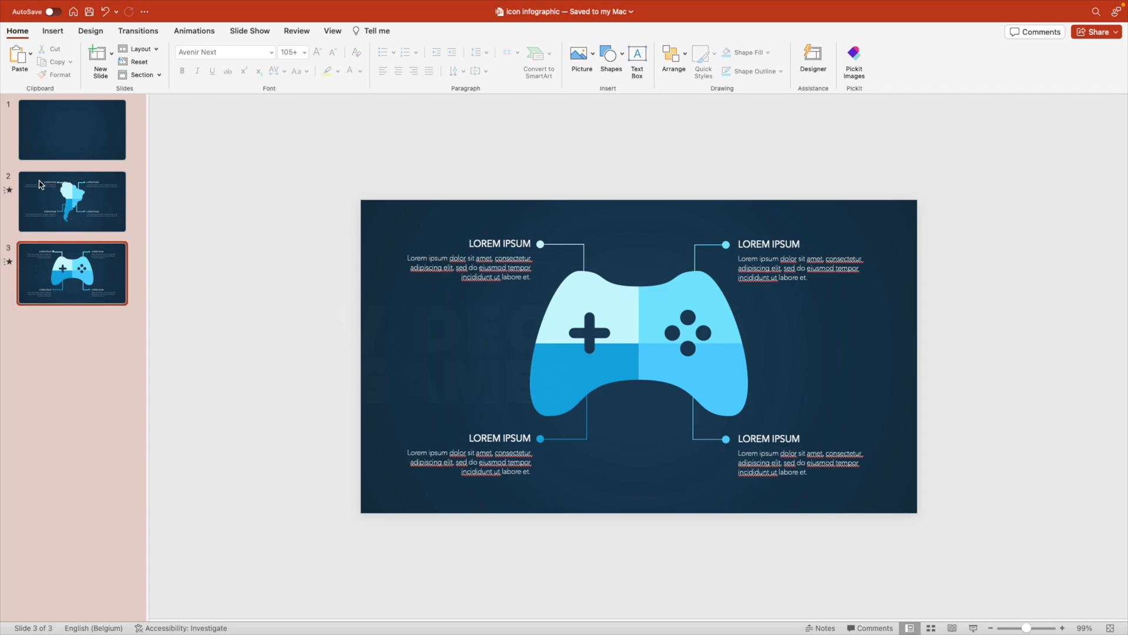
# - Step through the slide thumbnails and give the controller slide a Morph transition
pyautogui.click(73, 201)
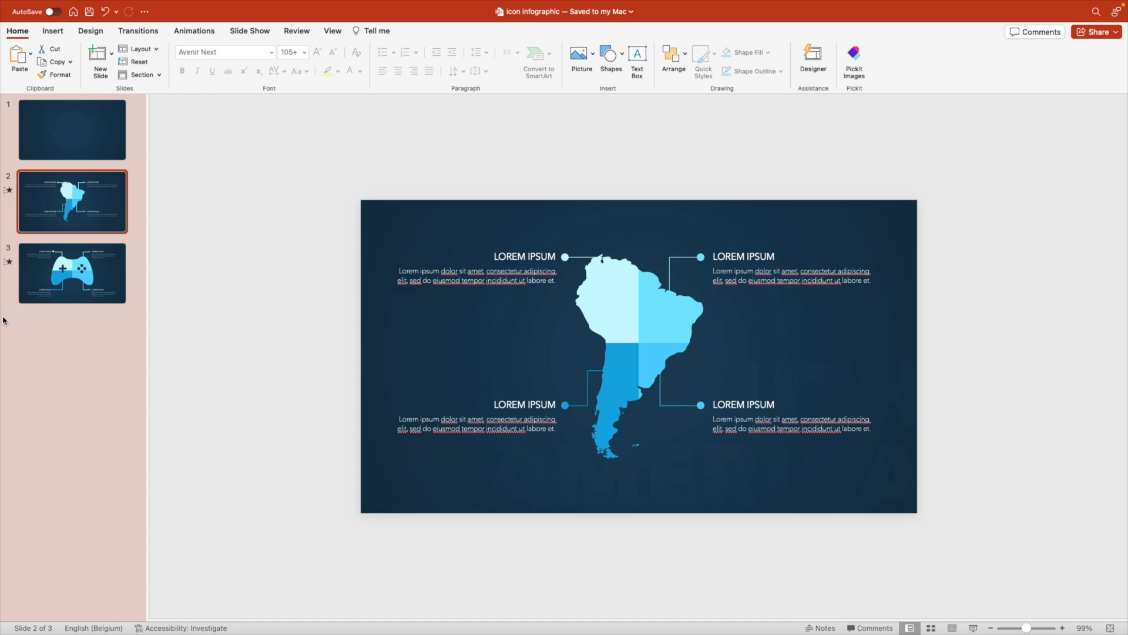
pyautogui.click(73, 274)
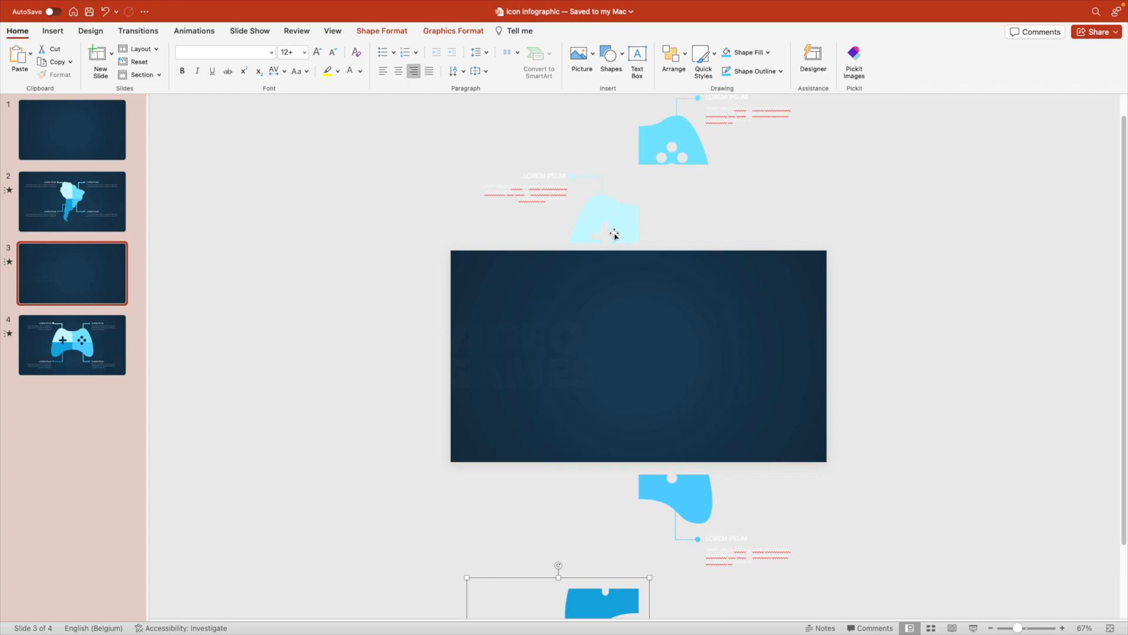
pyautogui.moveTo(612, 276)
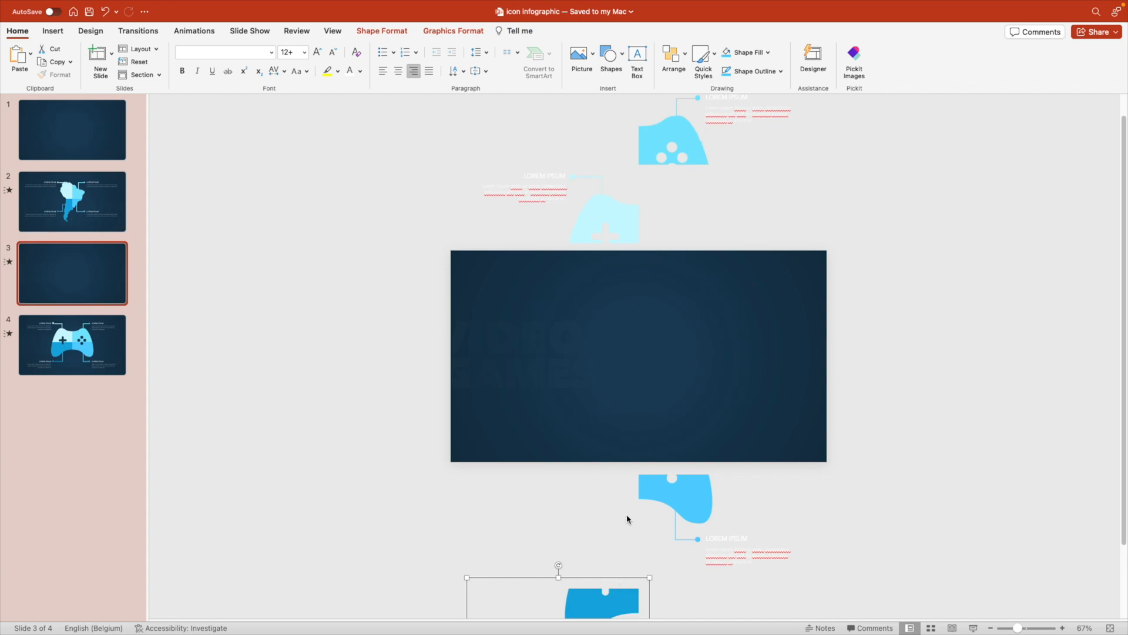
pyautogui.moveTo(557, 335)
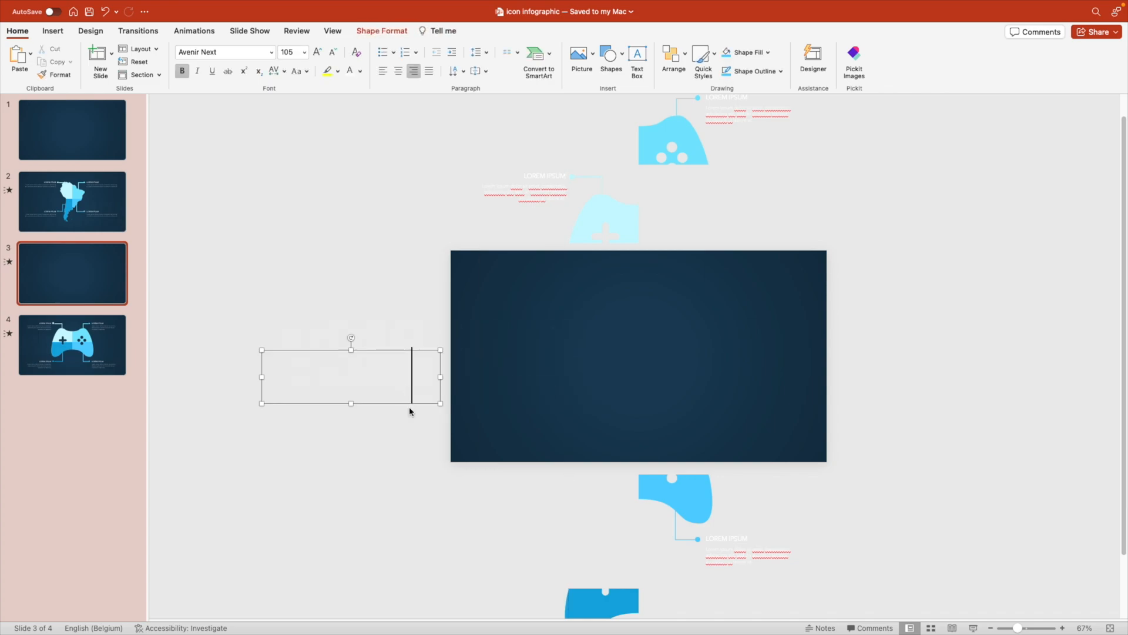
pyautogui.click(80, 299)
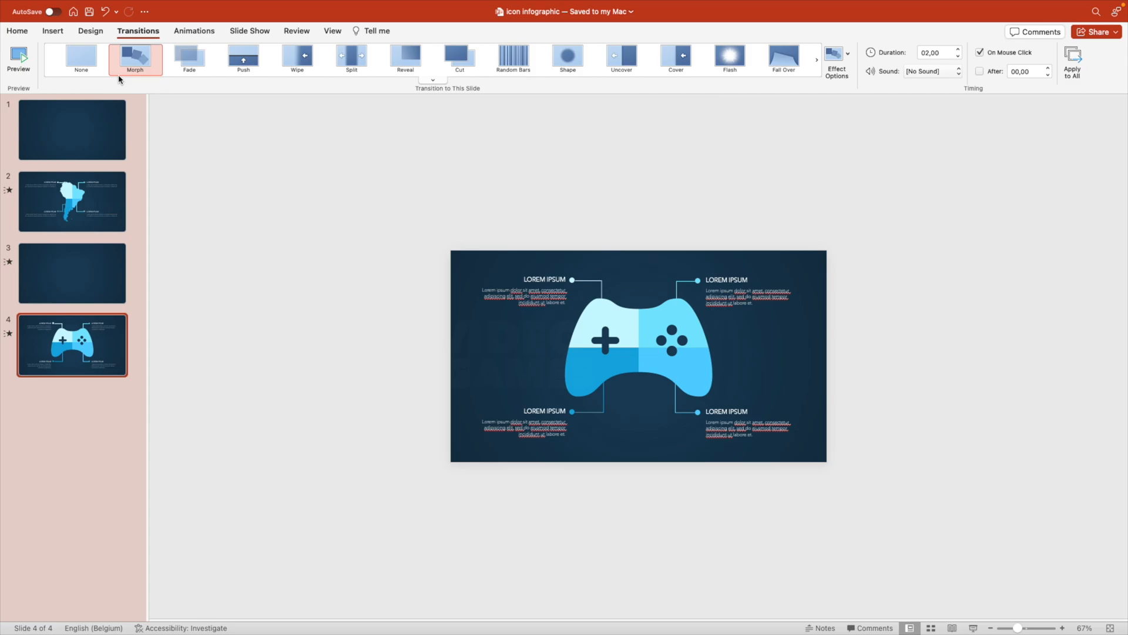
pyautogui.click(135, 56)
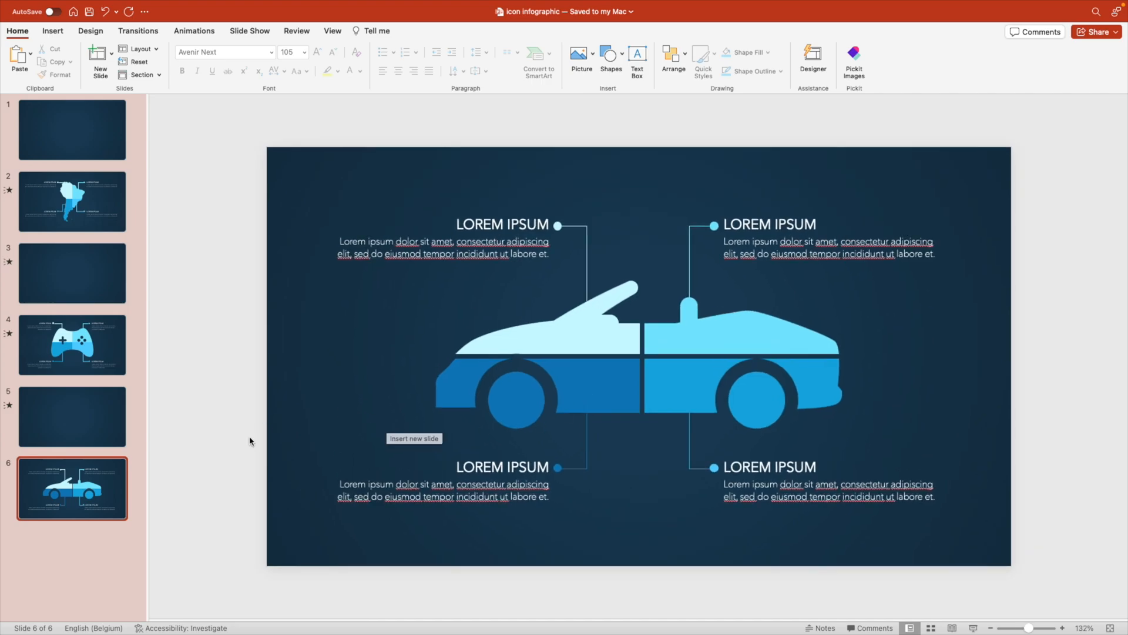
pyautogui.moveTo(1097, 359)
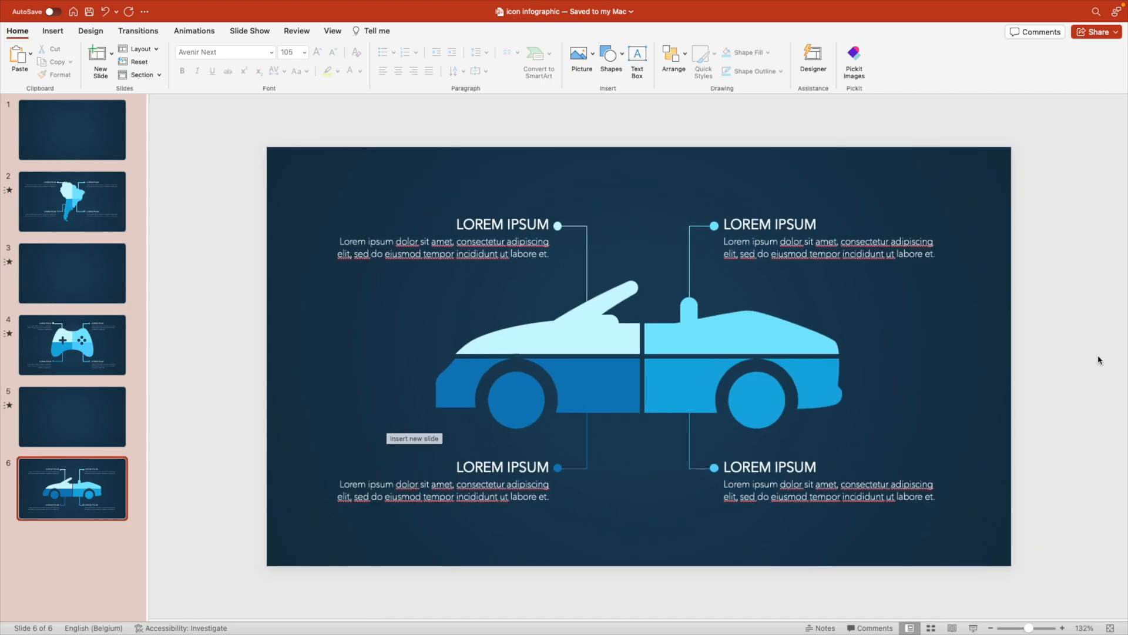
# - Duplicate the car slide into a seventh slide and select its upper-left label
pyautogui.click(73, 345)
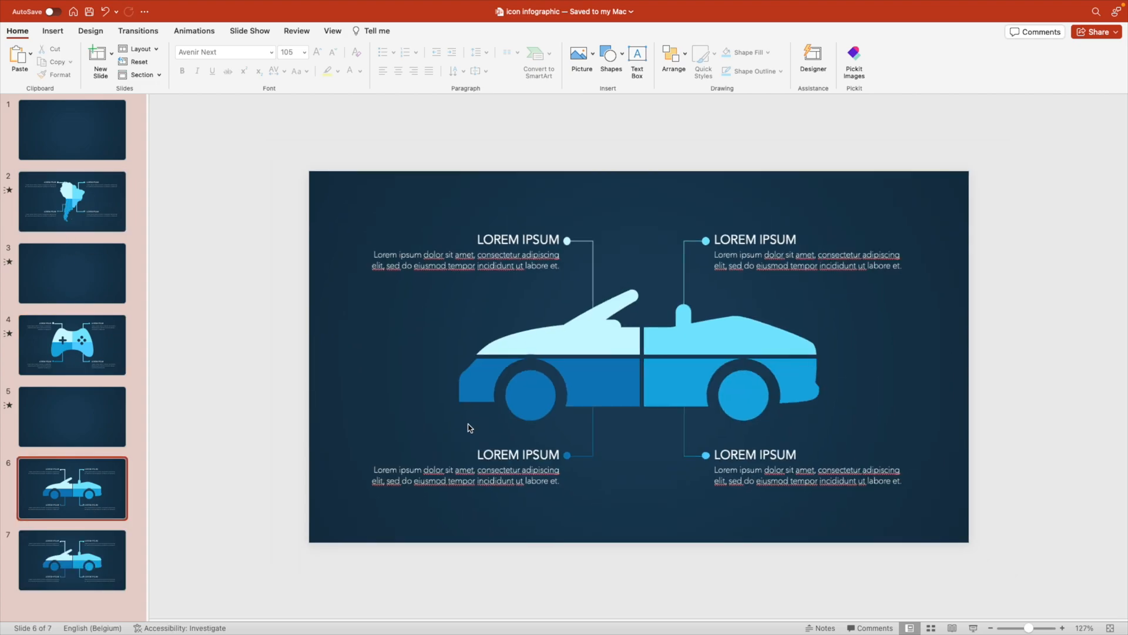
pyautogui.click(518, 240)
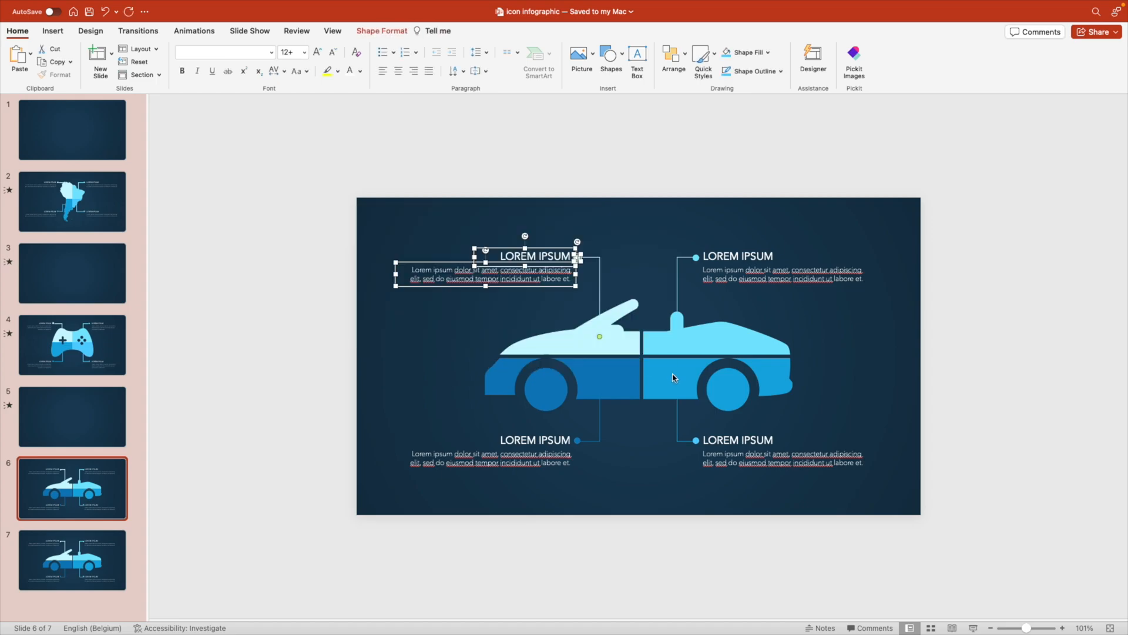